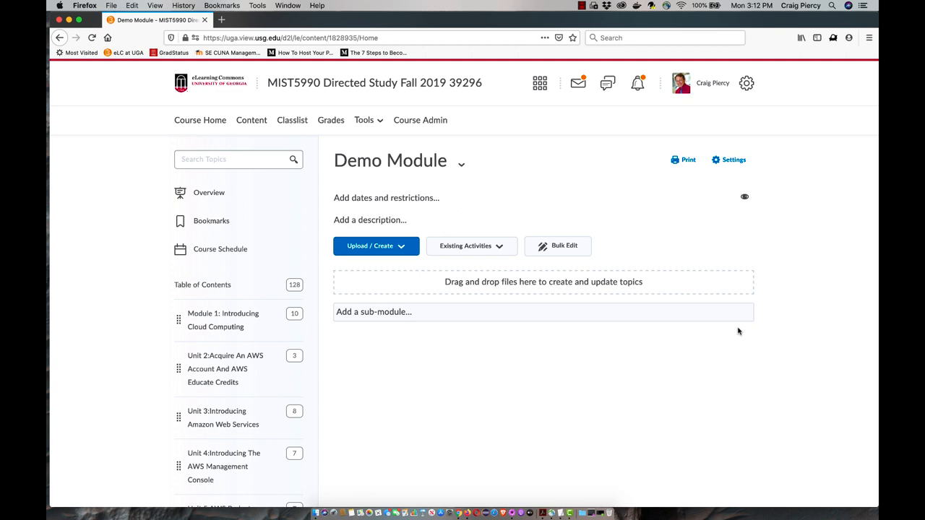
{"action": "mouse_move", "coordinate": [804, 277]}
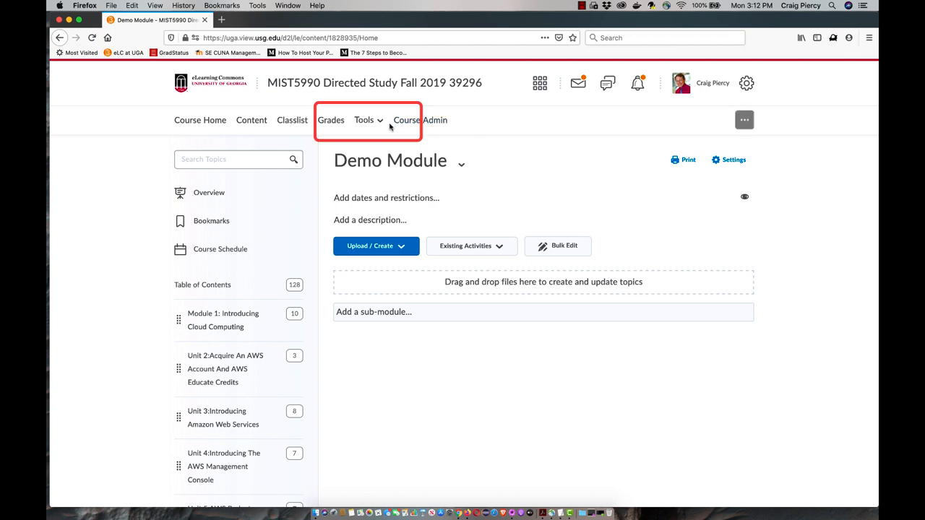
- Add Collaborate ULTRA from Existing Activities > External Learning Tools as a Demo Module topic
{"action": "left_click", "coordinate": [369, 120]}
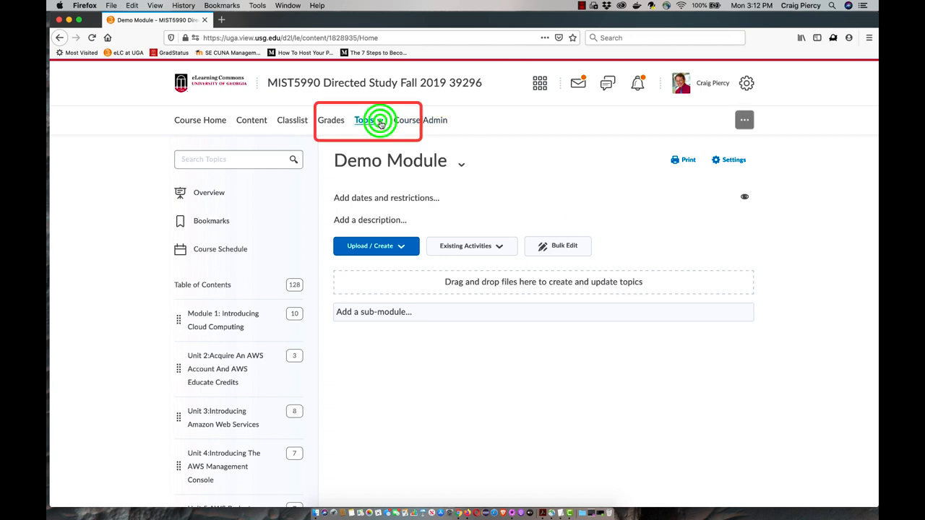
{"action": "left_click", "coordinate": [365, 120]}
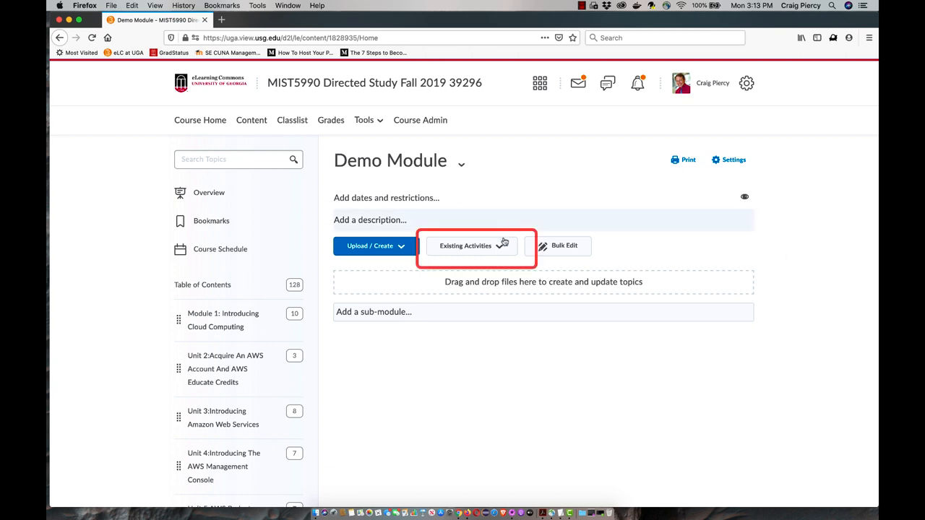
{"action": "left_click", "coordinate": [466, 246]}
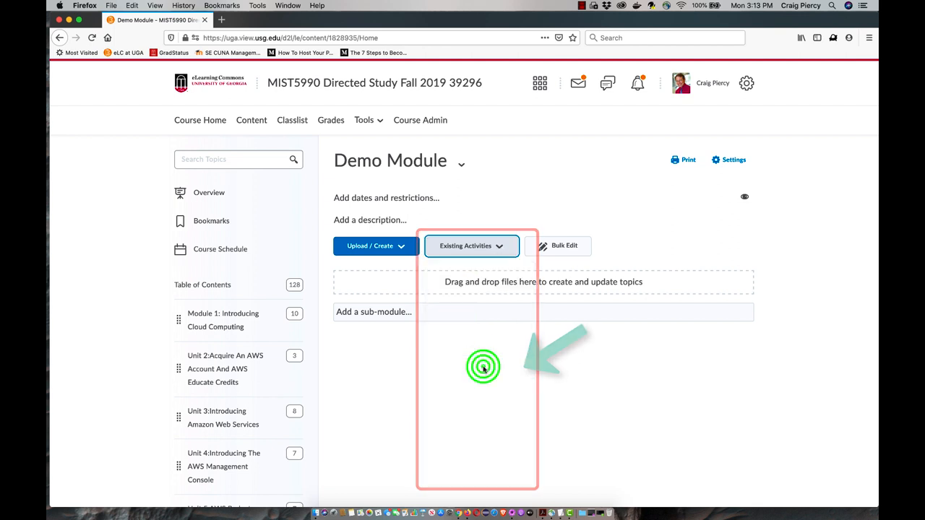
{"action": "left_click", "coordinate": [471, 246]}
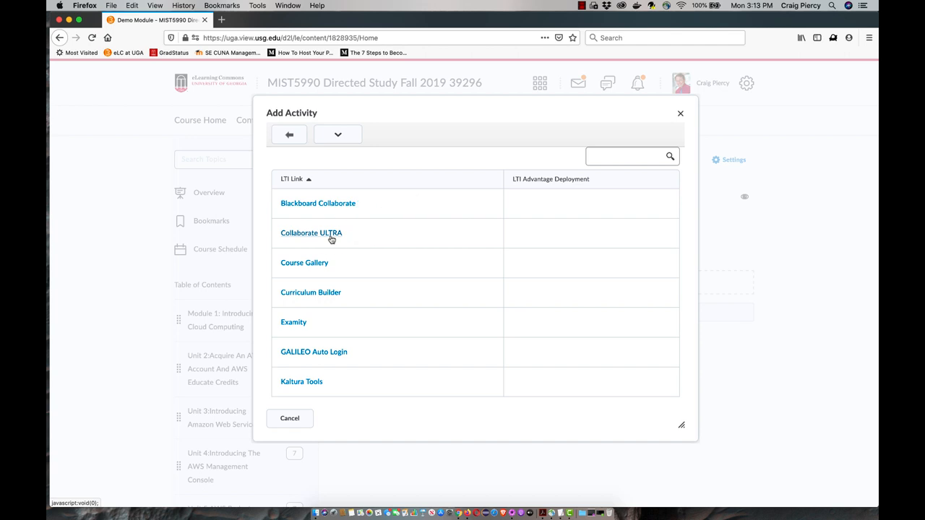
{"action": "left_click", "coordinate": [310, 233]}
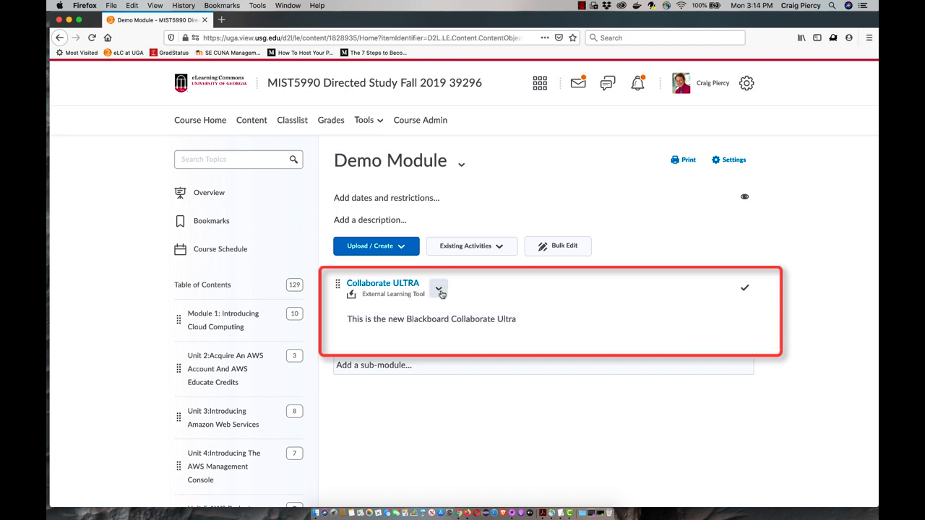
- Edit the topic in place: title 'Our next online meeting', description 'A Blackboard Collaborate Ultra Session'
{"action": "left_click", "coordinate": [439, 290]}
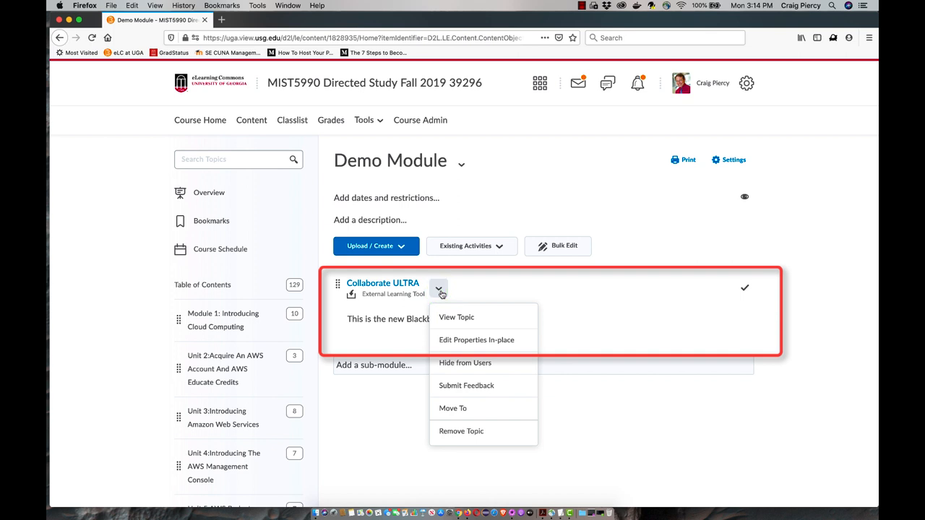
{"action": "left_click", "coordinate": [476, 339]}
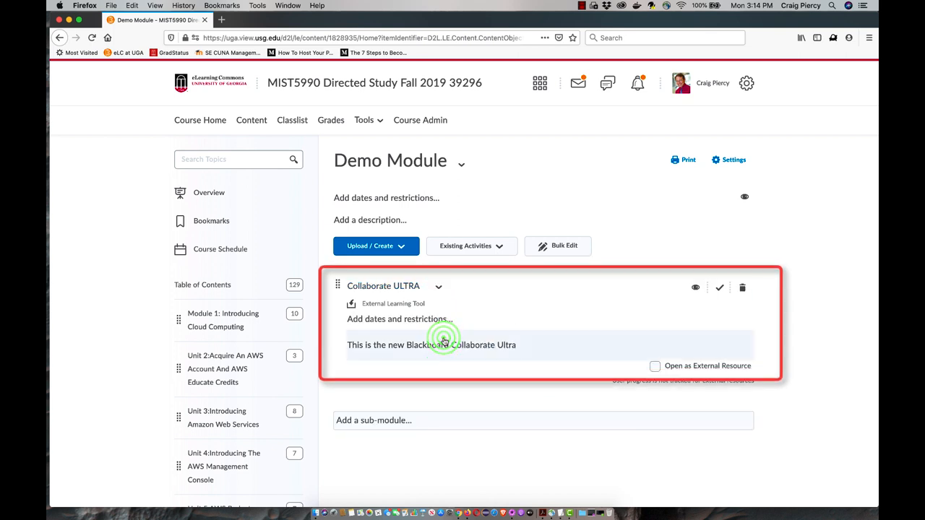
{"action": "left_click", "coordinate": [383, 286]}
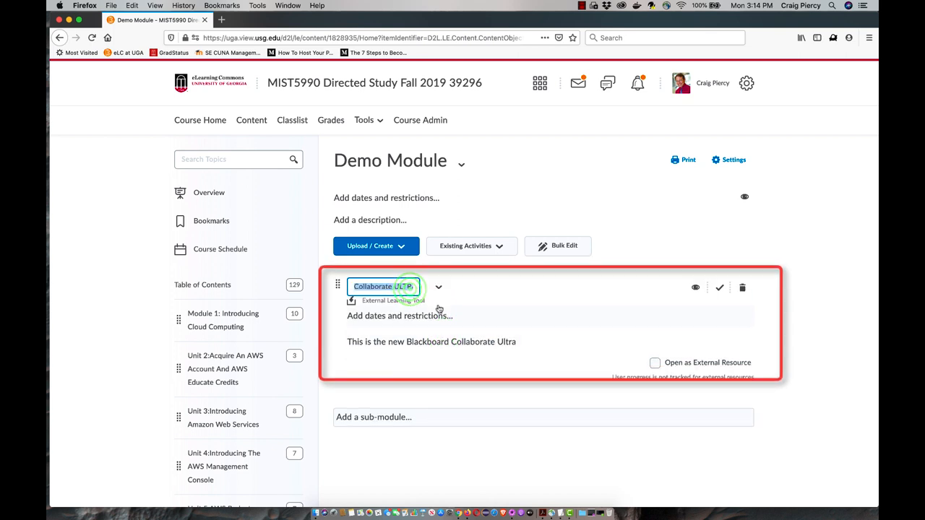
{"action": "type", "text": "Our next me"}
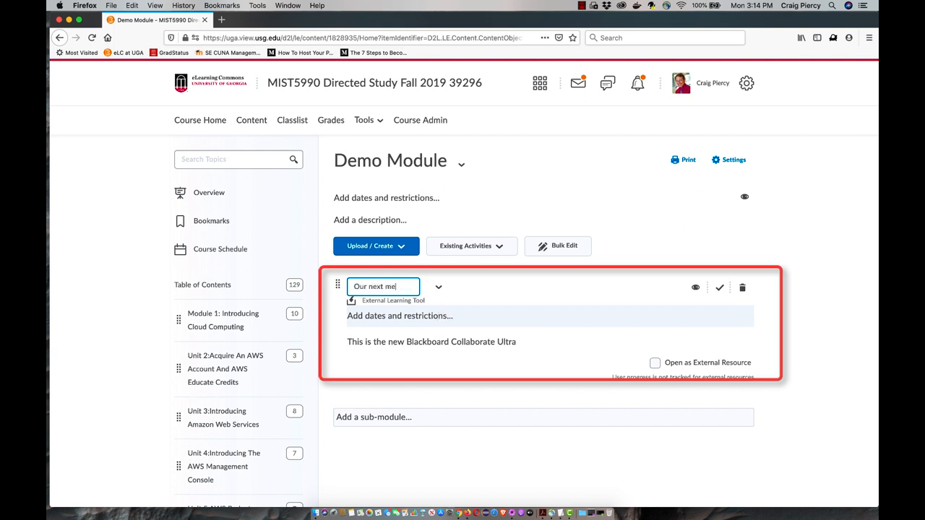
{"action": "key", "text": "Backspace"}
{"action": "type", "text": "online meeting"}
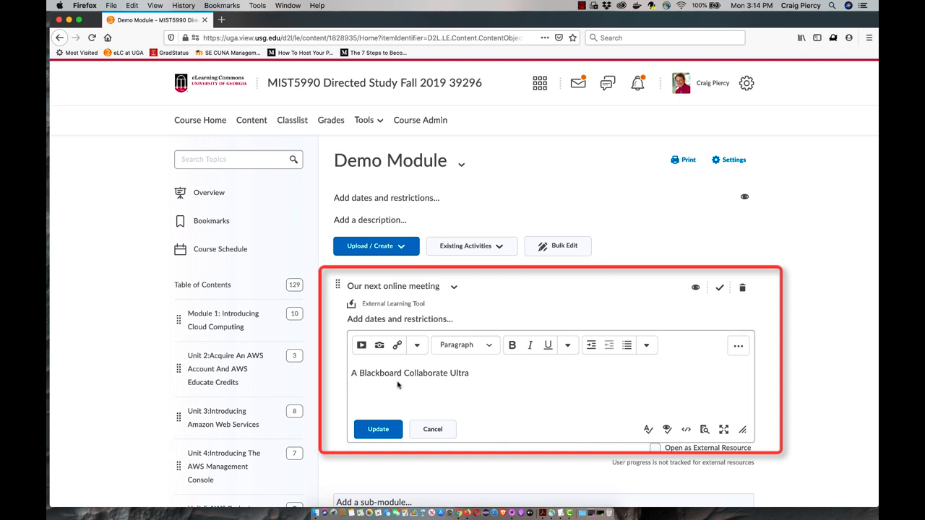
{"action": "type", "text": "Ses"}
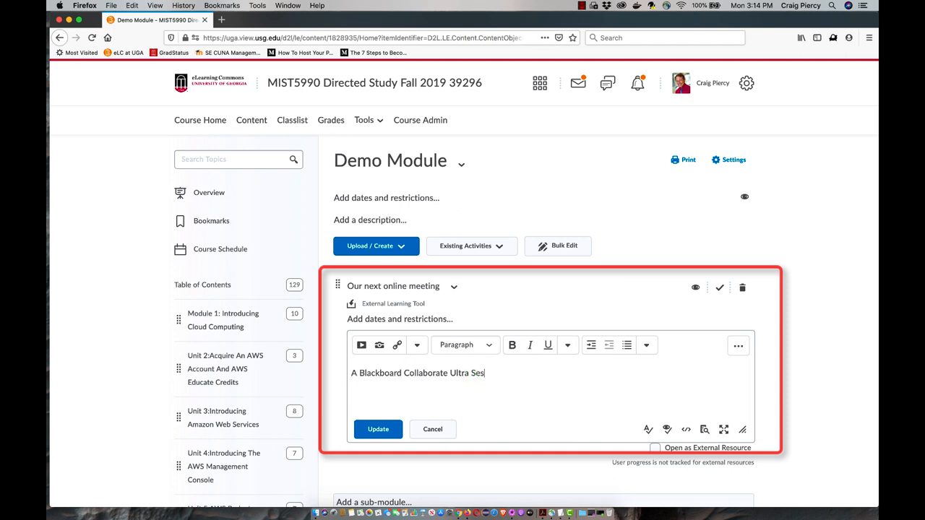
{"action": "left_click", "coordinate": [378, 428]}
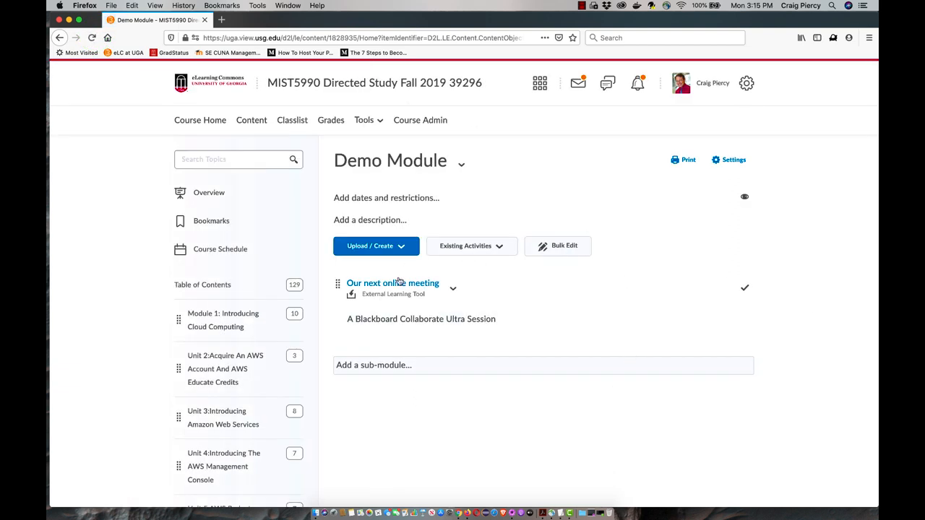
{"action": "mouse_move", "coordinate": [392, 283]}
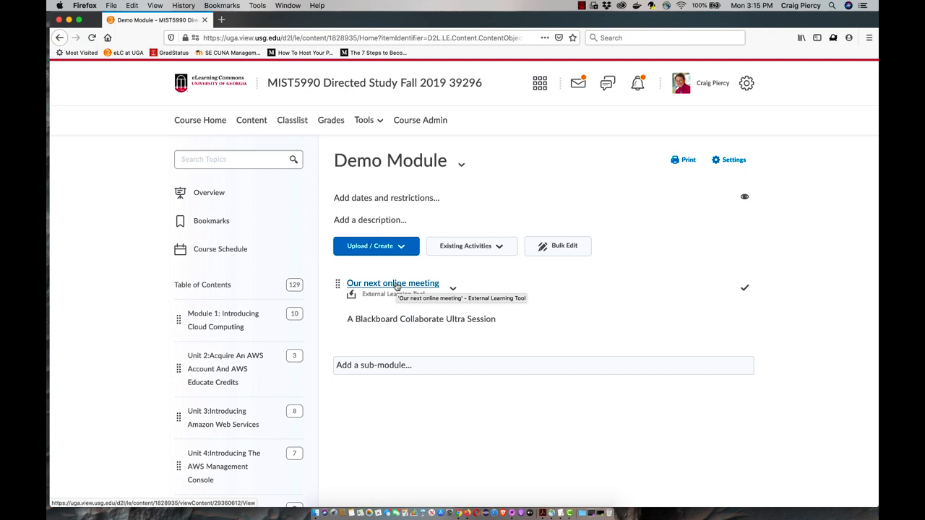
- Open the 'Our next online meeting' topic from the Demo Module
{"action": "left_click", "coordinate": [393, 283]}
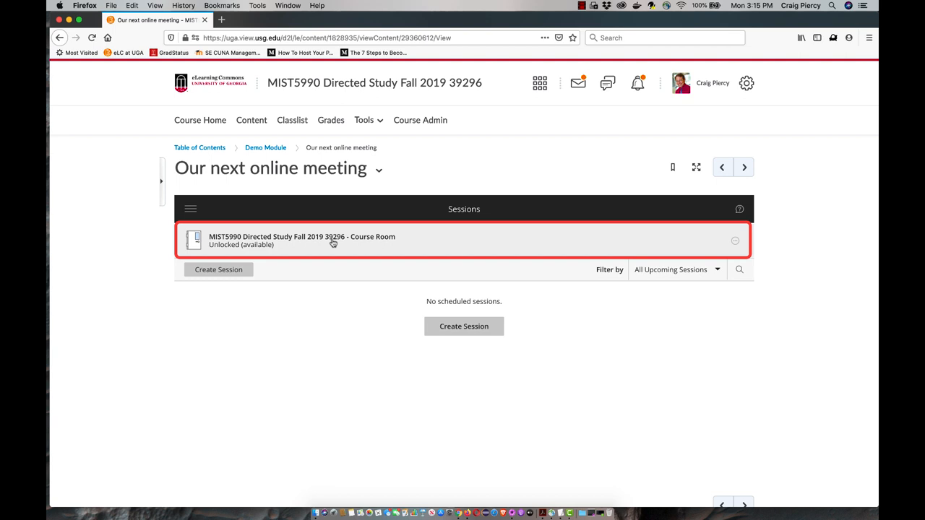
{"action": "mouse_move", "coordinate": [313, 245]}
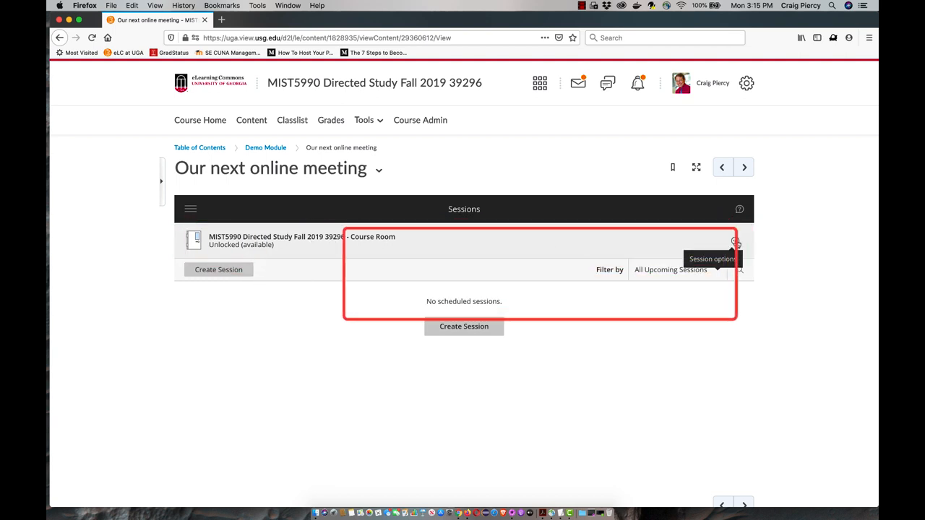
{"action": "left_click", "coordinate": [735, 240]}
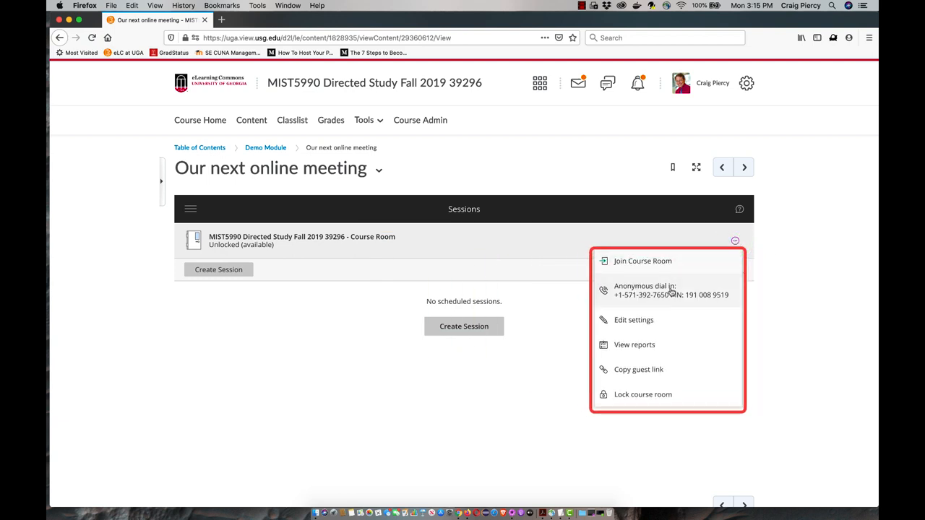
{"action": "mouse_move", "coordinate": [633, 321]}
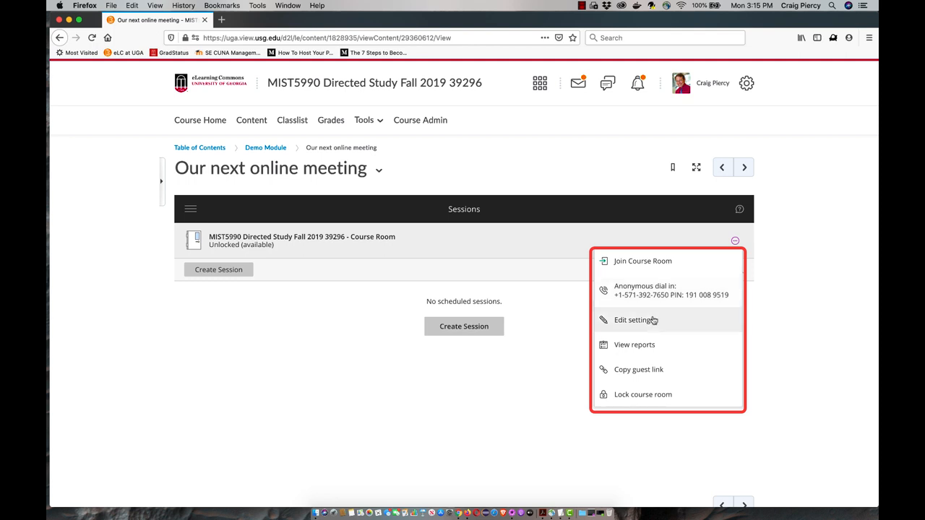
{"action": "mouse_move", "coordinate": [634, 344]}
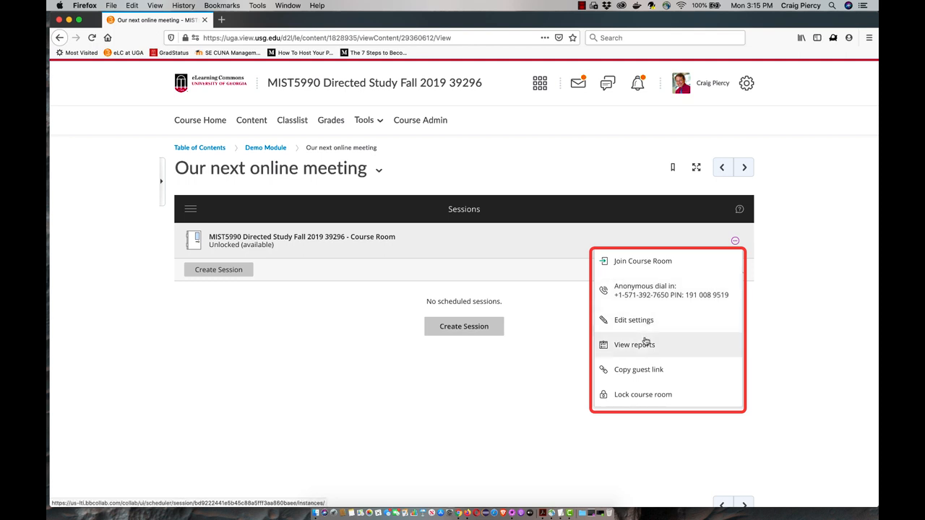
{"action": "mouse_move", "coordinate": [651, 365]}
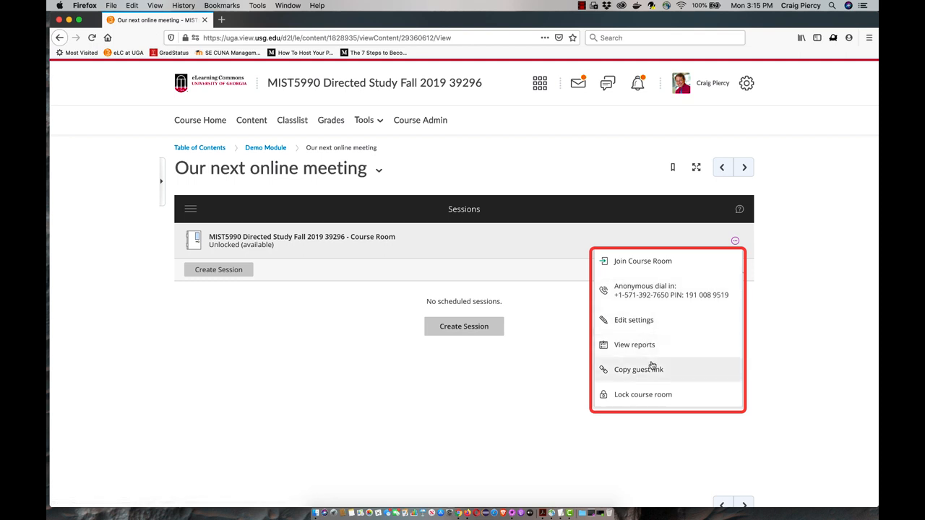
{"action": "mouse_move", "coordinate": [660, 395]}
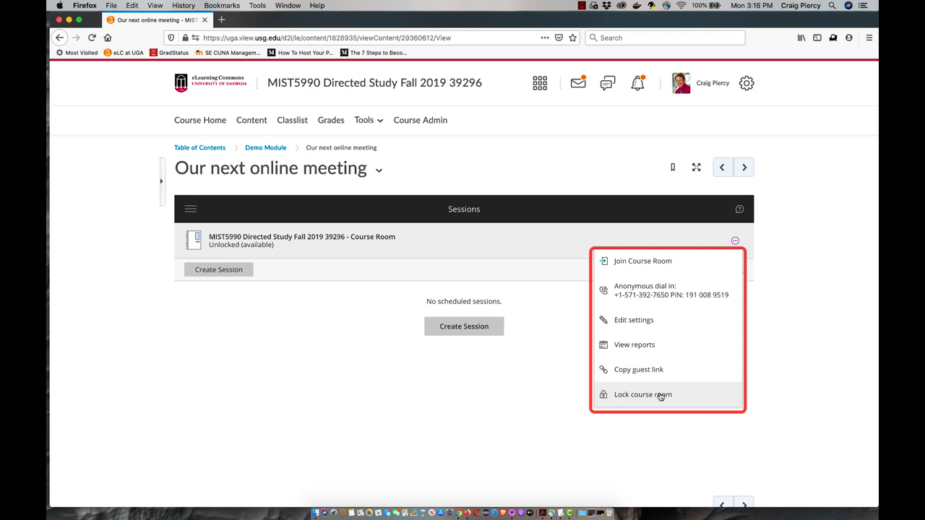
{"action": "left_click", "coordinate": [642, 395]}
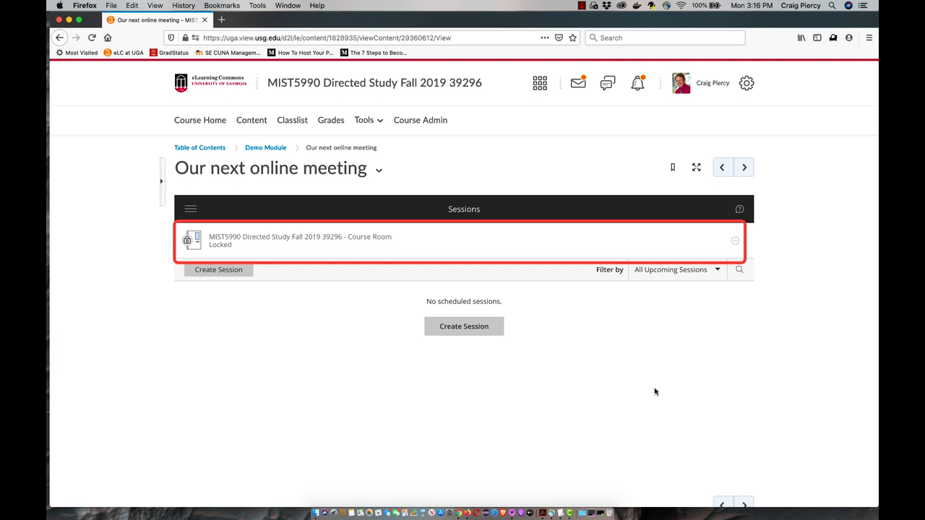
{"action": "left_click", "coordinate": [735, 241]}
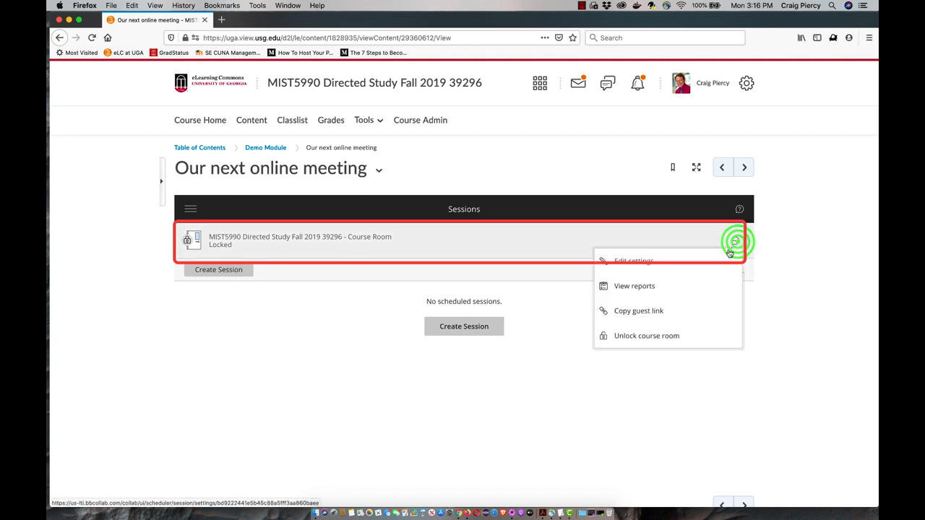
{"action": "left_click", "coordinate": [646, 335]}
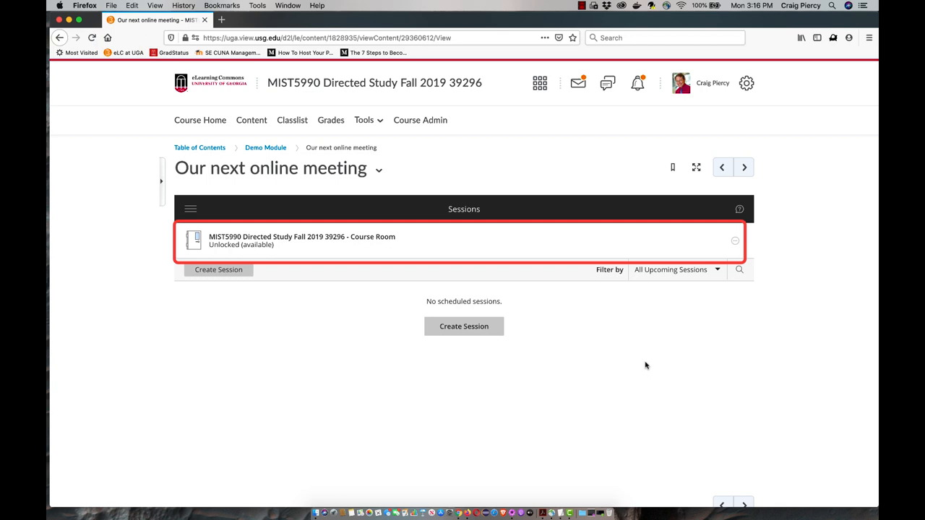
{"action": "mouse_move", "coordinate": [540, 249]}
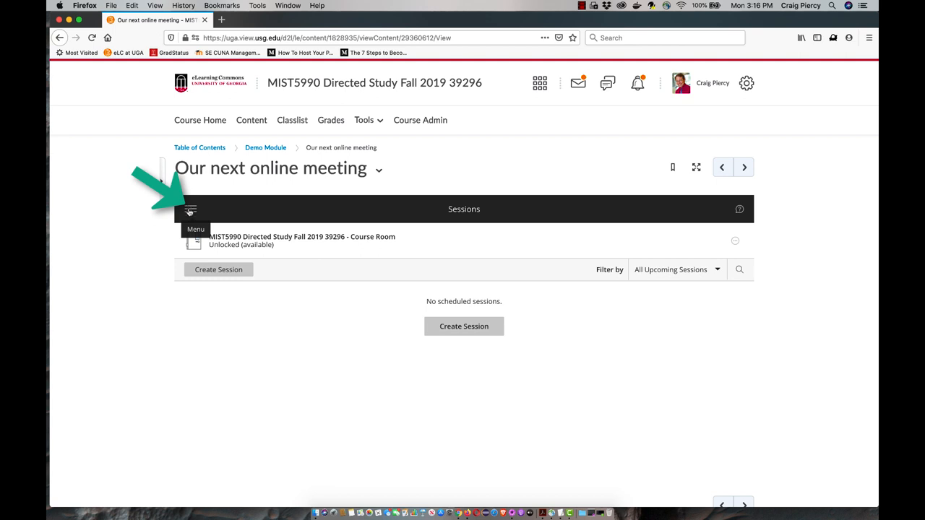
- View the empty Recordings list and its filter options, then return to Sessions
{"action": "left_click", "coordinate": [190, 209]}
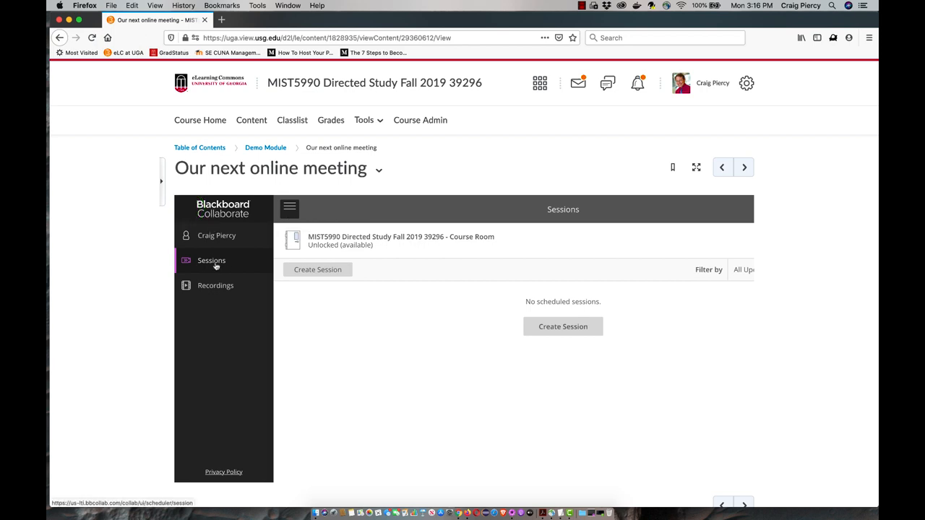
{"action": "mouse_move", "coordinate": [215, 290]}
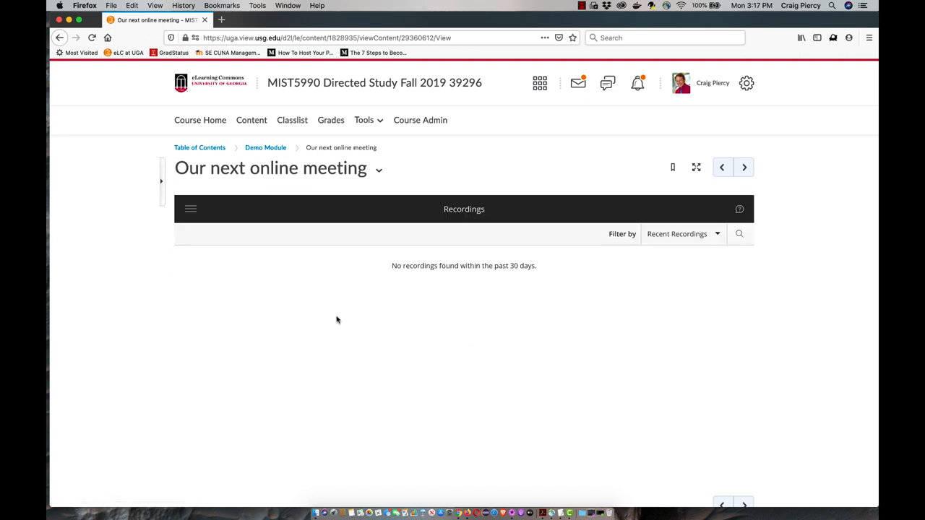
{"action": "mouse_move", "coordinate": [440, 312]}
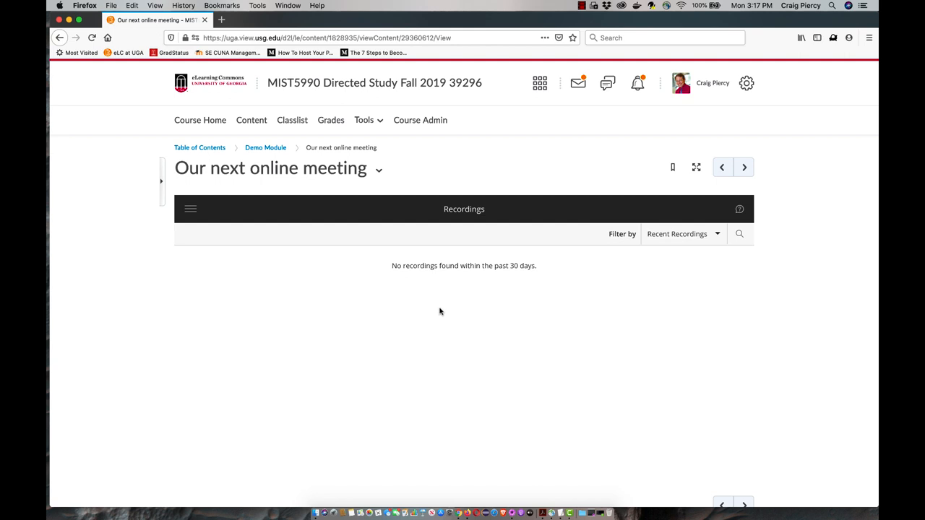
{"action": "mouse_move", "coordinate": [423, 288]}
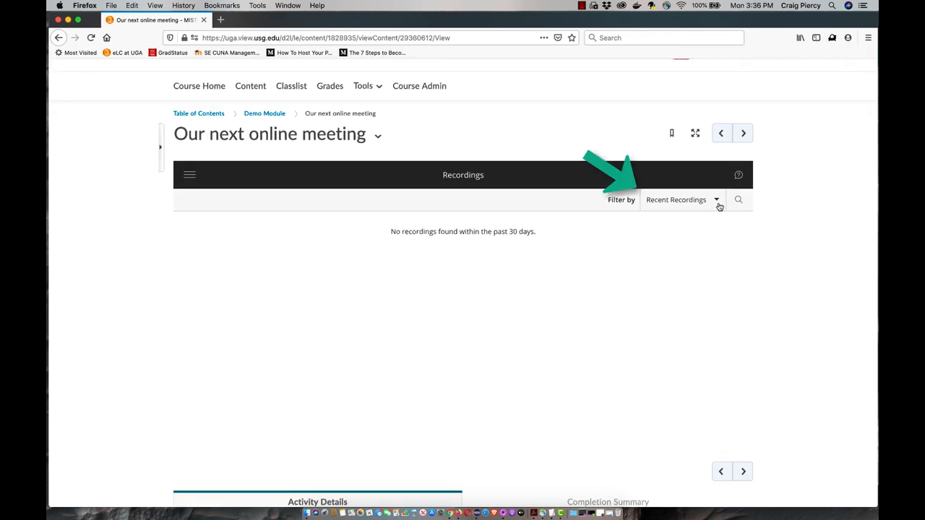
{"action": "left_click", "coordinate": [679, 199]}
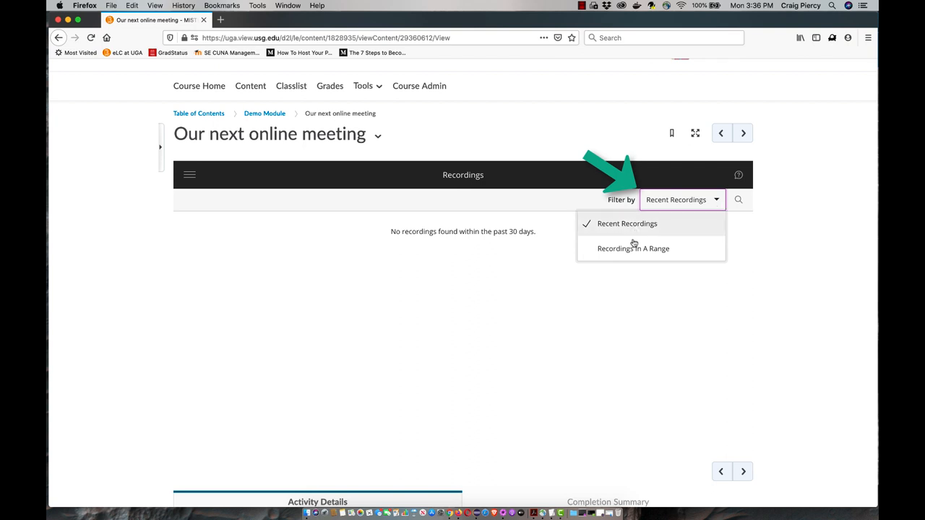
{"action": "mouse_move", "coordinate": [633, 248]}
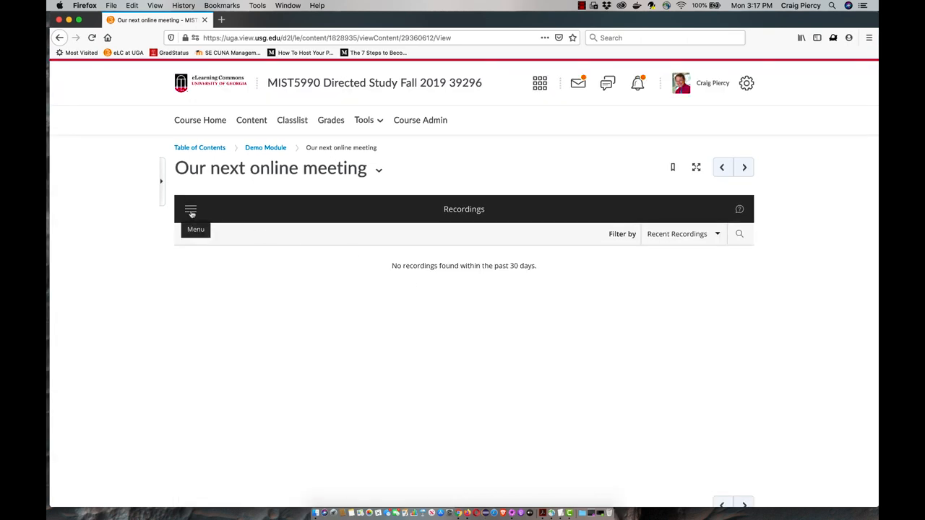
{"action": "left_click", "coordinate": [190, 209]}
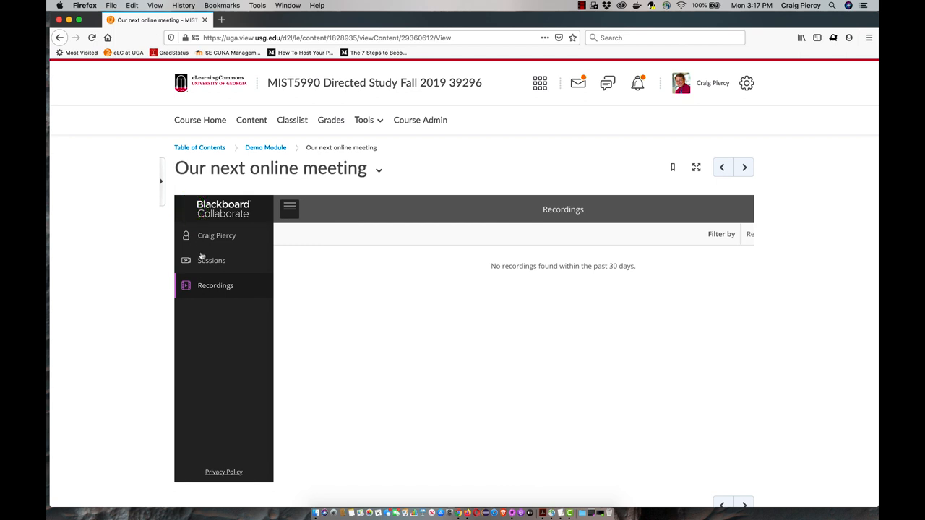
{"action": "left_click", "coordinate": [211, 260]}
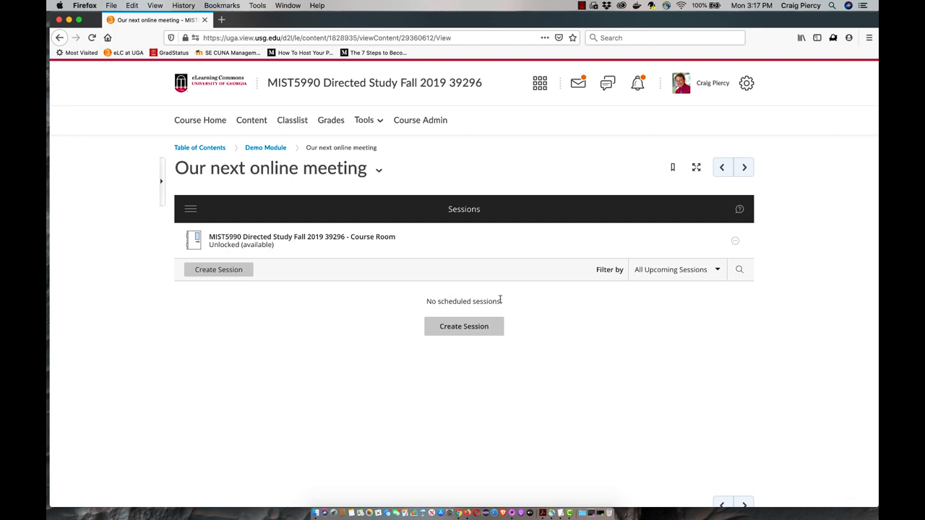
{"action": "mouse_move", "coordinate": [327, 312]}
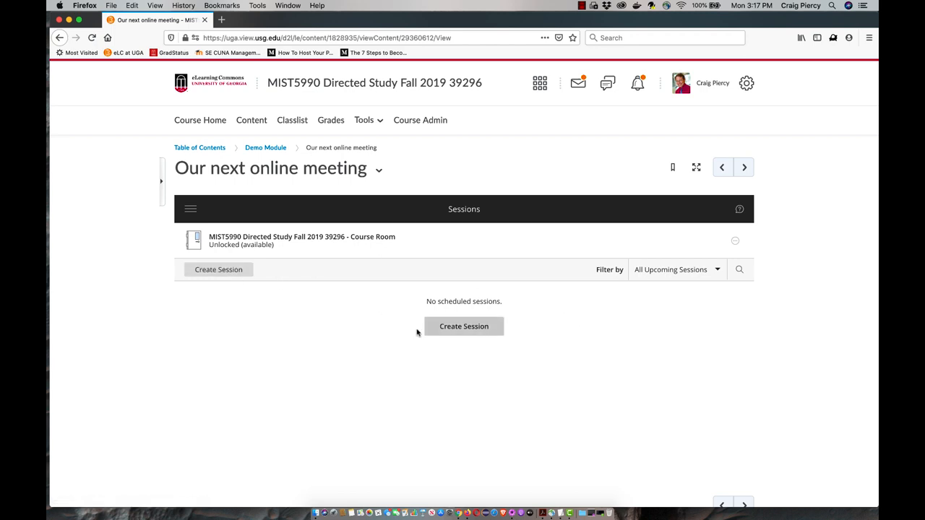
{"action": "mouse_move", "coordinate": [566, 372]}
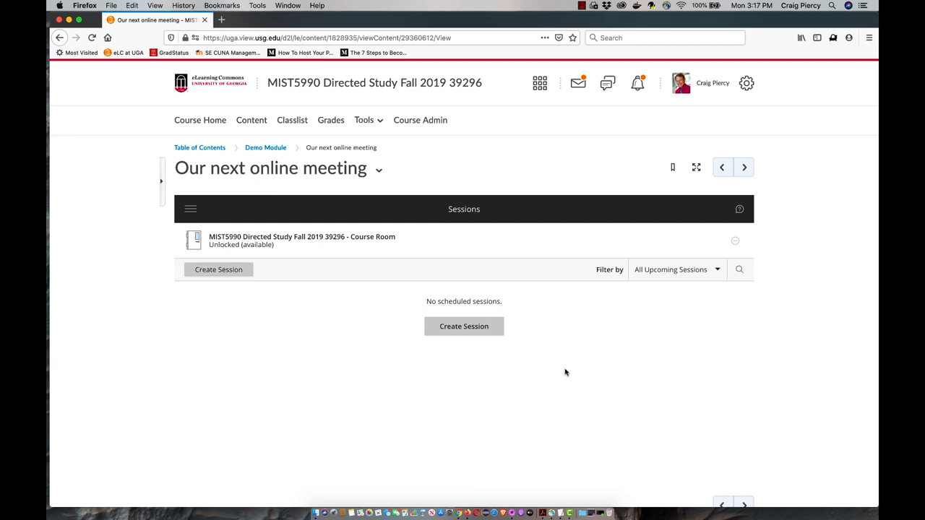
{"action": "mouse_move", "coordinate": [719, 273]}
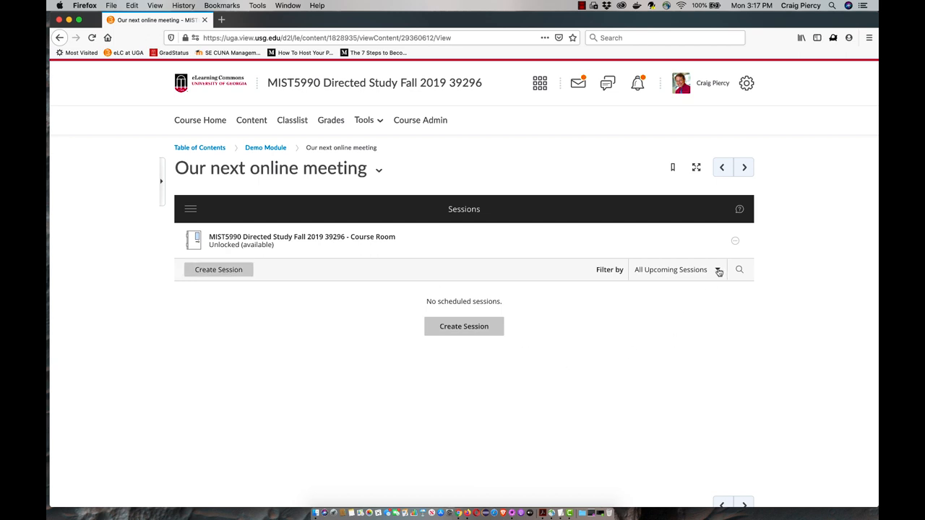
{"action": "left_click", "coordinate": [717, 269]}
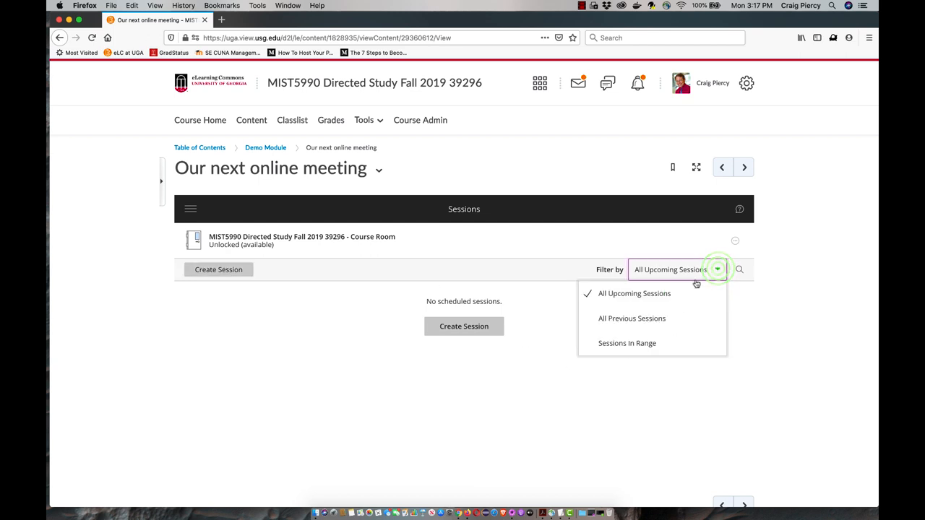
{"action": "mouse_move", "coordinate": [632, 319]}
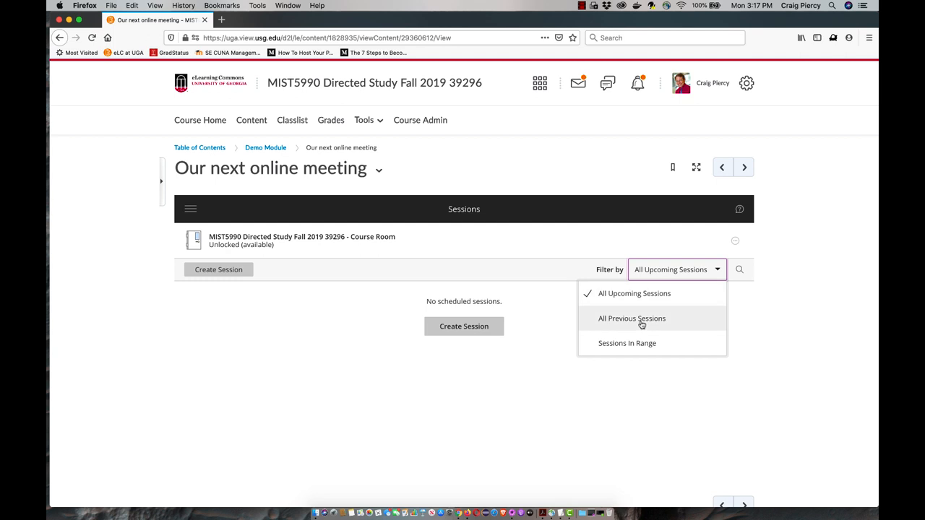
{"action": "mouse_move", "coordinate": [627, 344]}
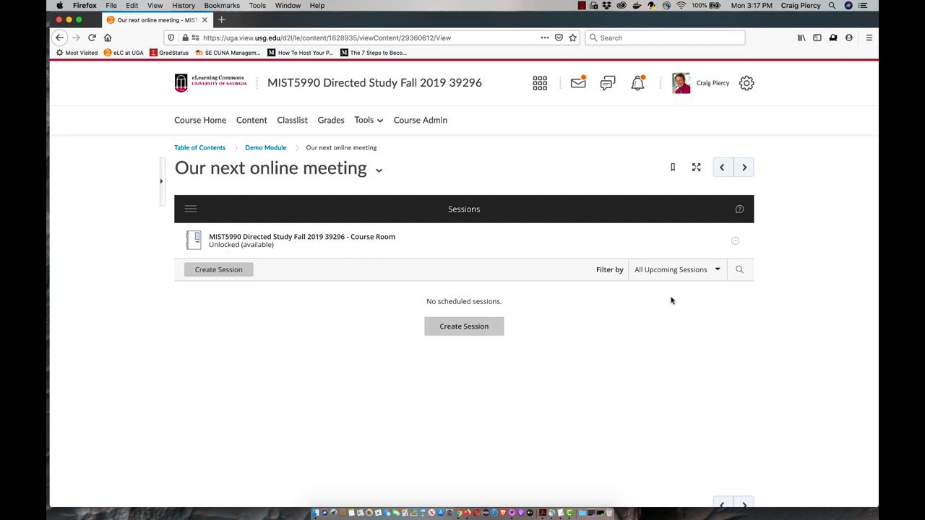
{"action": "mouse_move", "coordinate": [579, 376]}
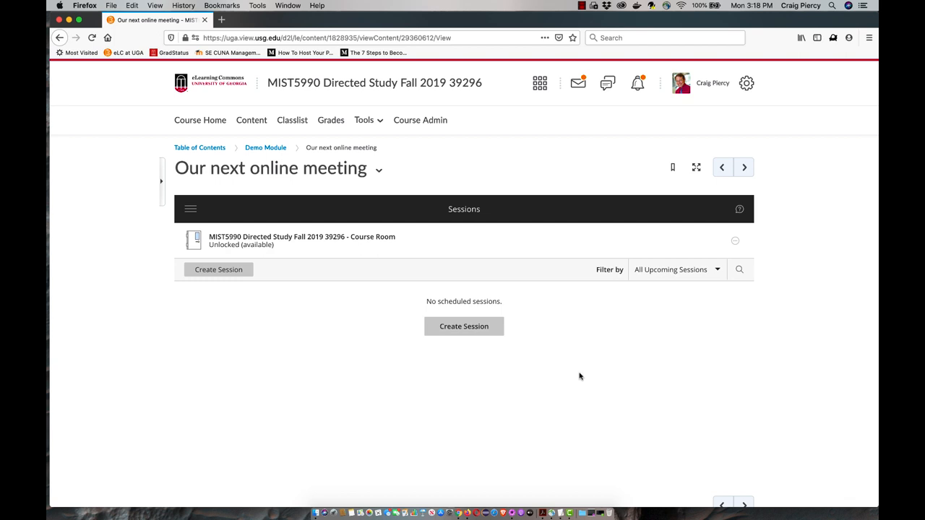
{"action": "mouse_move", "coordinate": [272, 318]}
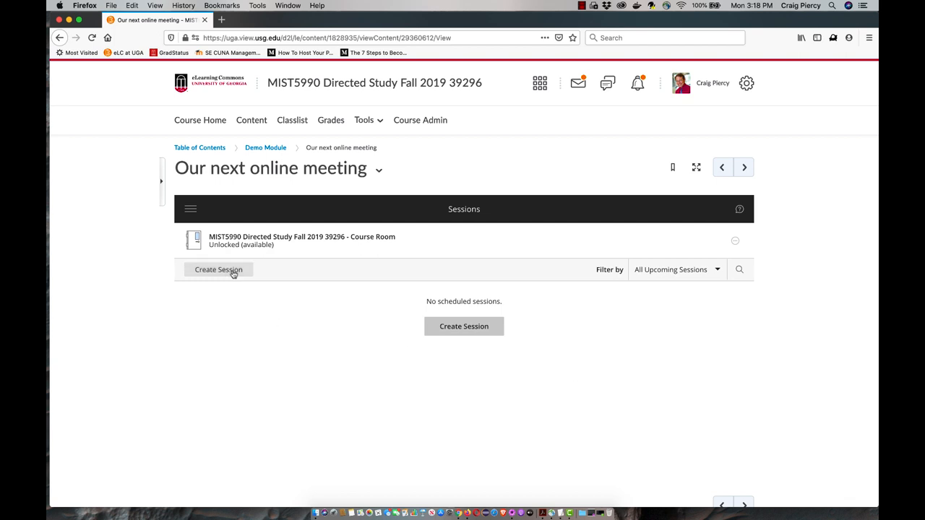
- Create and save a session named 'Collaborate Ultra Demo Session'
{"action": "left_click", "coordinate": [218, 270]}
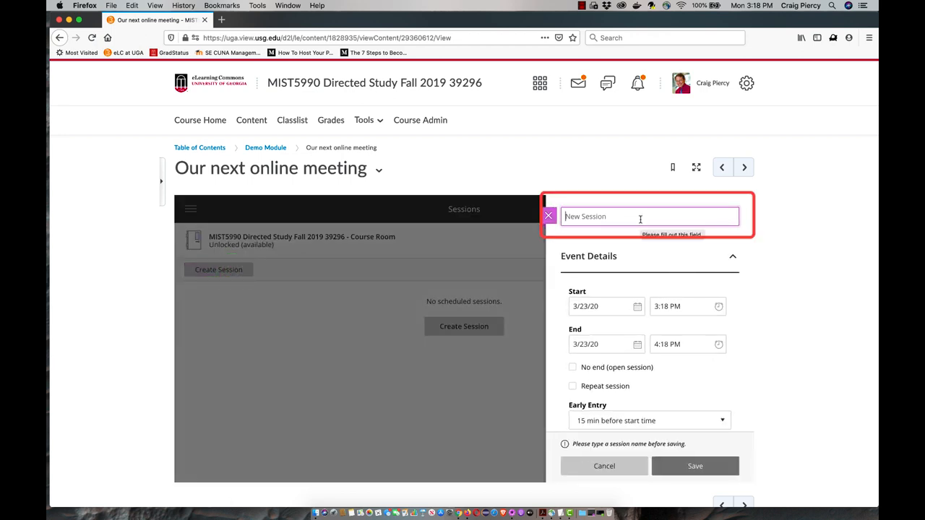
{"action": "type", "text": "Collaborate Ultra Demo Se"}
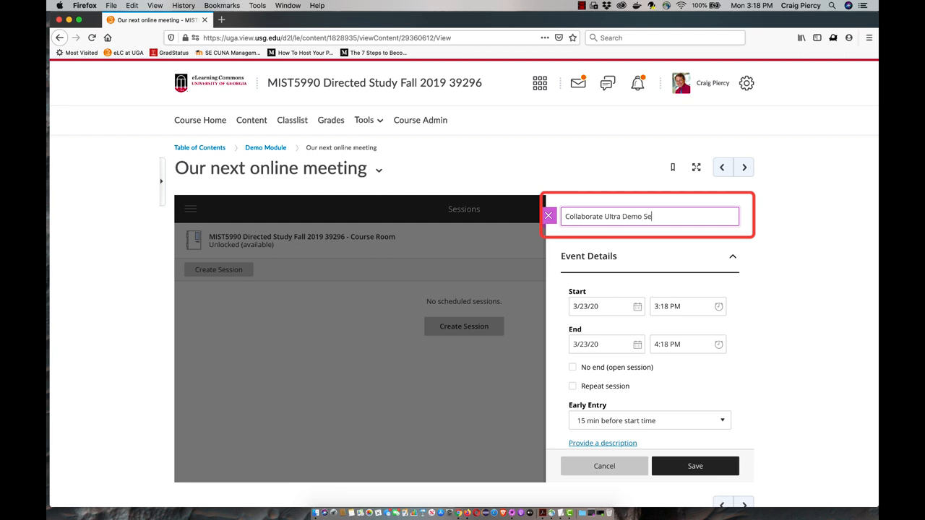
{"action": "type", "text": "ssion"}
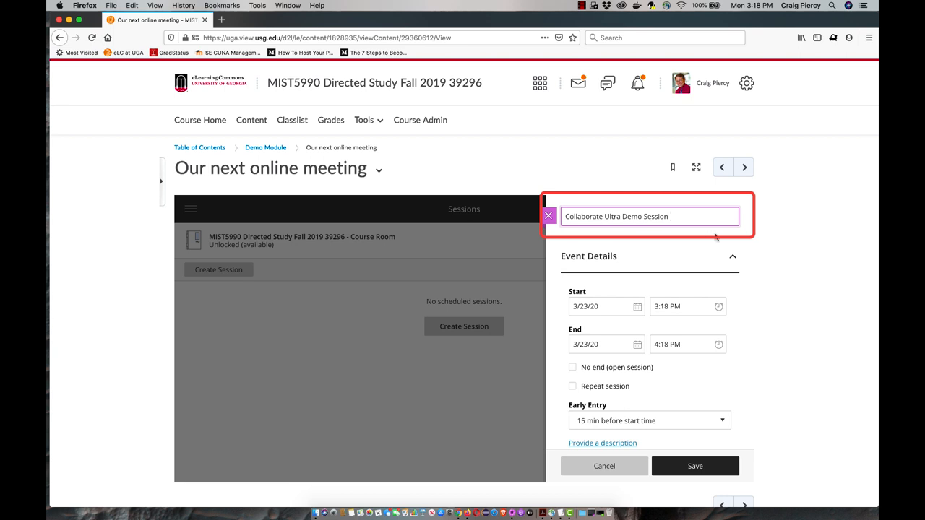
{"action": "left_click", "coordinate": [695, 465]}
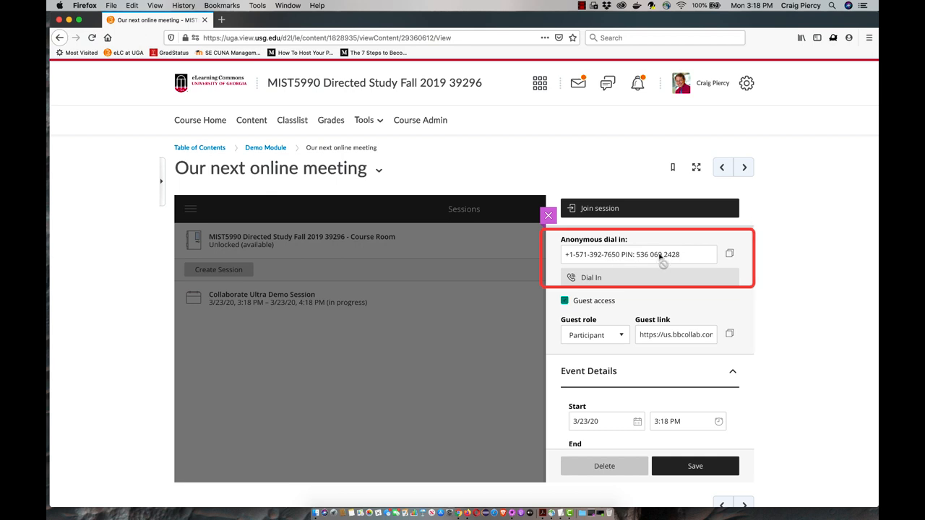
{"action": "mouse_move", "coordinate": [612, 260]}
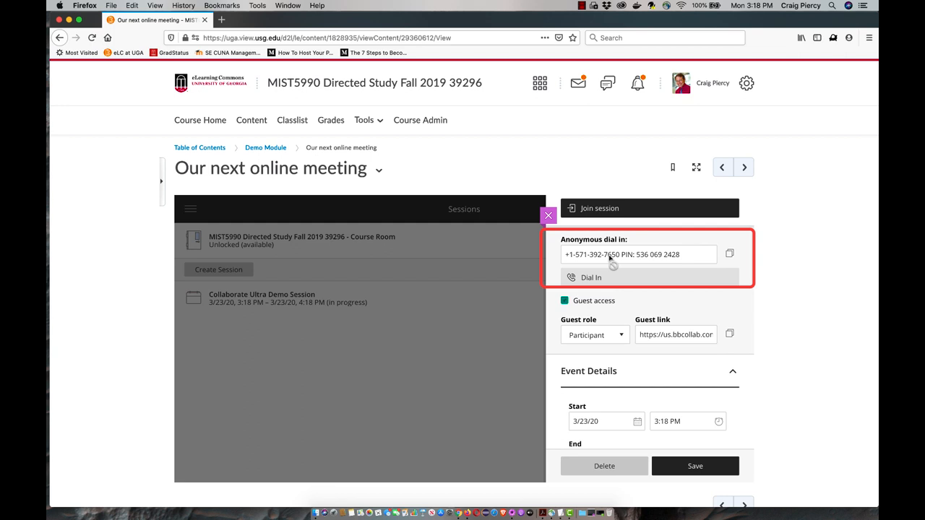
{"action": "mouse_move", "coordinate": [792, 277]}
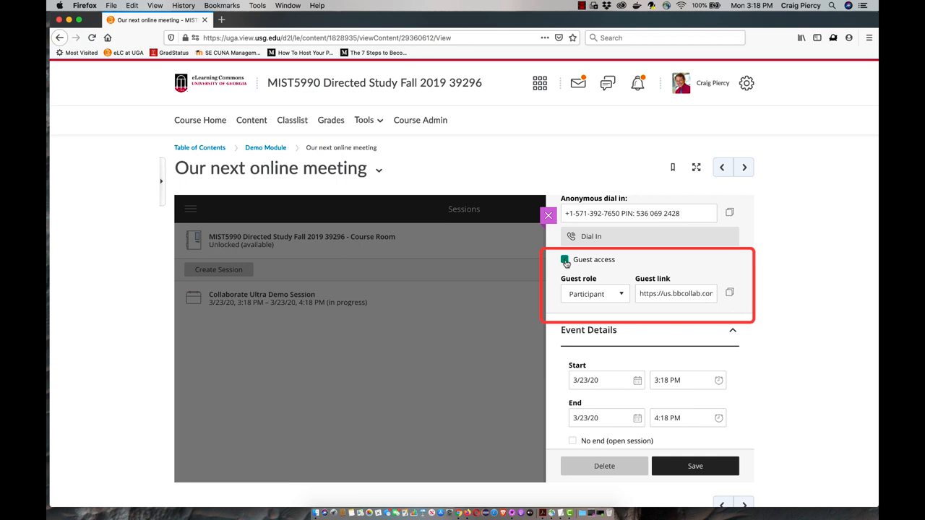
{"action": "mouse_move", "coordinate": [624, 295]}
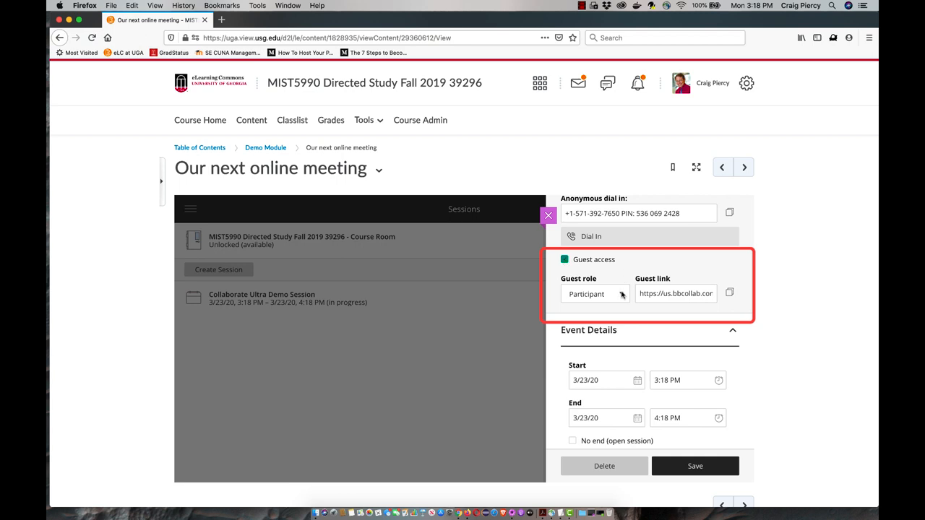
- Keep guests as Participants and early entry at 15 minutes, checking the start time
{"action": "left_click", "coordinate": [595, 294]}
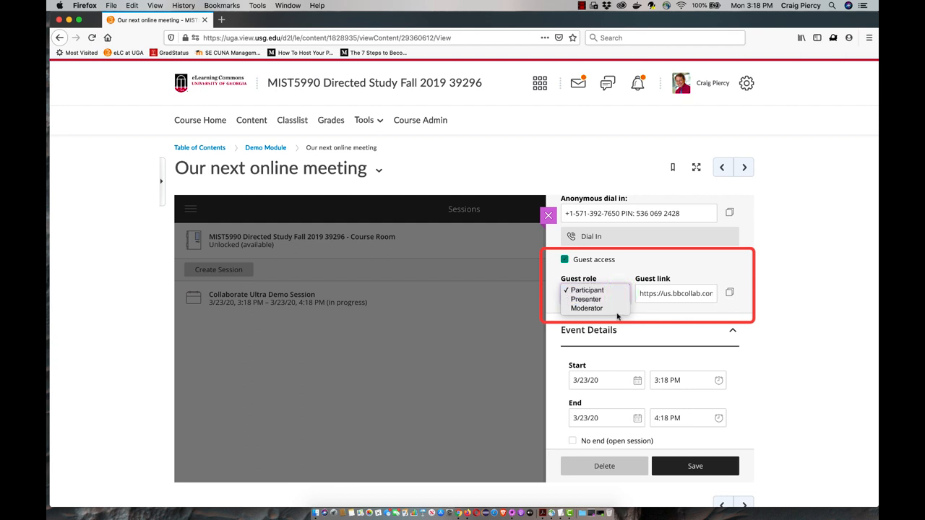
{"action": "left_click", "coordinate": [587, 290]}
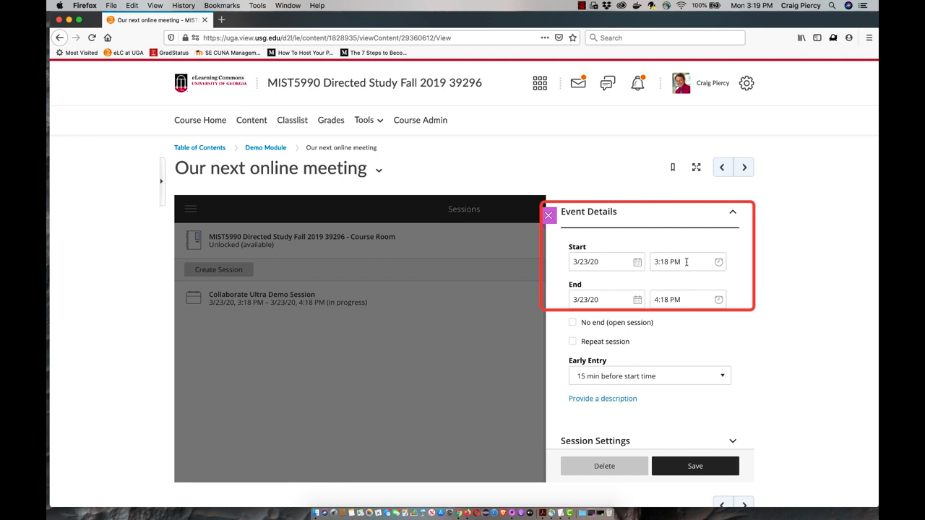
{"action": "left_click", "coordinate": [607, 261]}
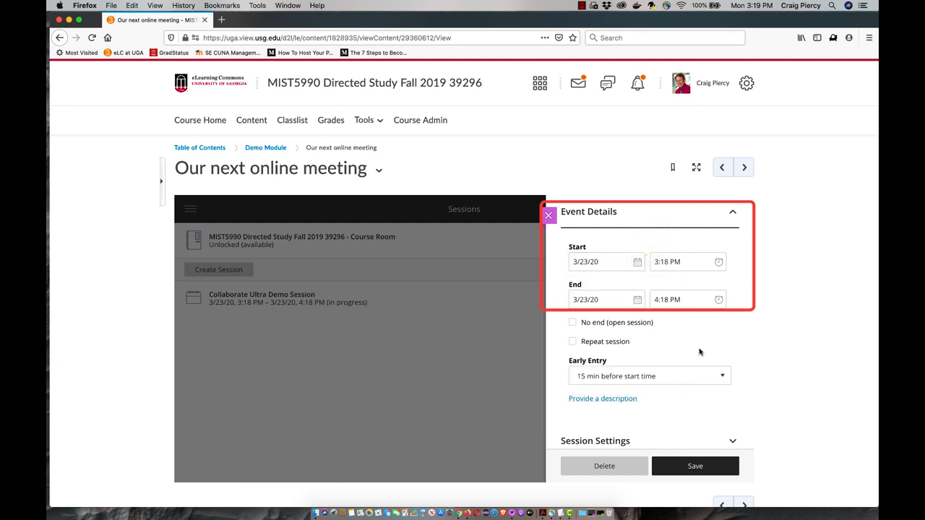
{"action": "mouse_move", "coordinate": [673, 282]}
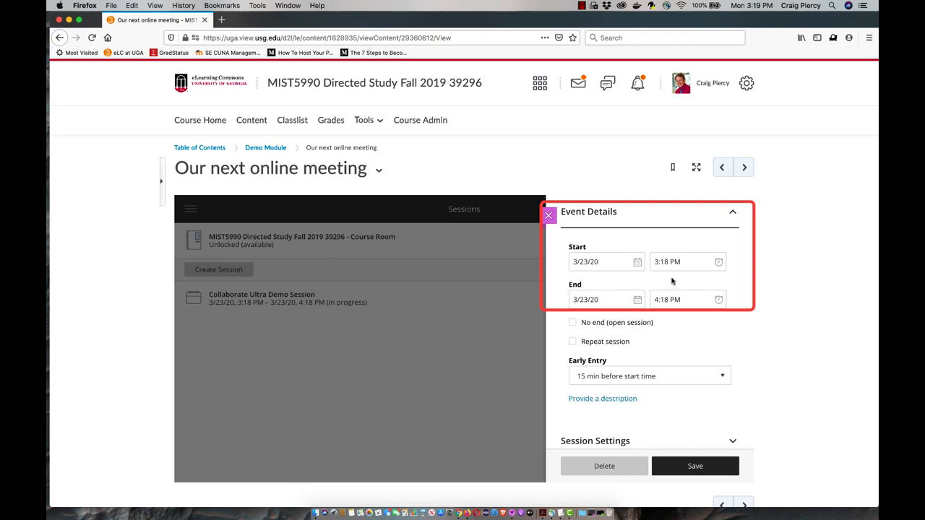
{"action": "scroll", "scroll_direction": "down", "scroll_amount": 3}
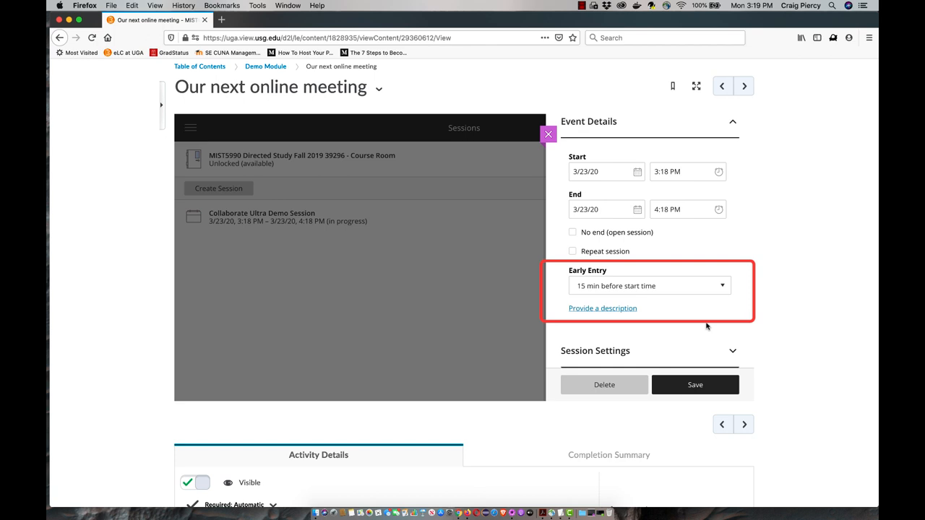
{"action": "left_click", "coordinate": [649, 285]}
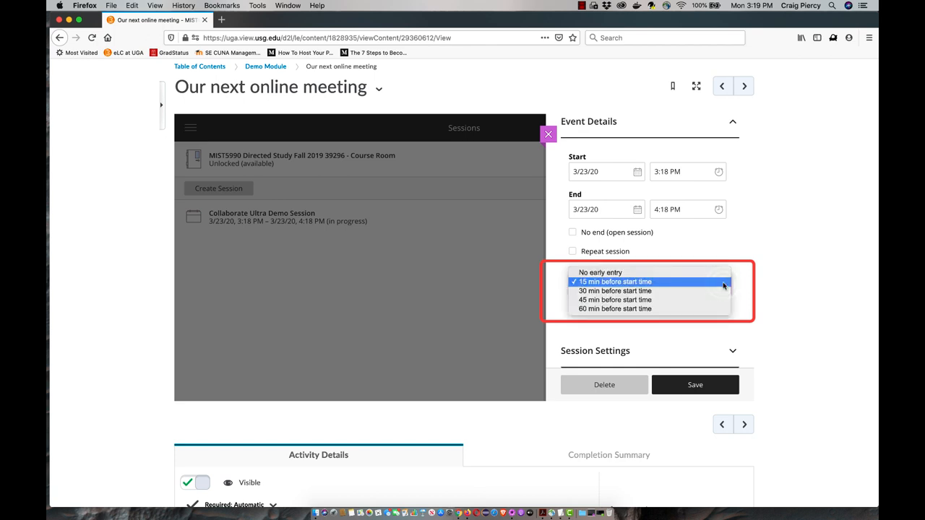
{"action": "left_click", "coordinate": [614, 282]}
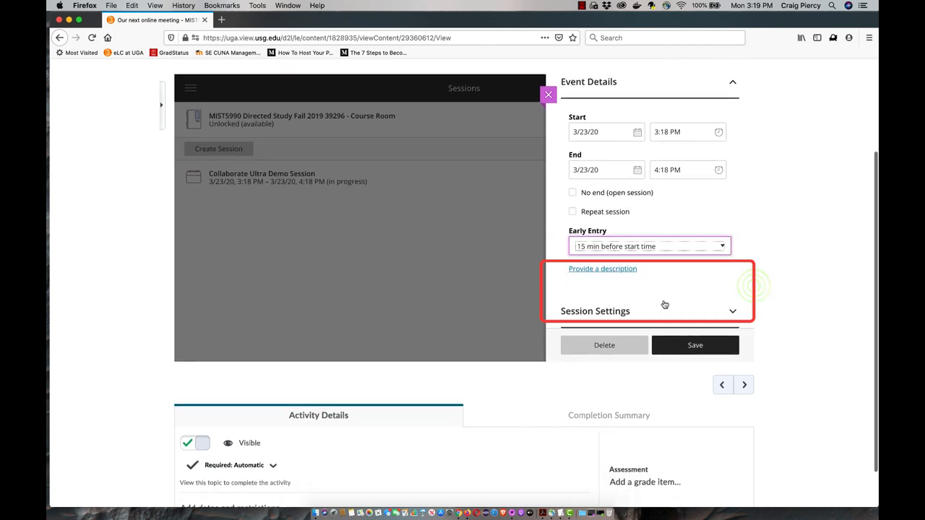
- Type the description 'A demonstration session' and collapse Event Details
{"action": "left_click", "coordinate": [602, 268]}
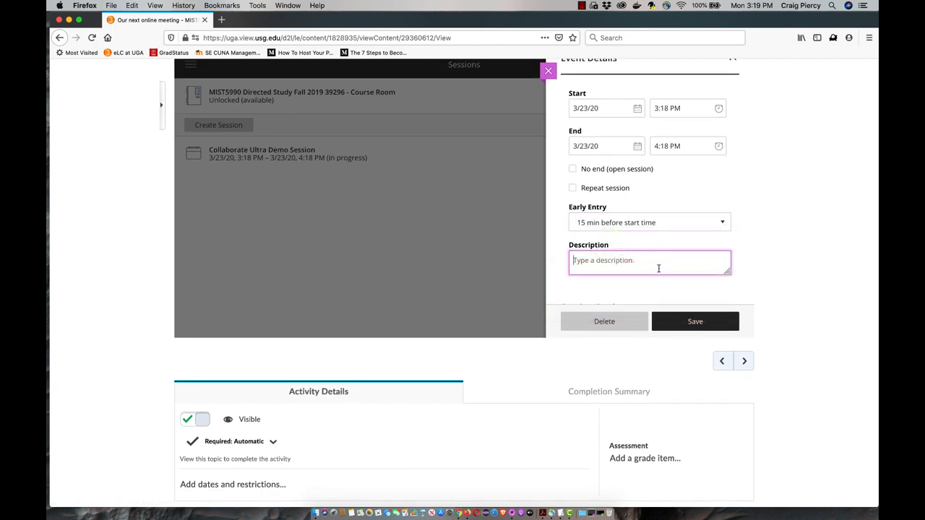
{"action": "type", "text": "A demonstrat"}
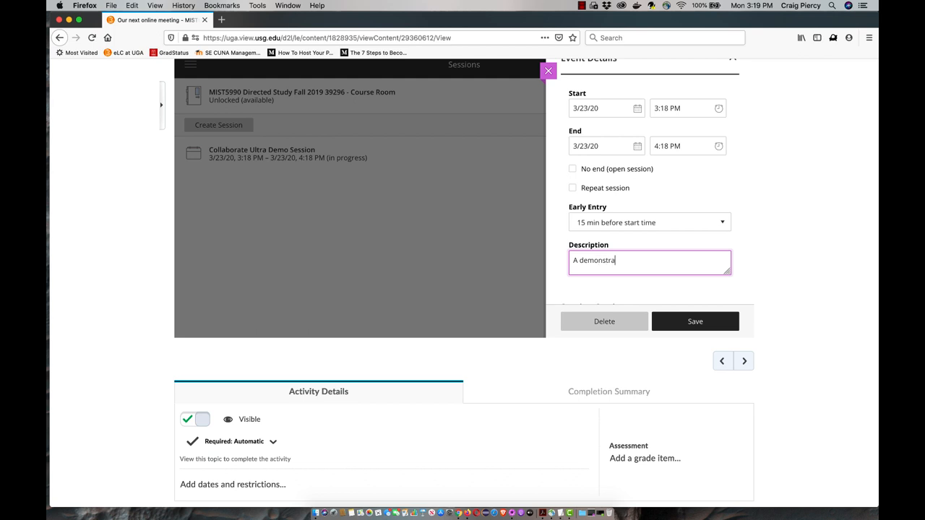
{"action": "type", "text": "tion sess"}
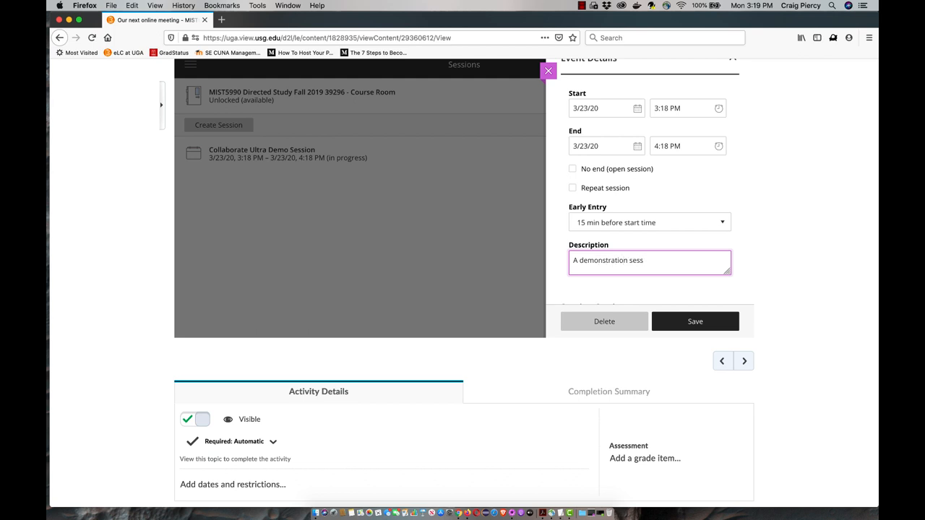
{"action": "left_click", "coordinate": [733, 176]}
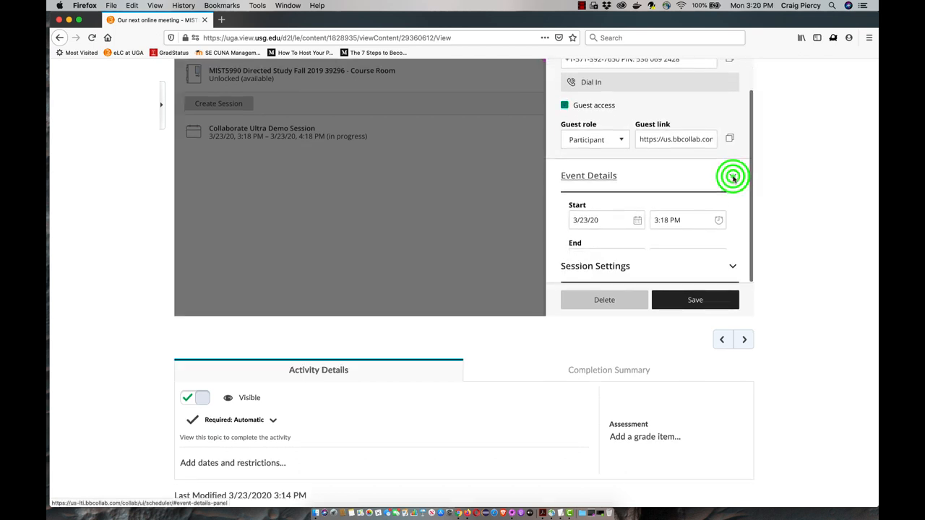
- Check Allow recording downloads, leave default attendee role as Participant, and save
{"action": "left_click", "coordinate": [732, 175]}
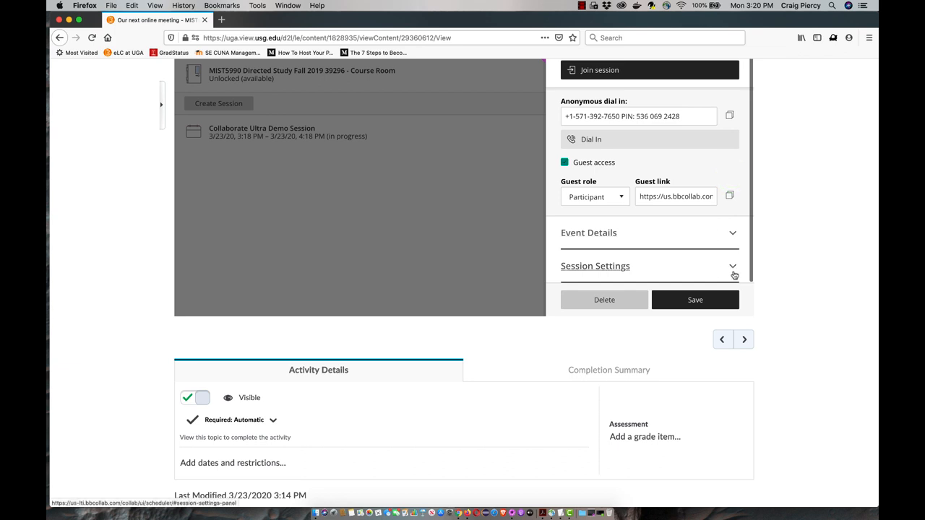
{"action": "left_click", "coordinate": [733, 266]}
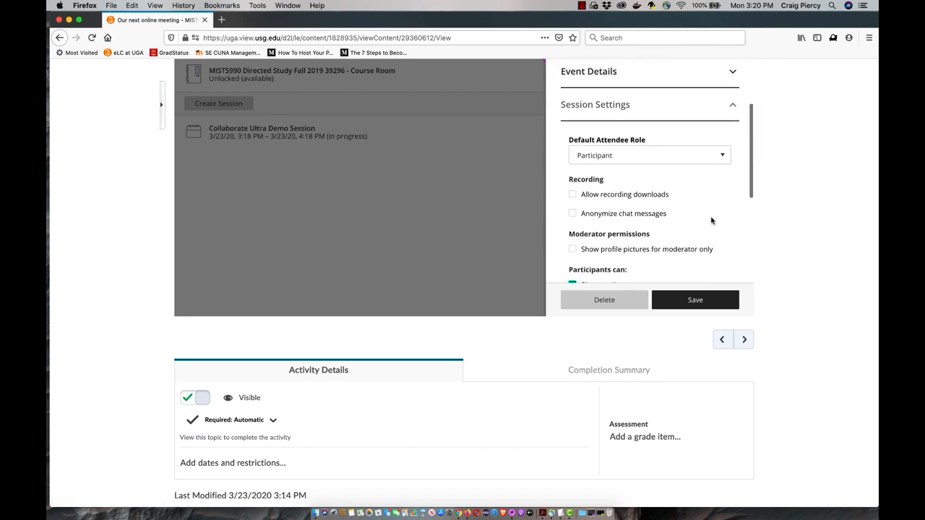
{"action": "scroll", "scroll_direction": "down", "scroll_amount": 3}
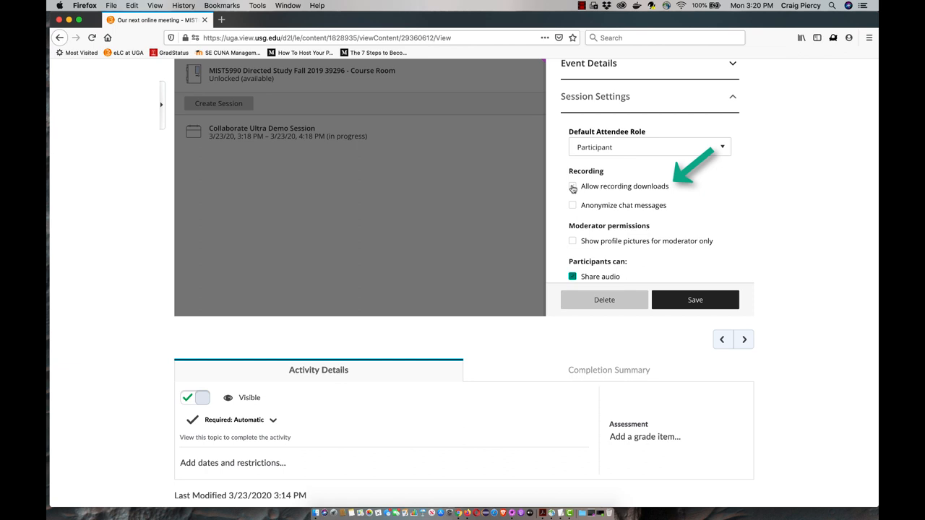
{"action": "left_click", "coordinate": [573, 186]}
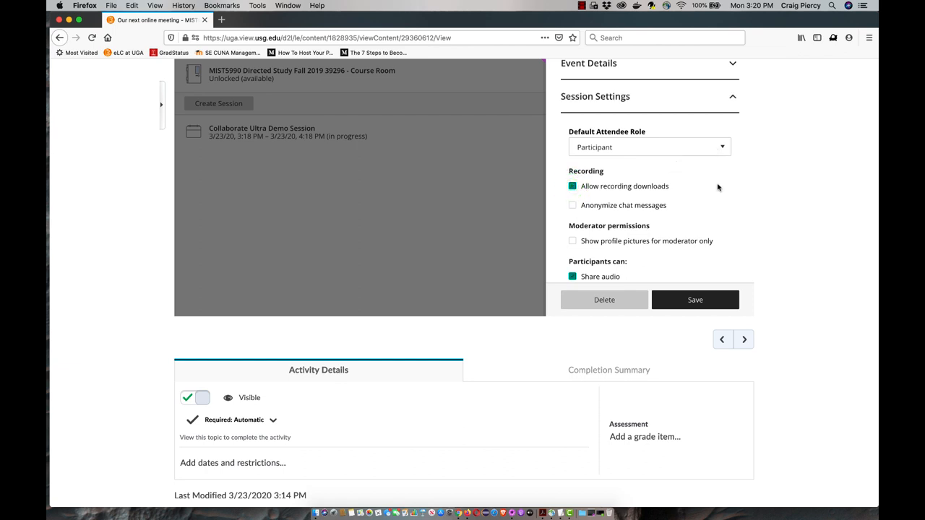
{"action": "left_click", "coordinate": [648, 146]}
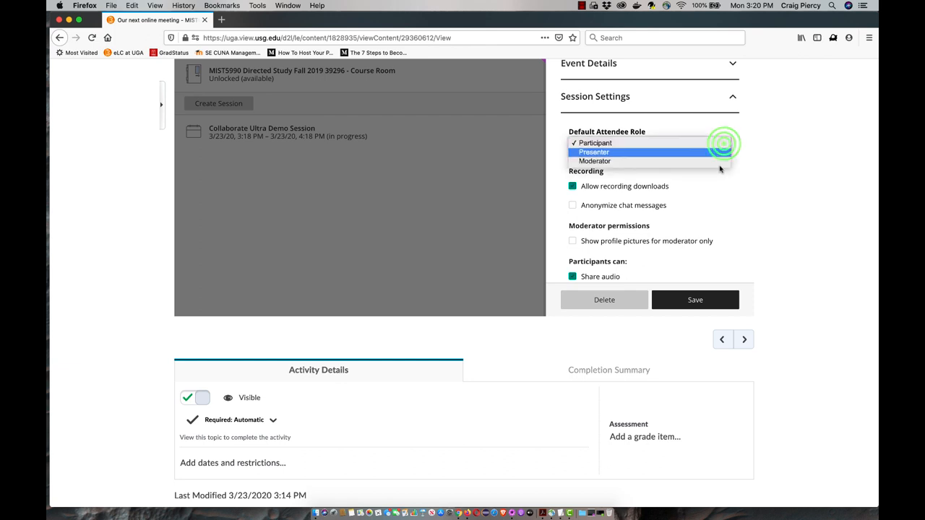
{"action": "left_click", "coordinate": [594, 142]}
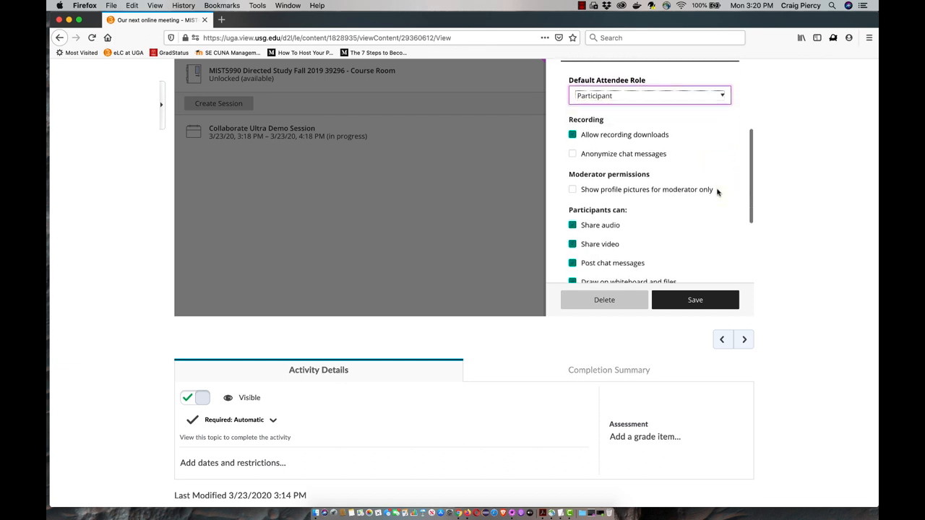
{"action": "scroll", "scroll_direction": "down", "scroll_amount": 3}
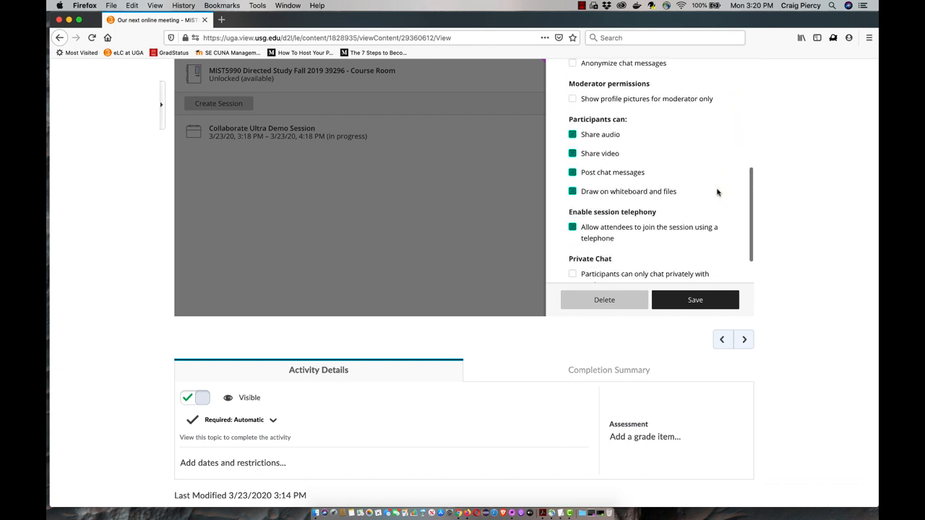
{"action": "scroll", "scroll_direction": "down", "scroll_amount": 3}
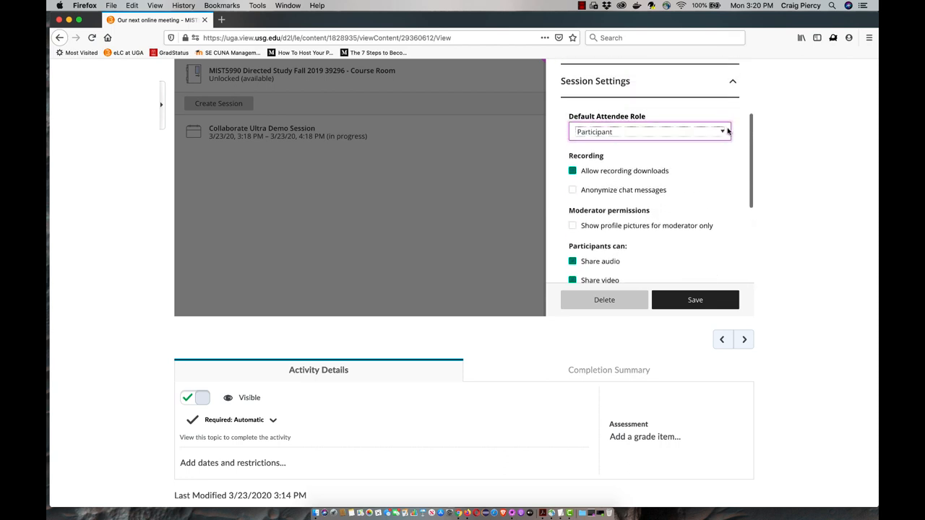
{"action": "scroll", "scroll_direction": "down", "scroll_amount": 3}
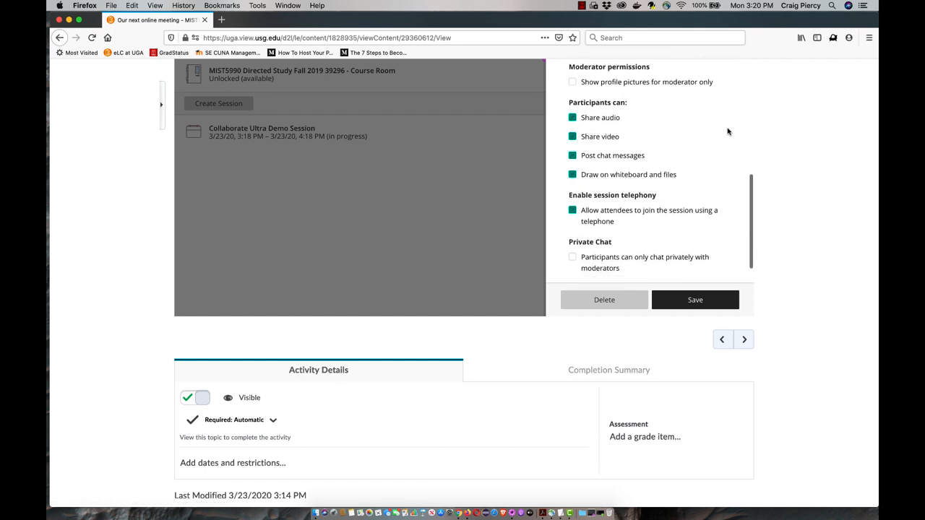
{"action": "scroll", "scroll_direction": "down", "scroll_amount": 3}
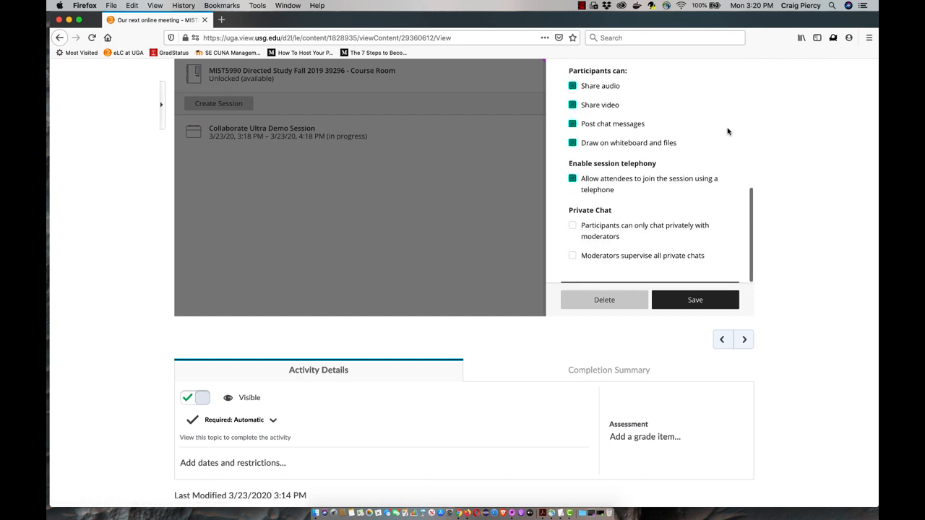
{"action": "mouse_move", "coordinate": [682, 285]}
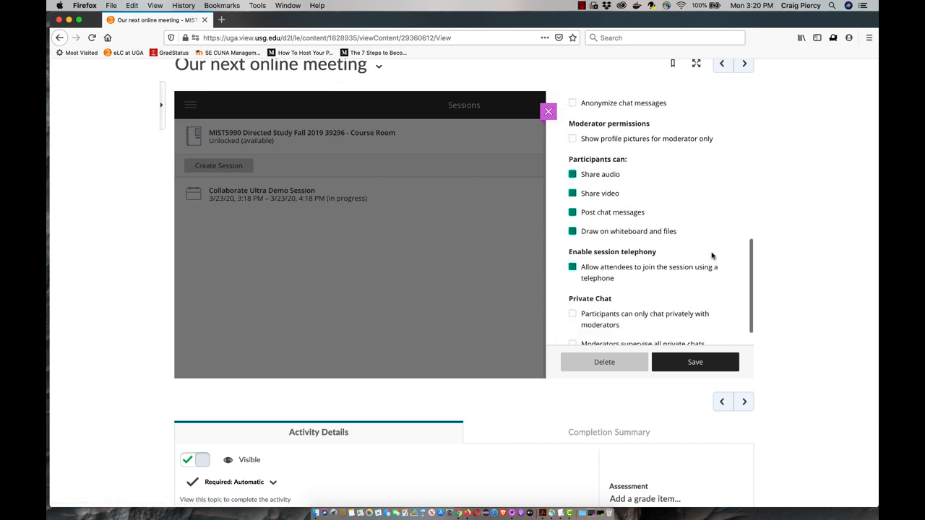
{"action": "scroll", "scroll_direction": "down", "scroll_amount": 3}
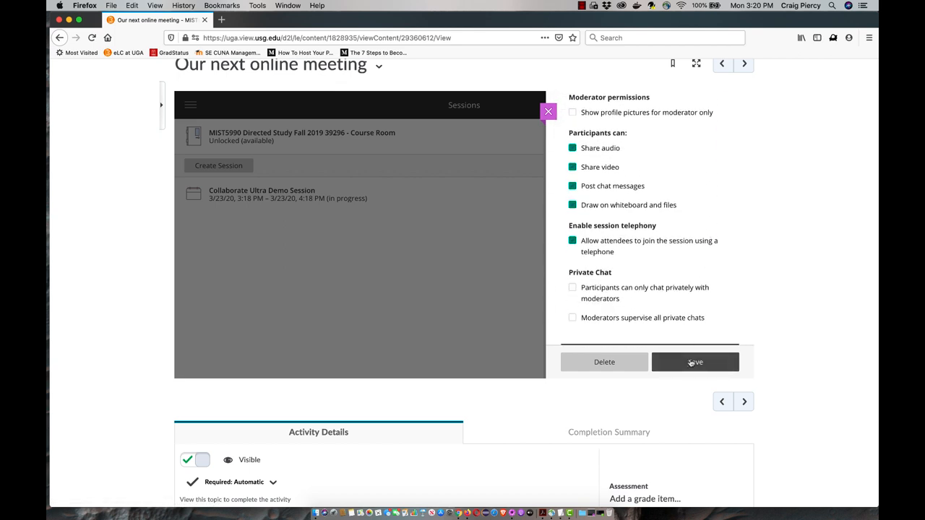
{"action": "left_click", "coordinate": [695, 362]}
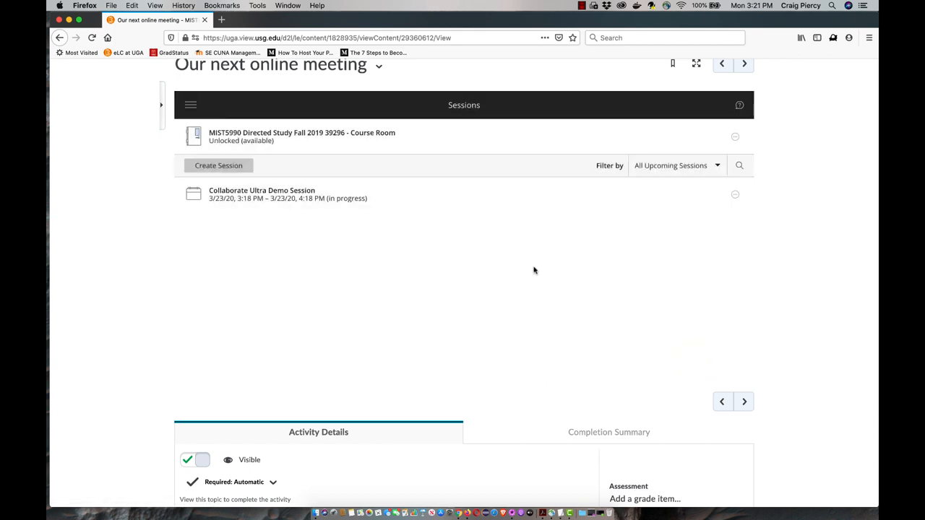
{"action": "mouse_move", "coordinate": [591, 269]}
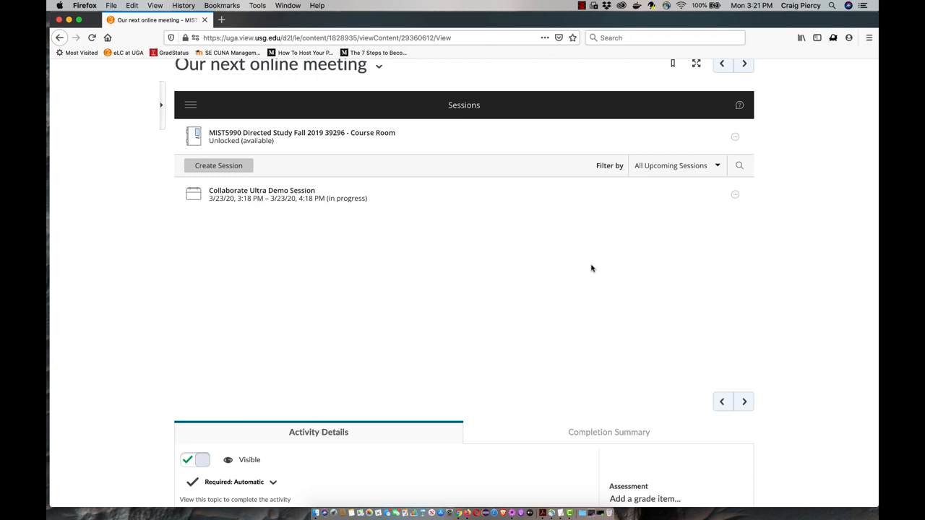
{"action": "mouse_move", "coordinate": [549, 287]}
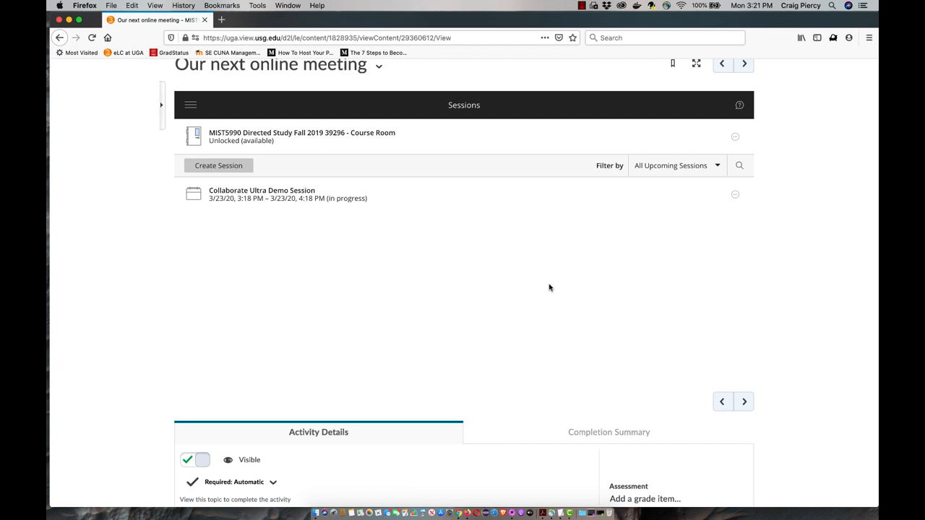
{"action": "mouse_move", "coordinate": [393, 242]}
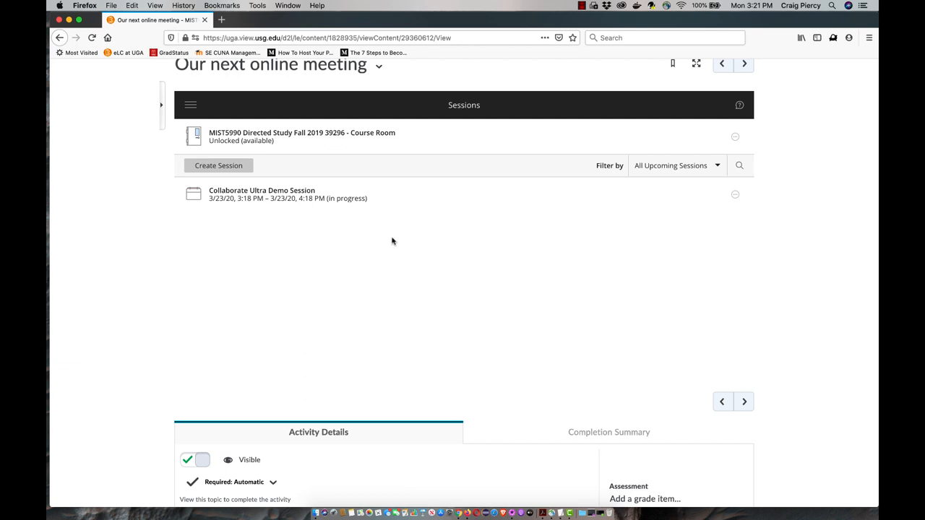
{"action": "mouse_move", "coordinate": [526, 273]}
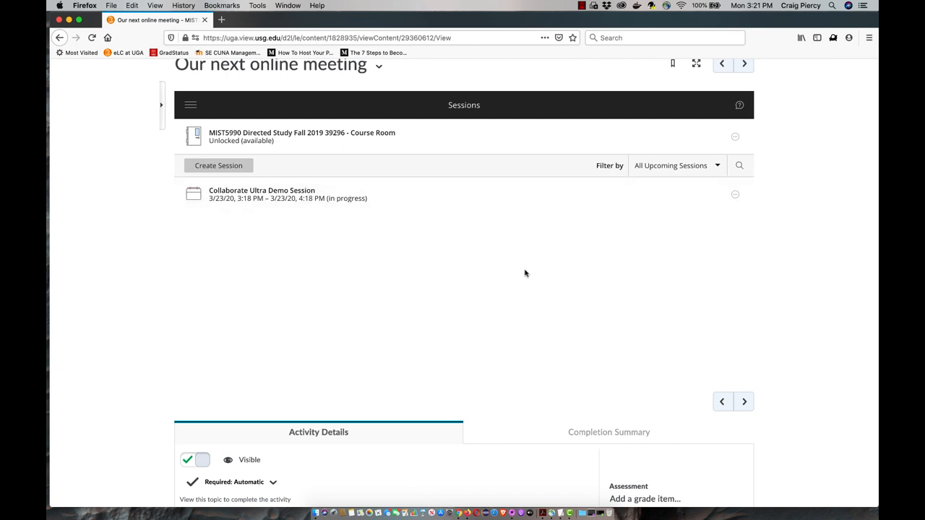
{"action": "mouse_move", "coordinate": [531, 277]}
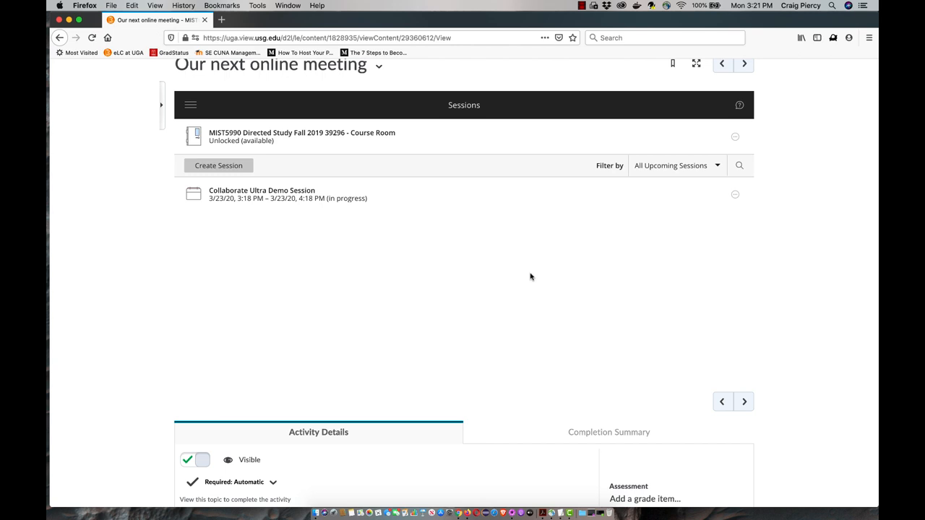
{"action": "mouse_move", "coordinate": [514, 266]}
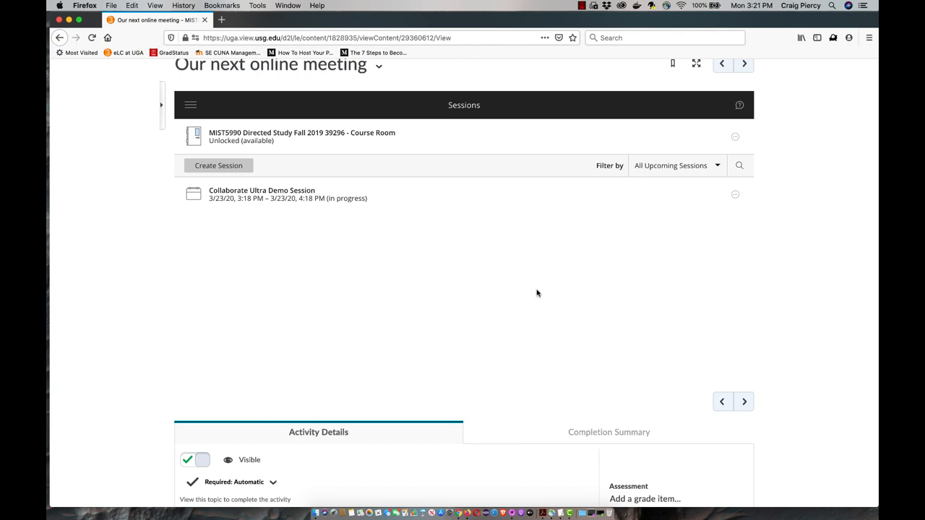
{"action": "mouse_move", "coordinate": [283, 232]}
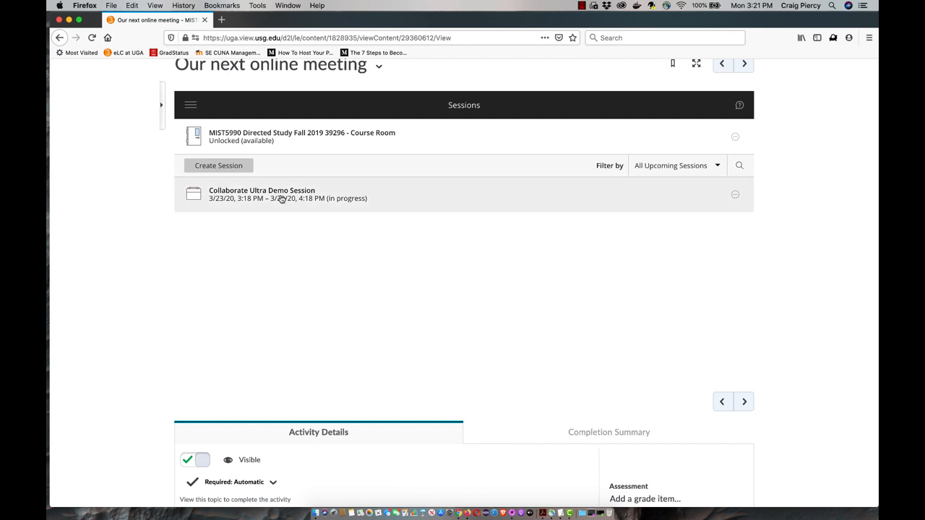
- Open the Collaborate Ultra Demo Session's side panel from the Sessions list
{"action": "left_click", "coordinate": [261, 194]}
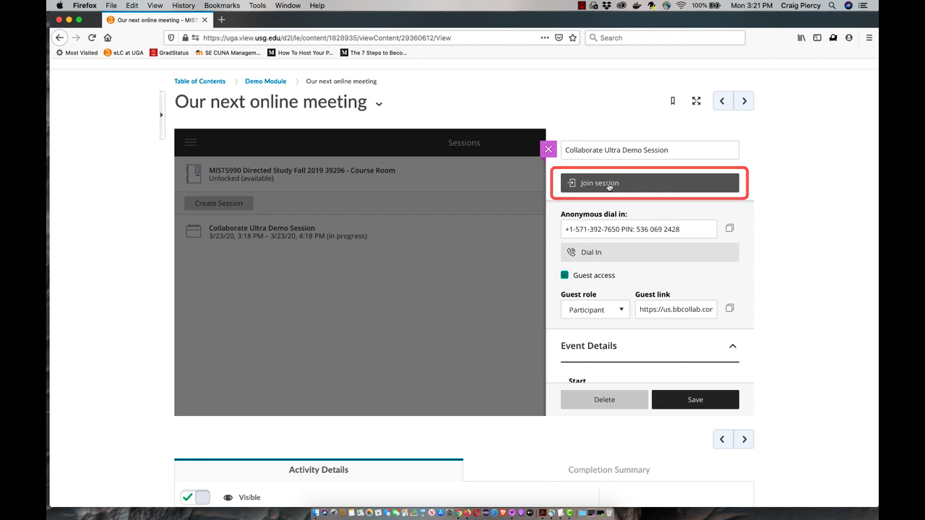
- Join the demo session in a new tab and turn on microphone and camera
{"action": "left_click", "coordinate": [649, 183]}
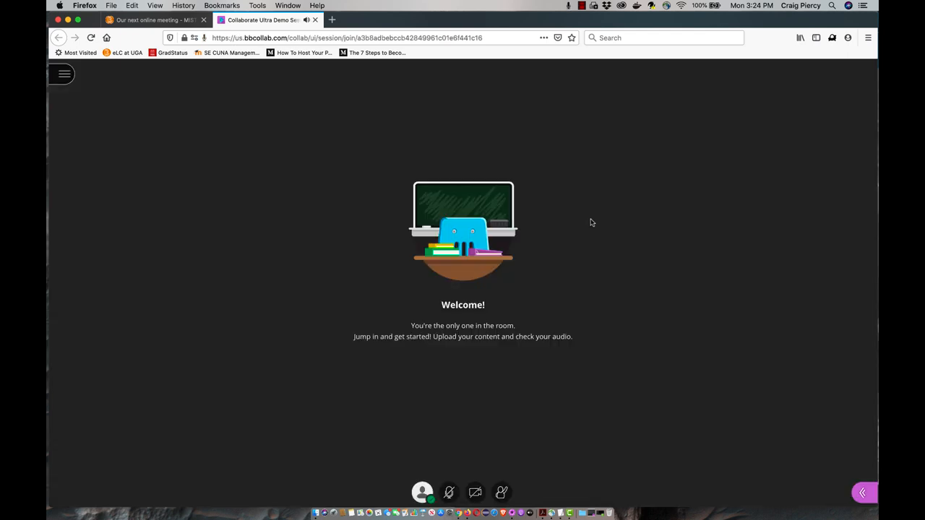
{"action": "mouse_move", "coordinate": [475, 283]}
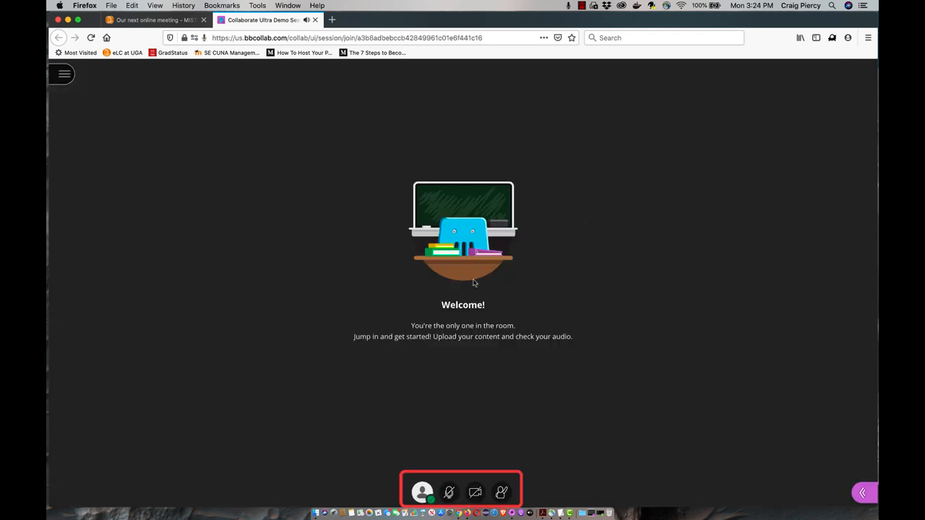
{"action": "mouse_move", "coordinate": [456, 477]}
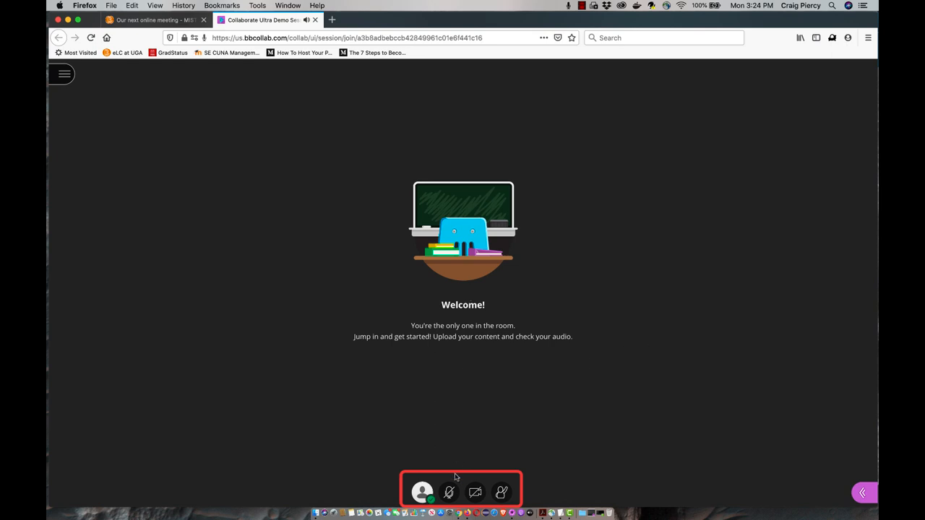
{"action": "mouse_move", "coordinate": [637, 385]}
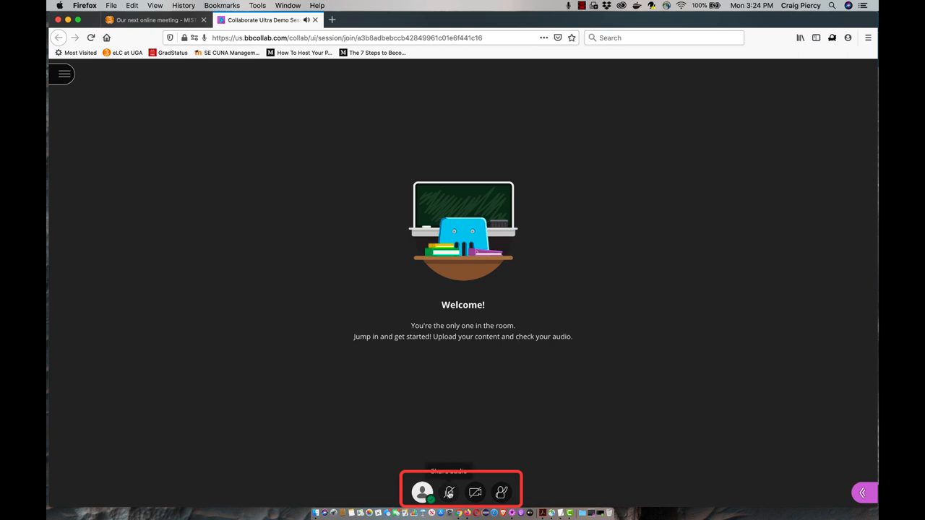
{"action": "left_click", "coordinate": [449, 492]}
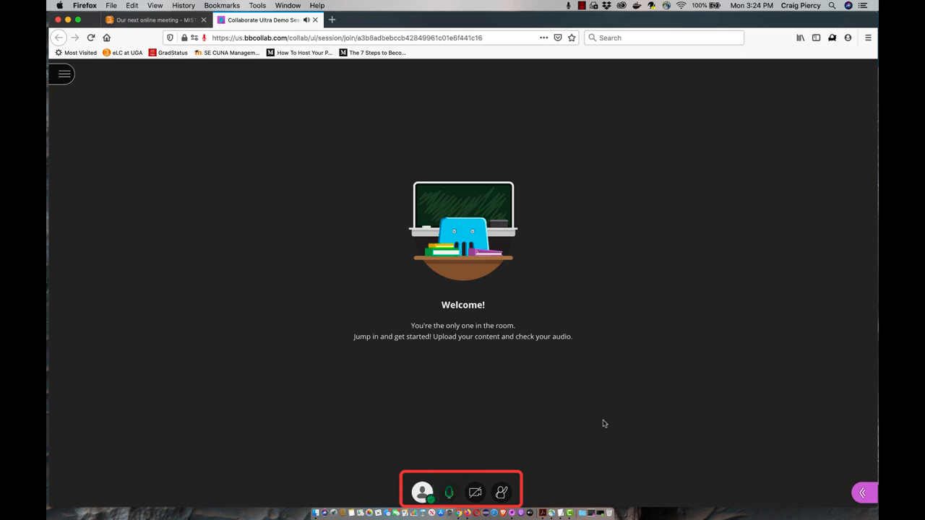
{"action": "left_click", "coordinate": [449, 492]}
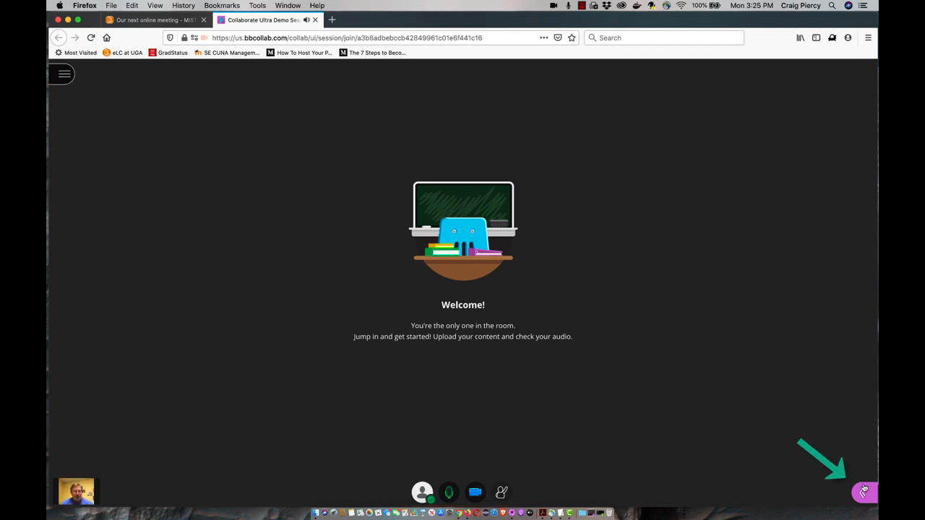
{"action": "mouse_move", "coordinate": [863, 492]}
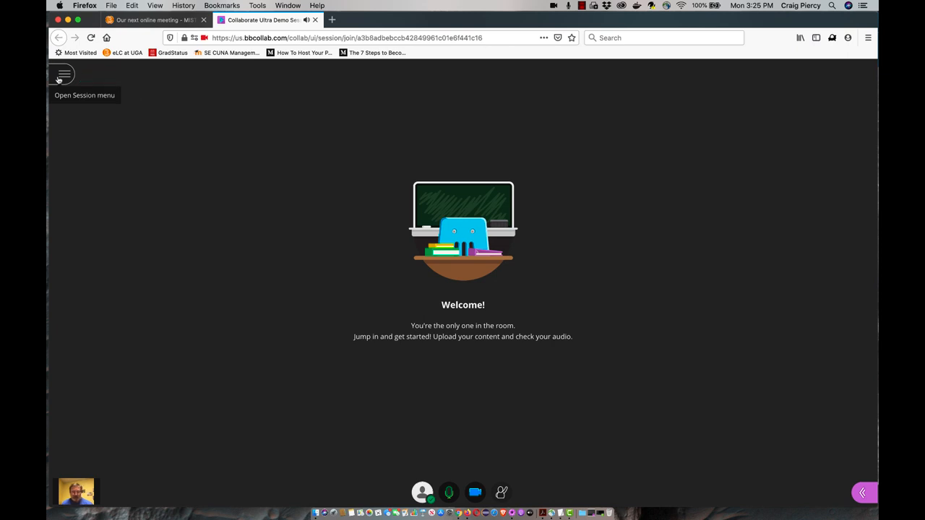
- Choose Start Recording from the Session menu, then reopen and close the menu
{"action": "left_click", "coordinate": [62, 74]}
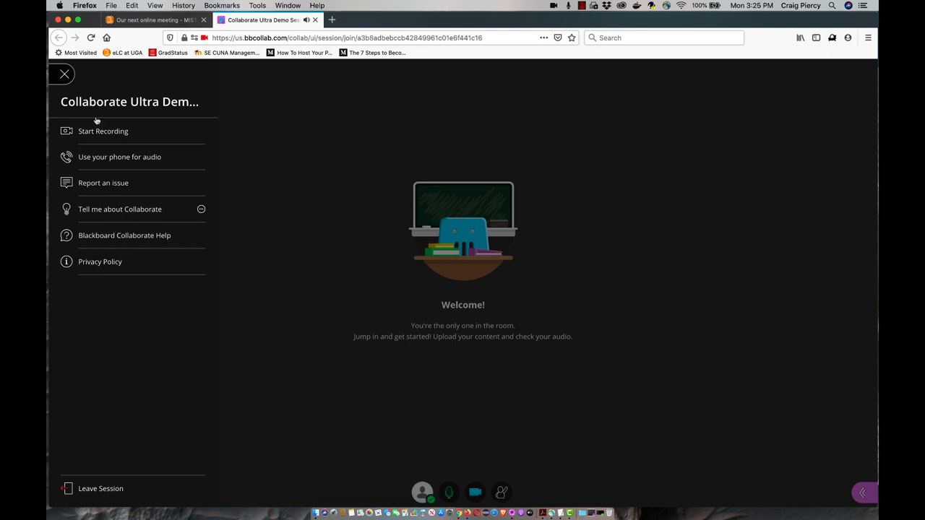
{"action": "left_click", "coordinate": [103, 131]}
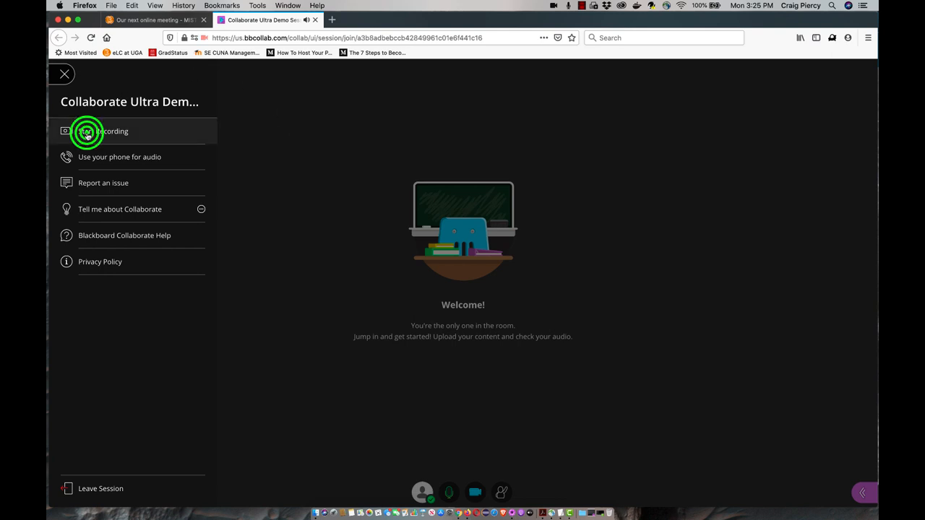
{"action": "left_click", "coordinate": [87, 131]}
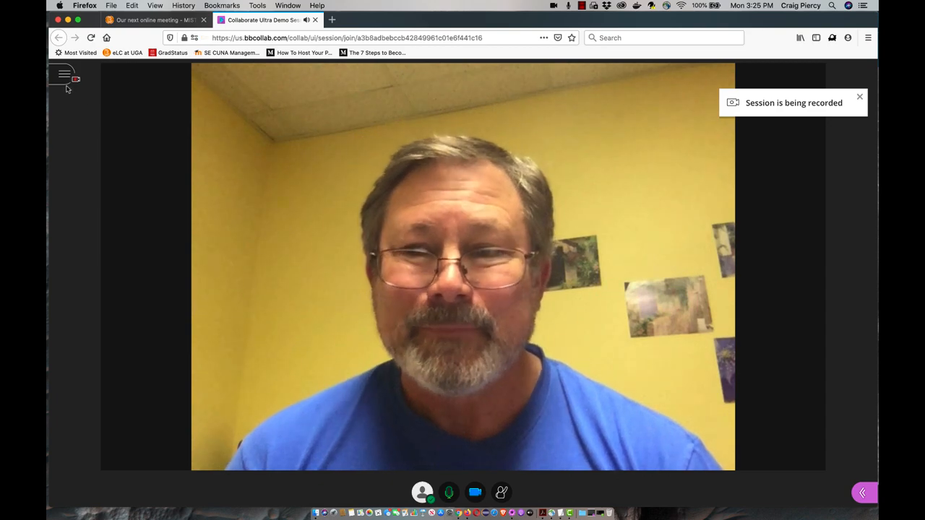
{"action": "left_click", "coordinate": [64, 74]}
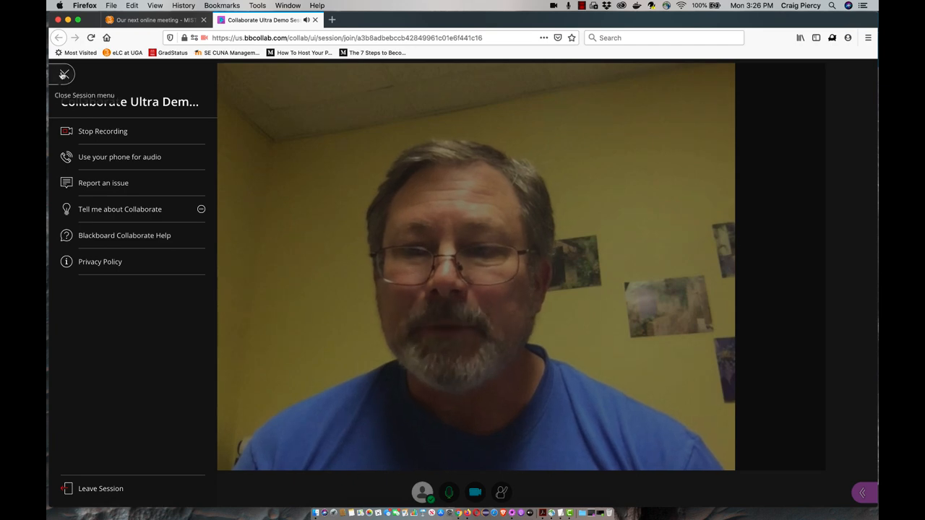
{"action": "left_click", "coordinate": [63, 74]}
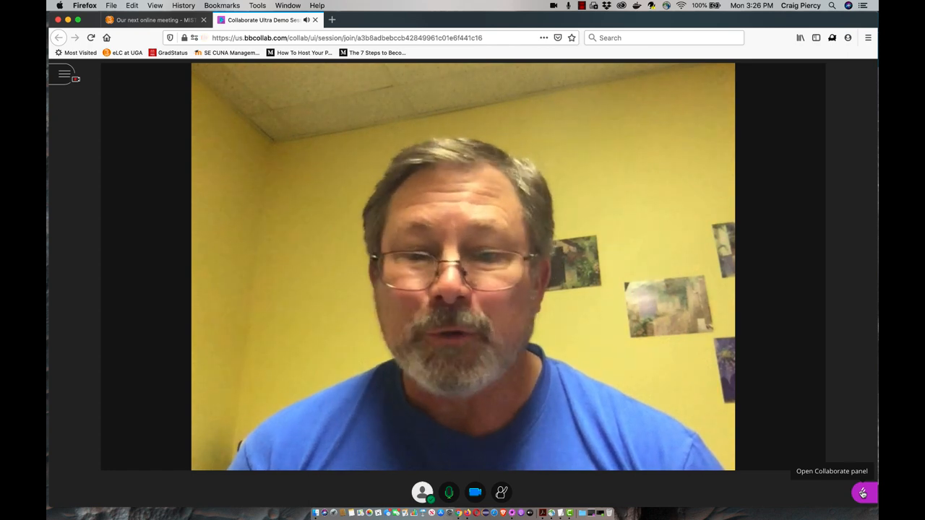
- Open the Collaborate side panel on the empty Everyone chat
{"action": "left_click", "coordinate": [863, 493]}
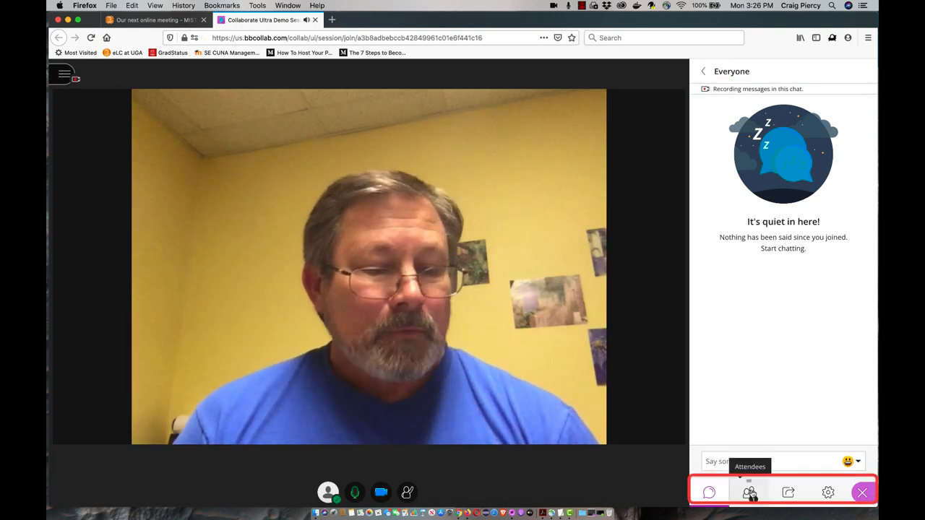
- Show the Attendees list and detach it into its own panel beside the chat
{"action": "left_click", "coordinate": [750, 493]}
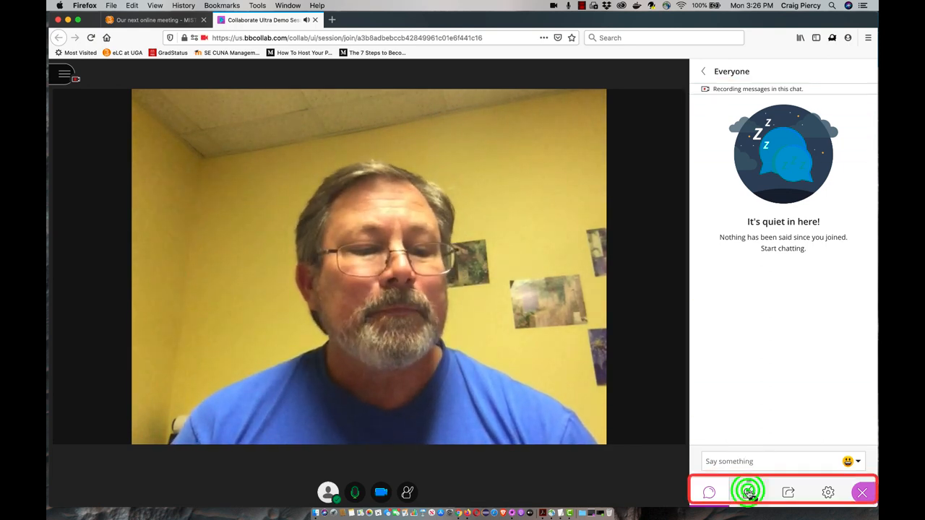
{"action": "left_click", "coordinate": [749, 492]}
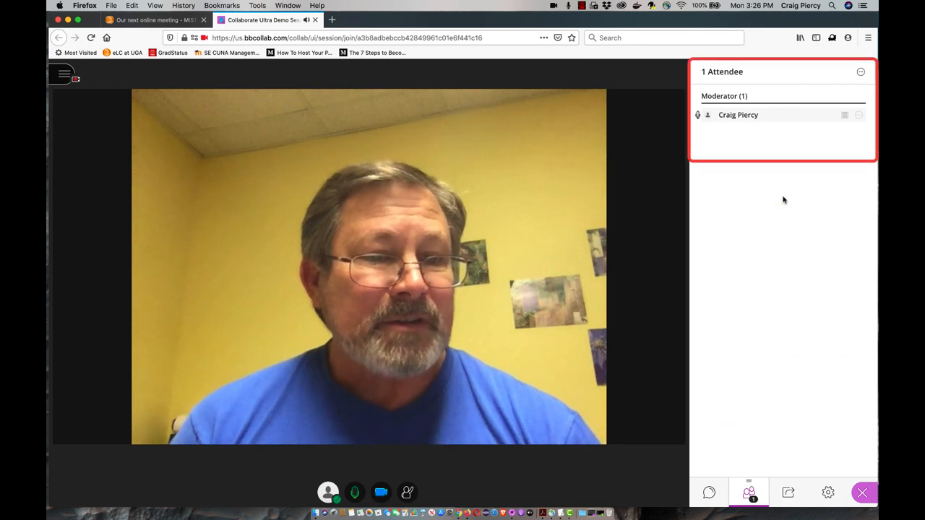
{"action": "left_click", "coordinate": [861, 72]}
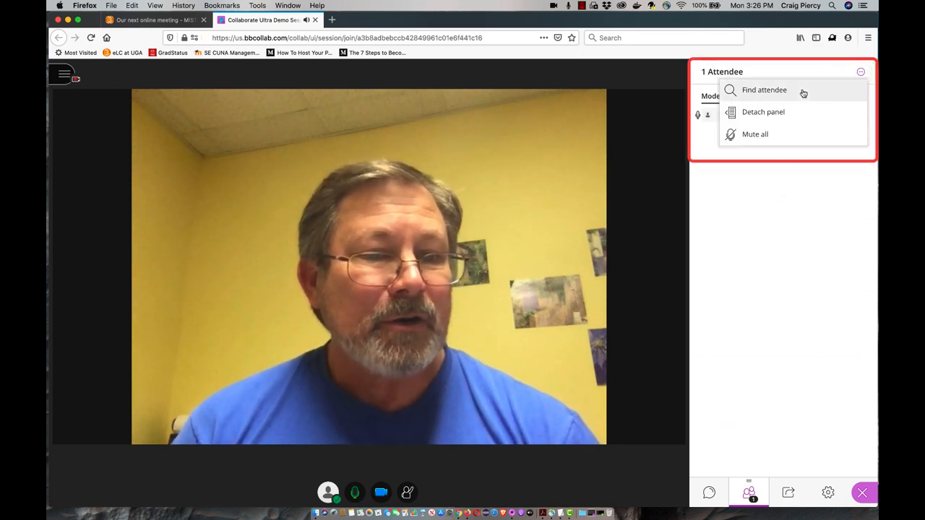
{"action": "mouse_move", "coordinate": [793, 306]}
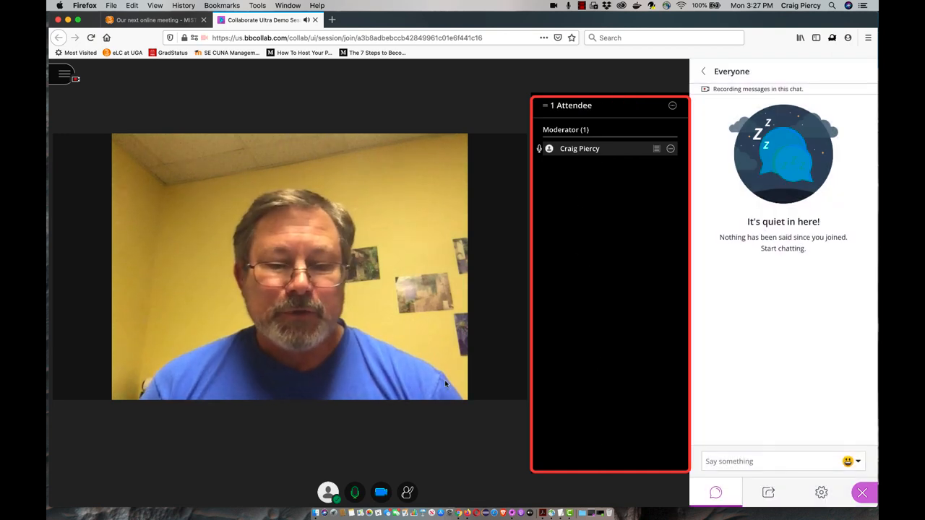
- Raise your hand, then lower it from your attendee entry's controls
{"action": "left_click", "coordinate": [408, 492]}
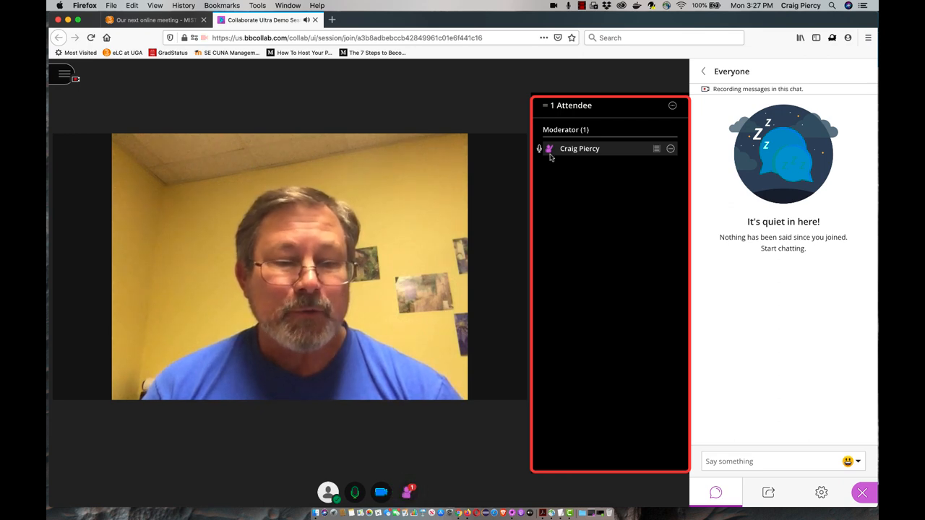
{"action": "left_click", "coordinate": [670, 149]}
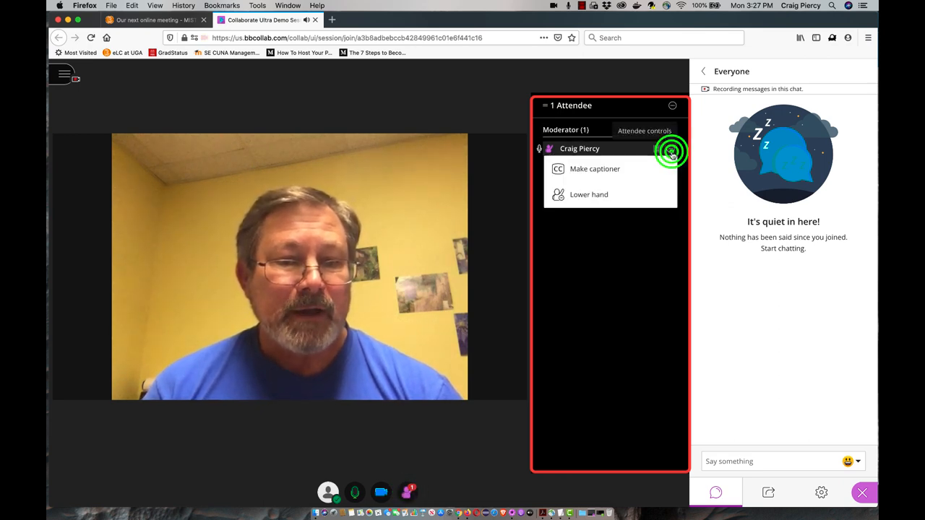
{"action": "left_click", "coordinate": [670, 150]}
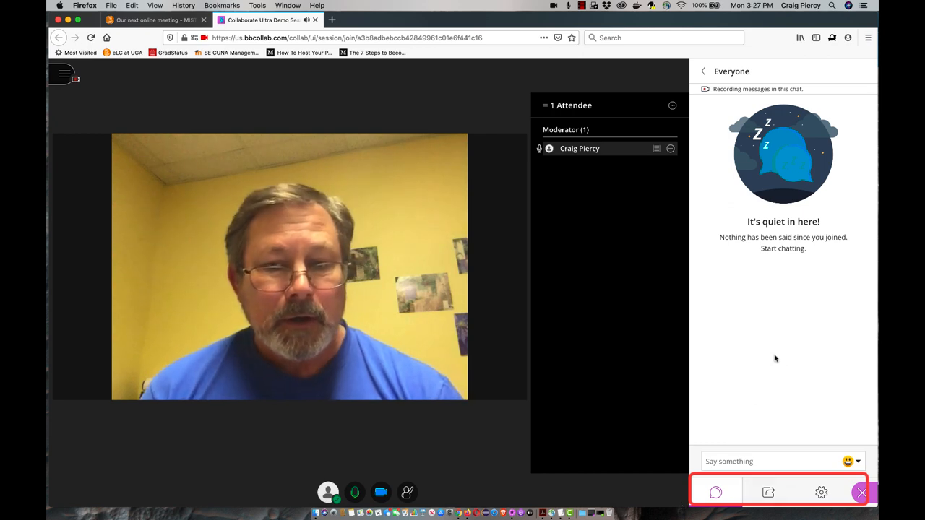
- Preview Breakout Groups and Polling from Share Content, returning to sharing options each time
{"action": "left_click", "coordinate": [769, 492]}
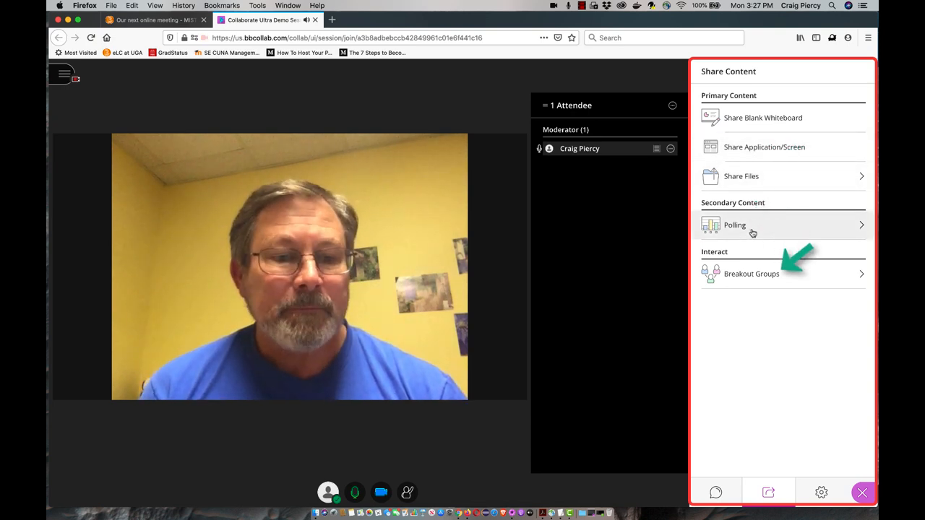
{"action": "left_click", "coordinate": [751, 273]}
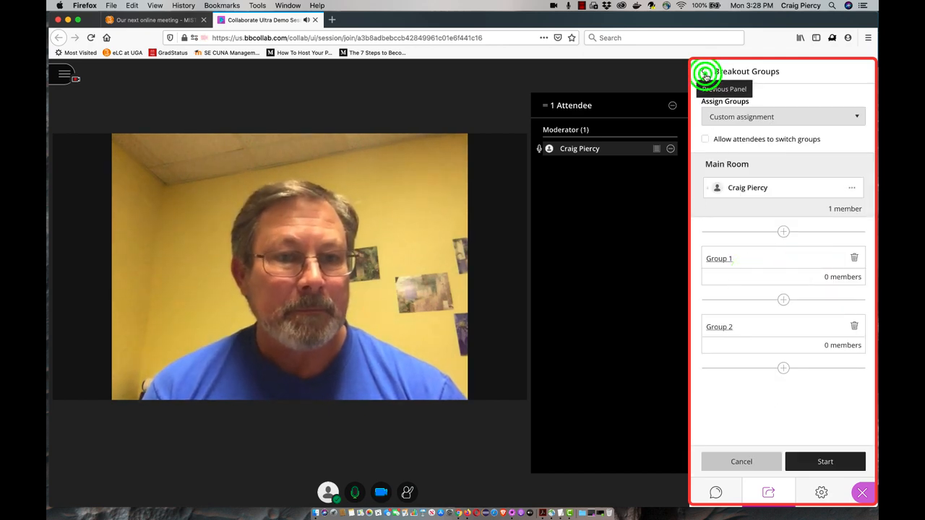
{"action": "left_click", "coordinate": [705, 76]}
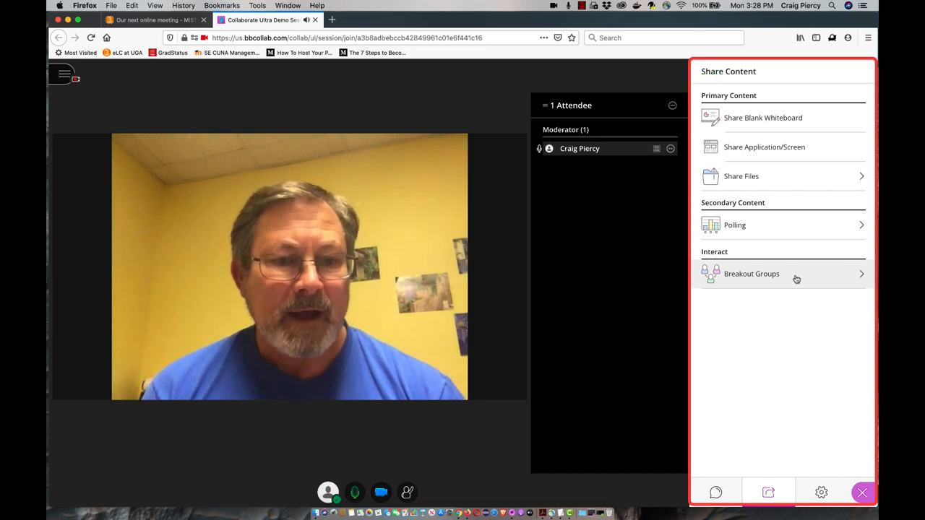
{"action": "left_click", "coordinate": [734, 225]}
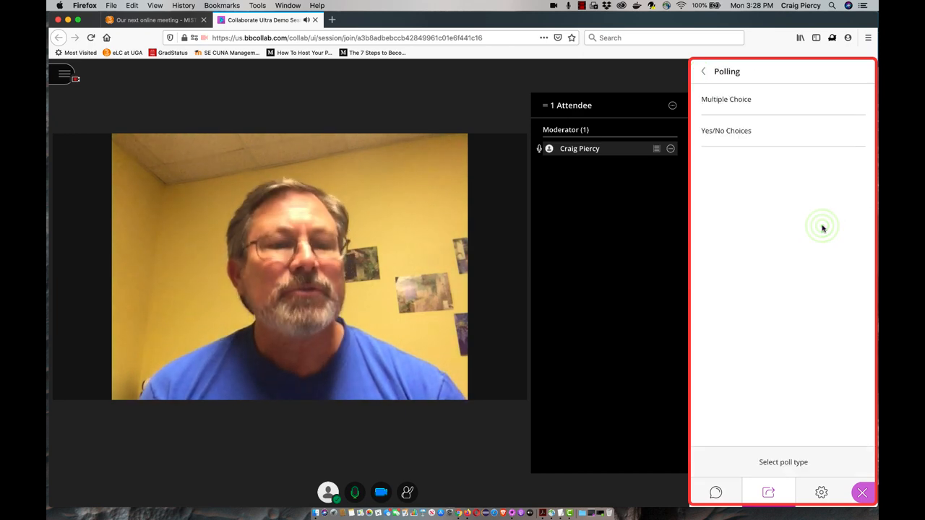
{"action": "left_click", "coordinate": [704, 71]}
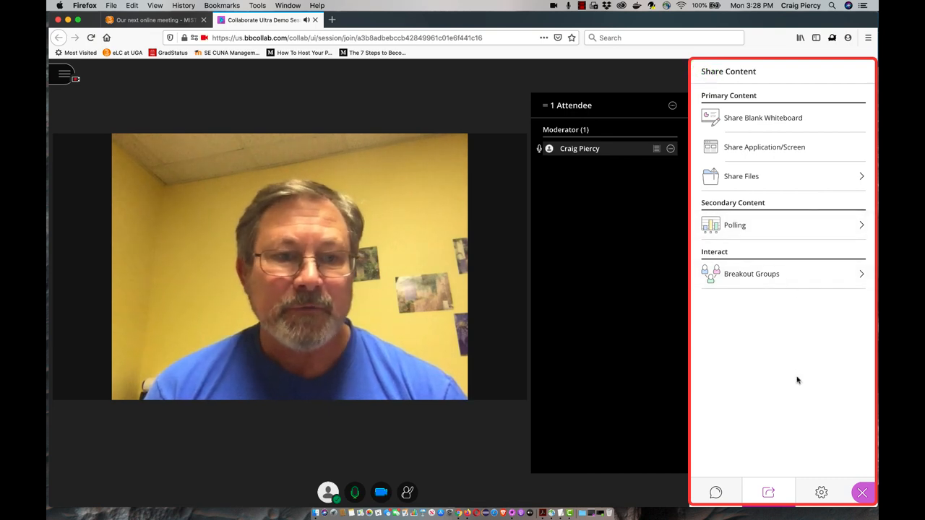
{"action": "mouse_move", "coordinate": [764, 147]}
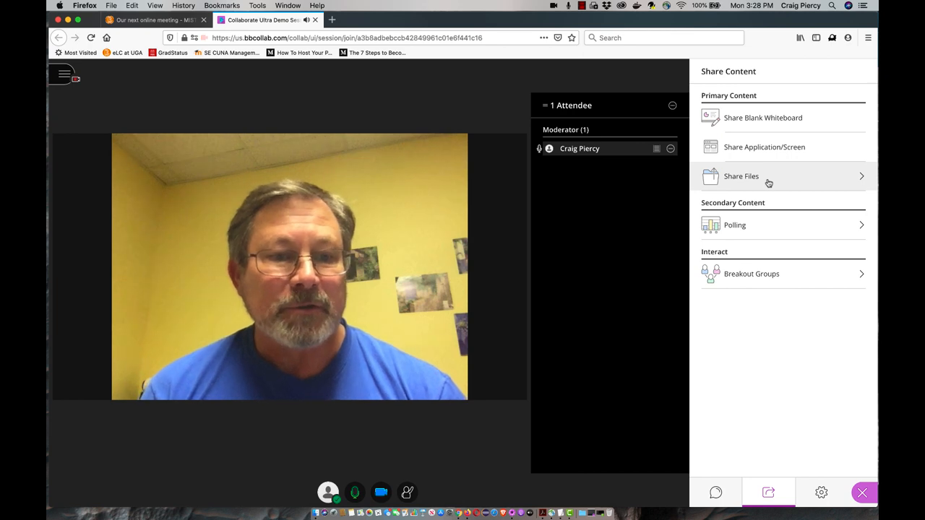
{"action": "left_click", "coordinate": [763, 118]}
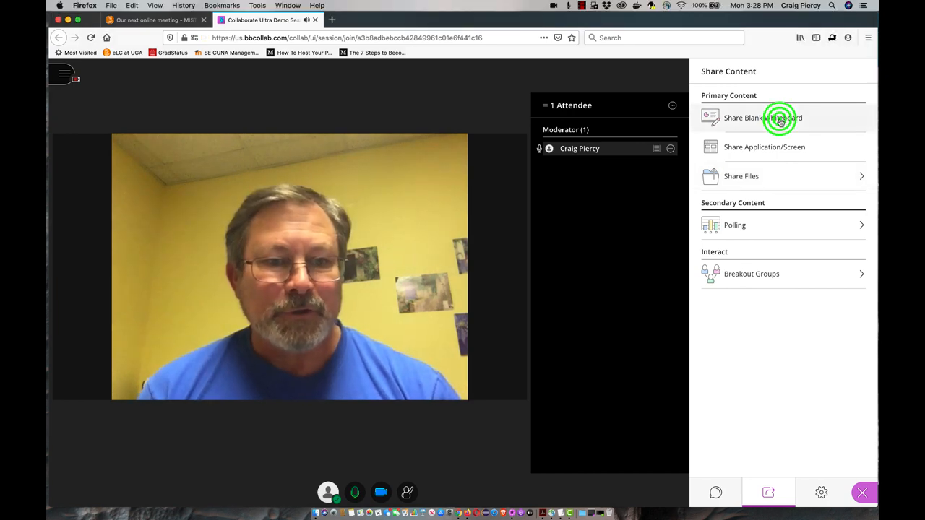
- Share a blank whiteboard and sketch a blue loop on its left side
{"action": "left_click", "coordinate": [763, 118]}
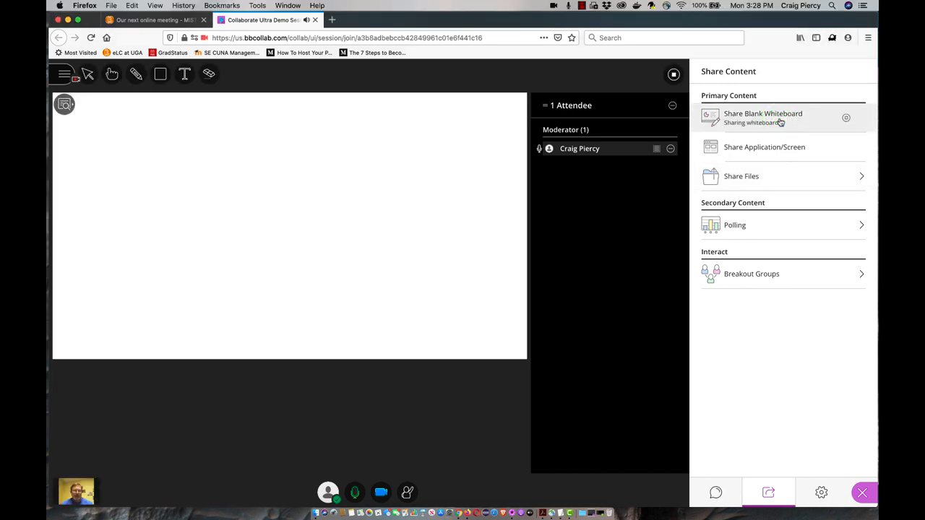
{"action": "mouse_move", "coordinate": [87, 74]}
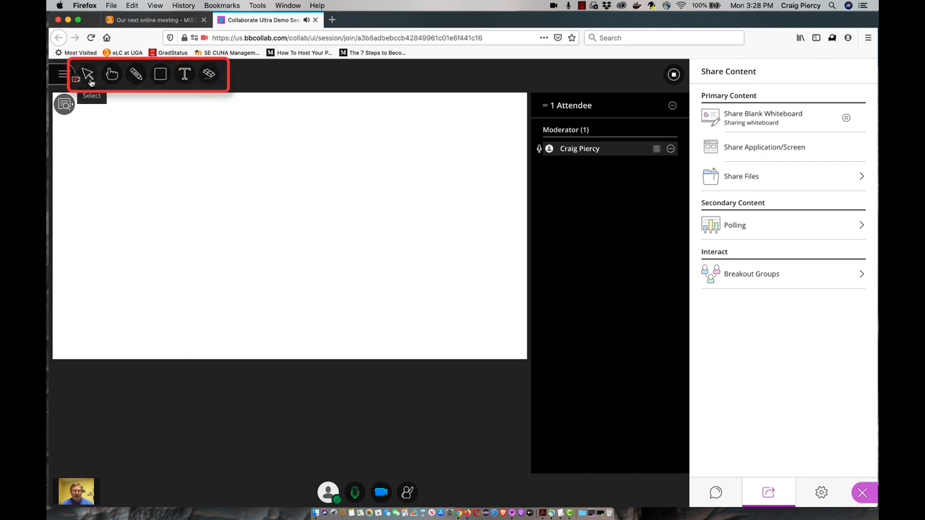
{"action": "mouse_move", "coordinate": [113, 74]}
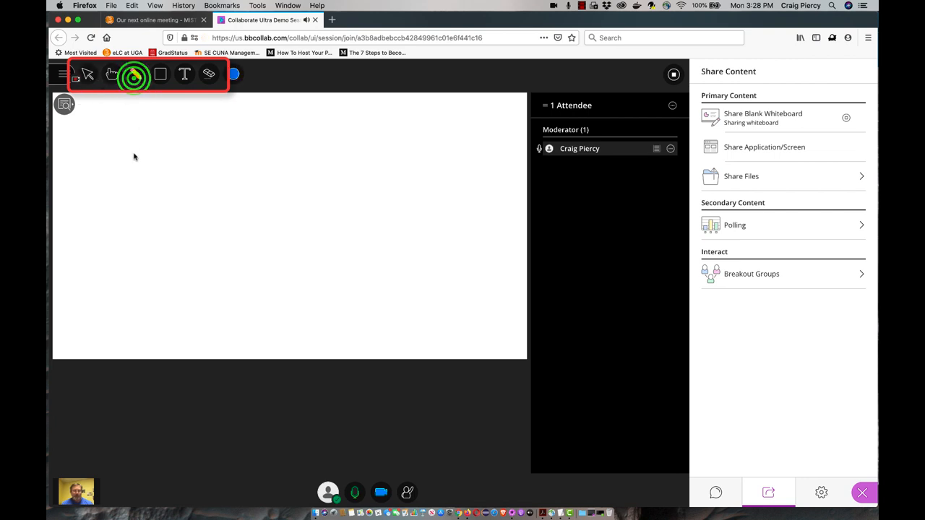
{"action": "left_click_drag", "start_coordinate": [137, 145], "coordinate": [174, 235]}
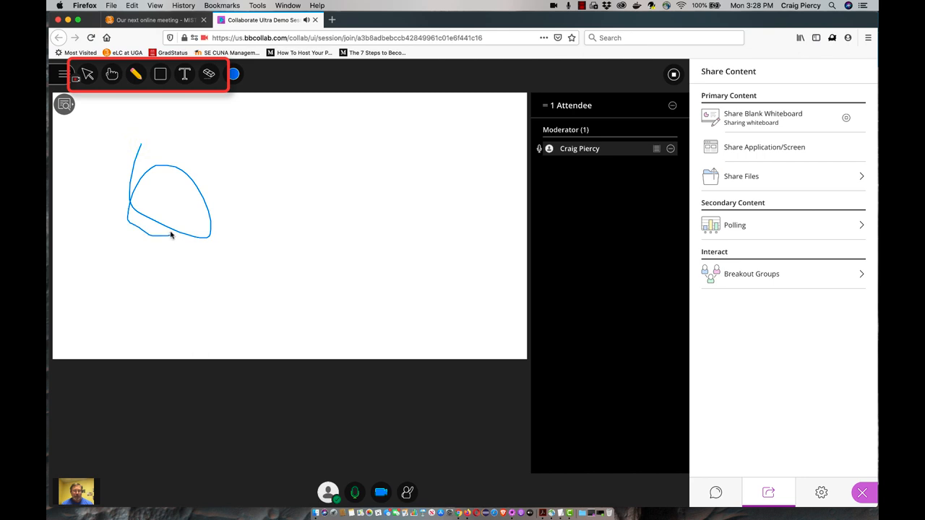
{"action": "left_click", "coordinate": [184, 73]}
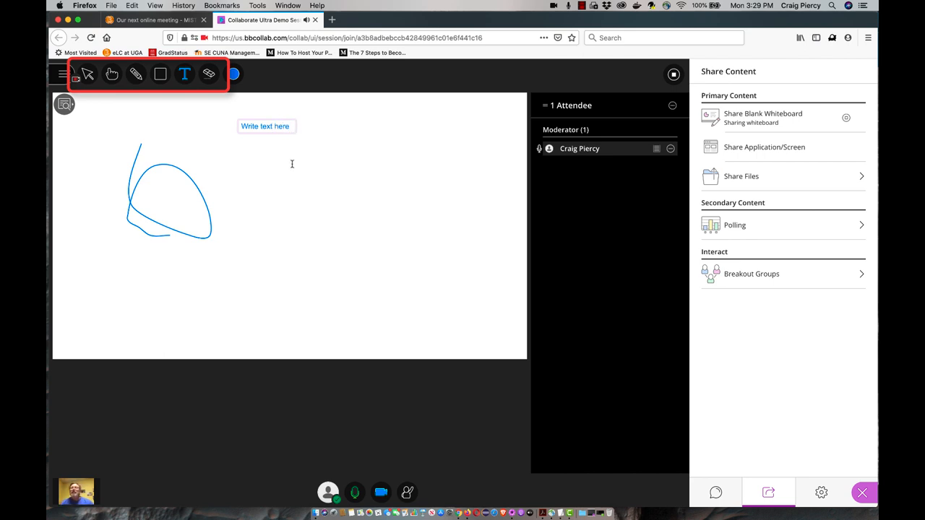
- Erase the whiteboard and draw a rectangle with the shapes tool
{"action": "left_click", "coordinate": [208, 74]}
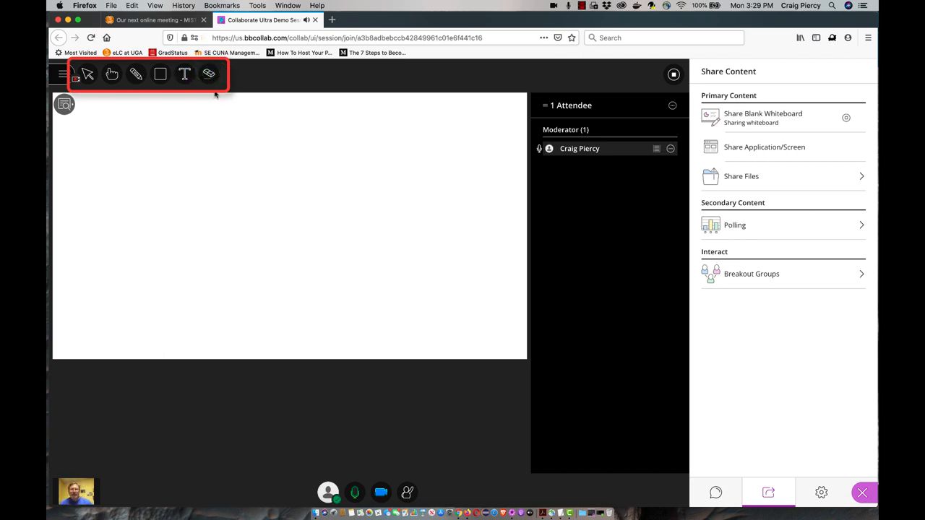
{"action": "left_click", "coordinate": [160, 74]}
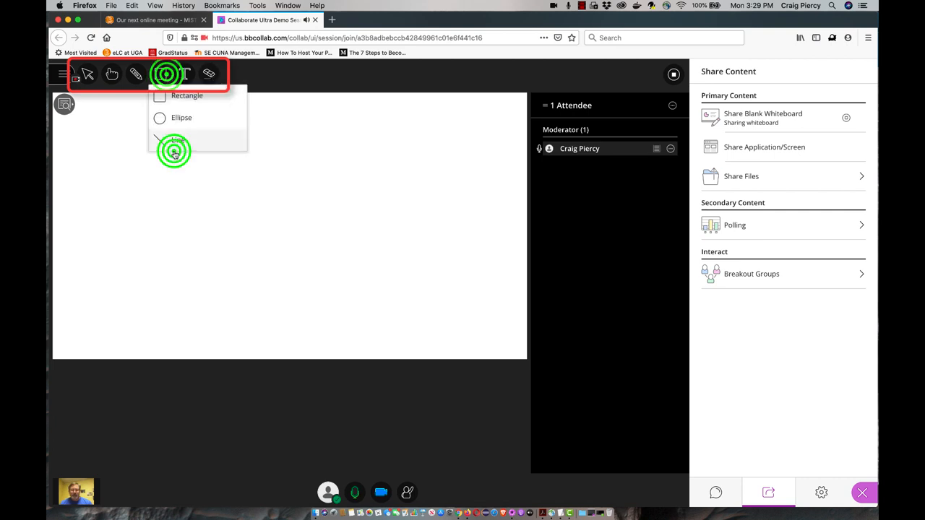
{"action": "left_click", "coordinate": [174, 140]}
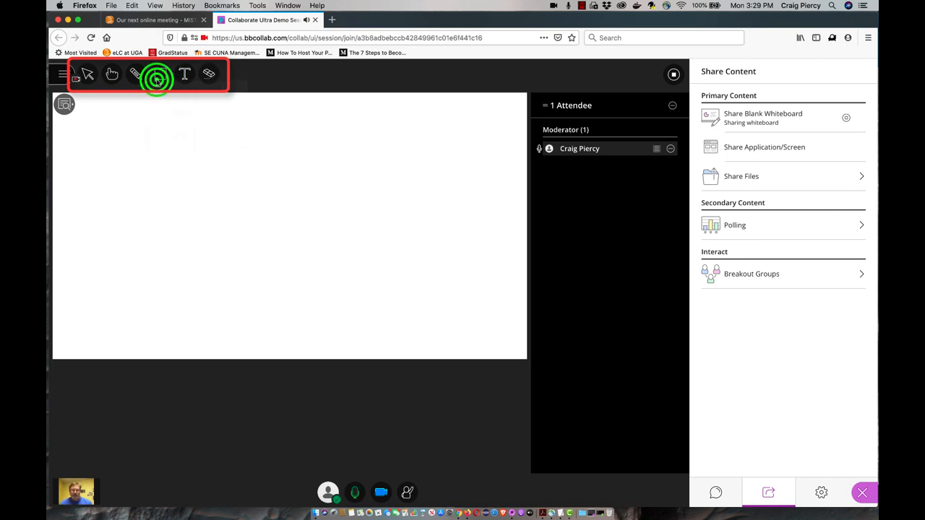
{"action": "left_click_drag", "start_coordinate": [201, 151], "coordinate": [285, 210]}
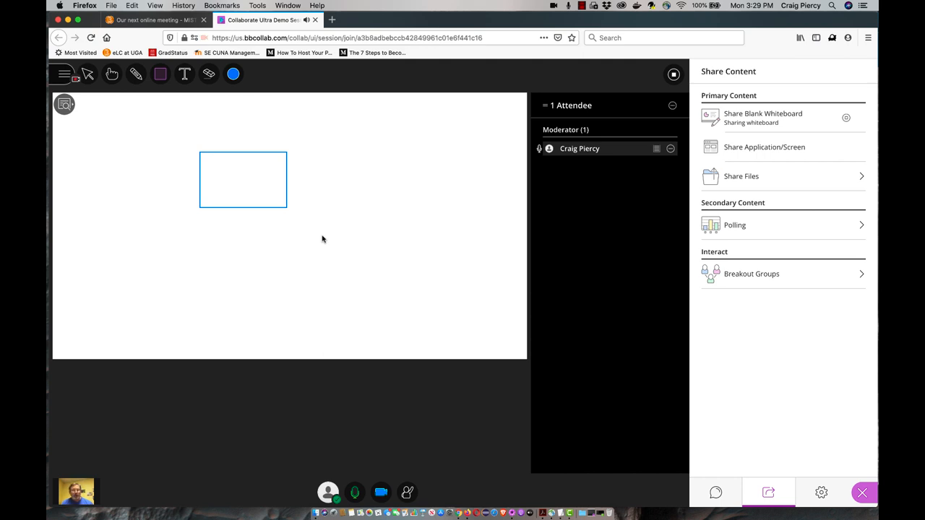
{"action": "mouse_move", "coordinate": [344, 242]}
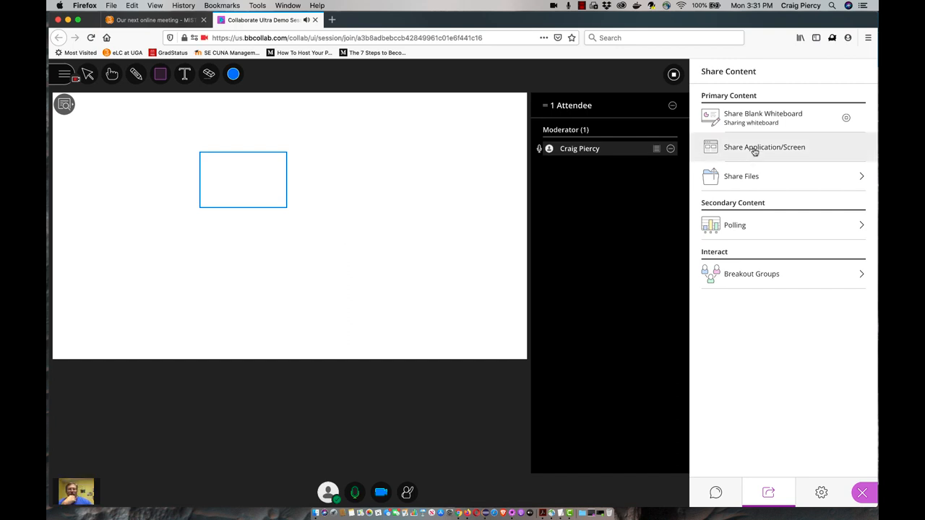
{"action": "left_click", "coordinate": [764, 147]}
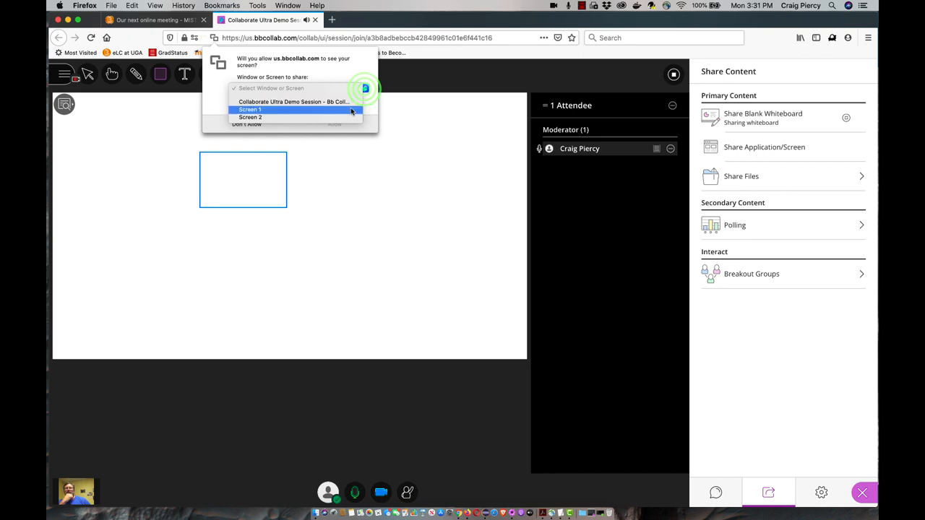
{"action": "left_click", "coordinate": [249, 109]}
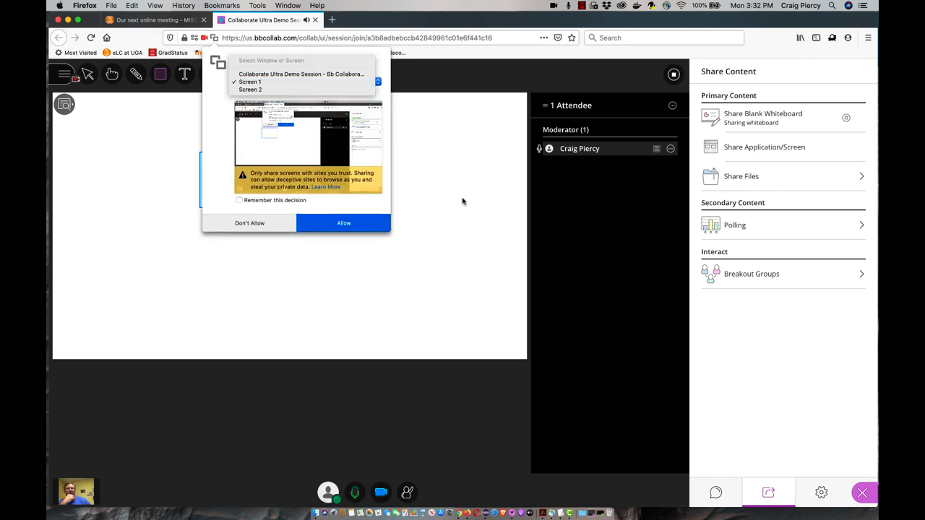
{"action": "left_click", "coordinate": [343, 223]}
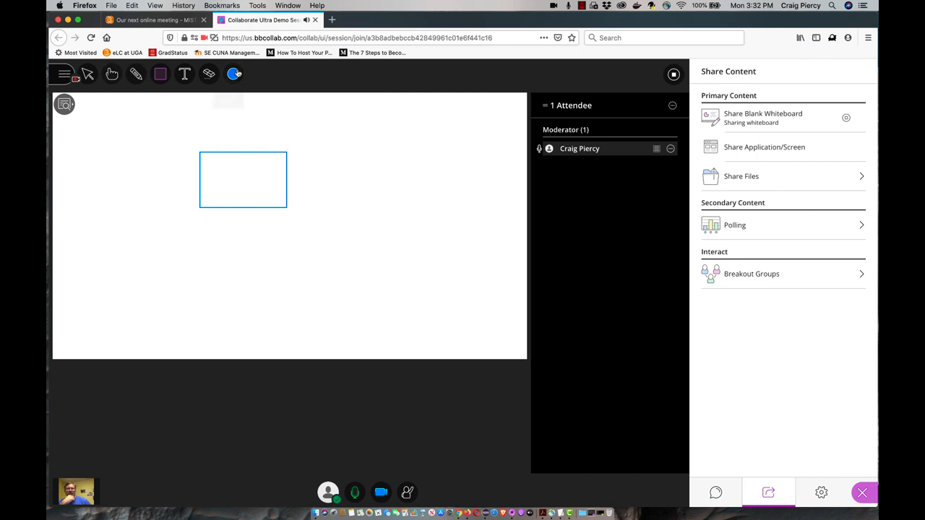
{"action": "mouse_move", "coordinate": [234, 74]}
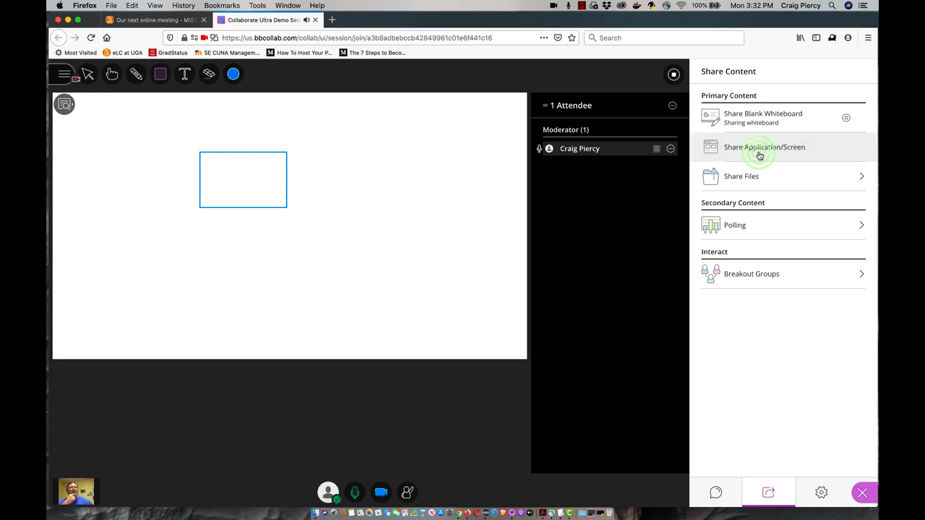
- Upload MIST7570e_21050422_LiveSession.pptx through Share Files
{"action": "left_click", "coordinate": [741, 176]}
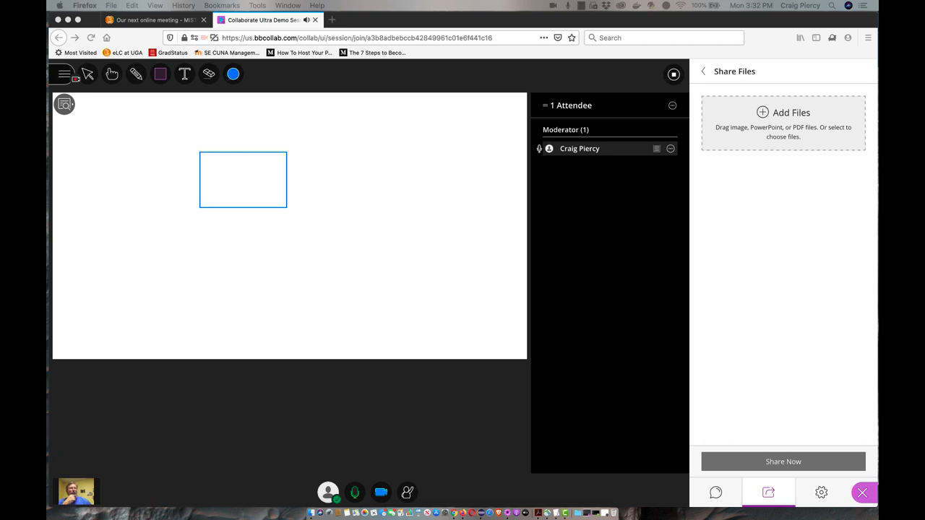
{"action": "mouse_move", "coordinate": [818, 279]}
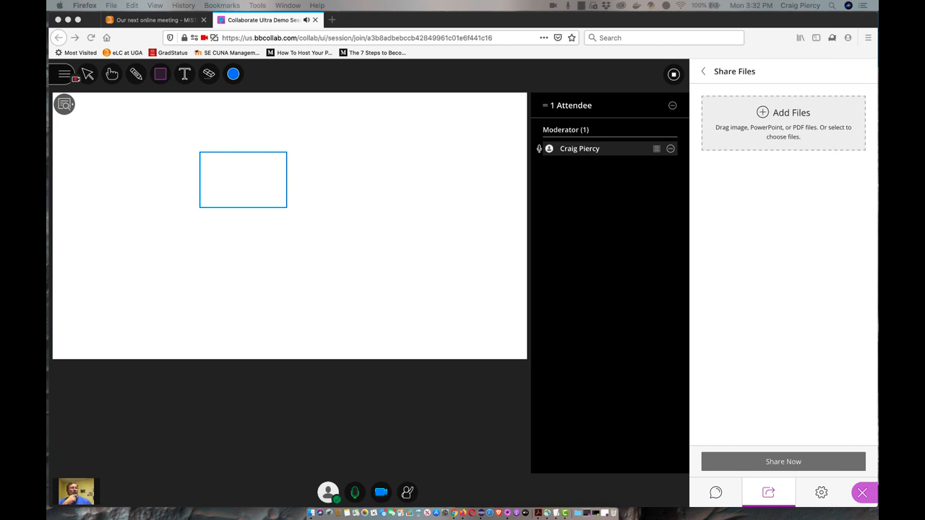
{"action": "left_click", "coordinate": [783, 124]}
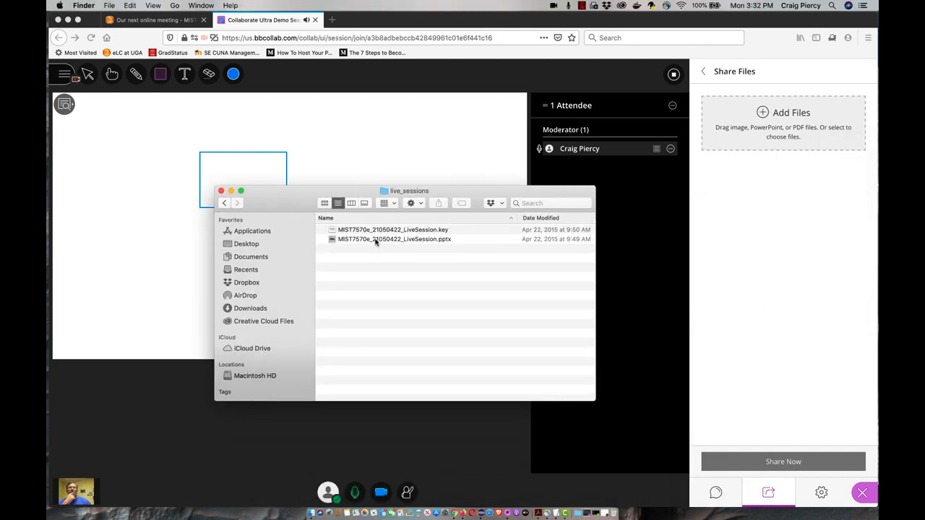
{"action": "left_click", "coordinate": [395, 239]}
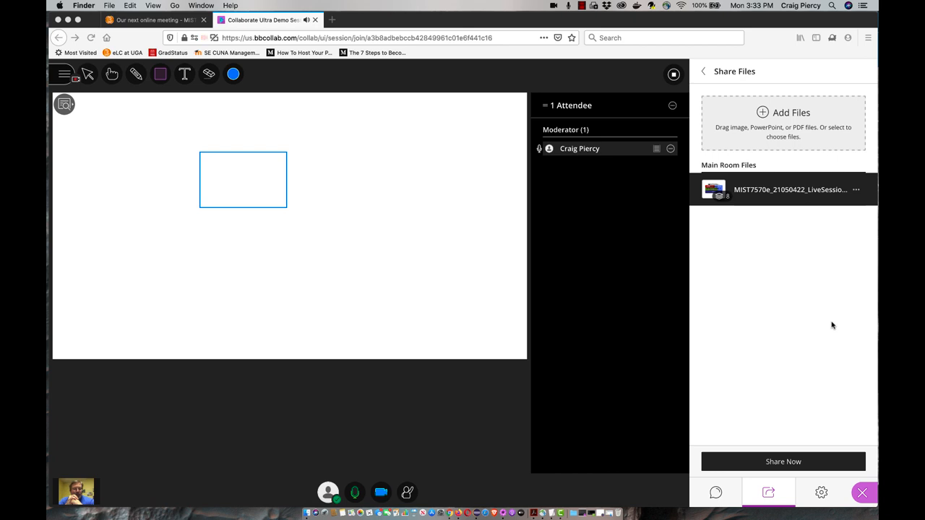
{"action": "mouse_move", "coordinate": [777, 462]}
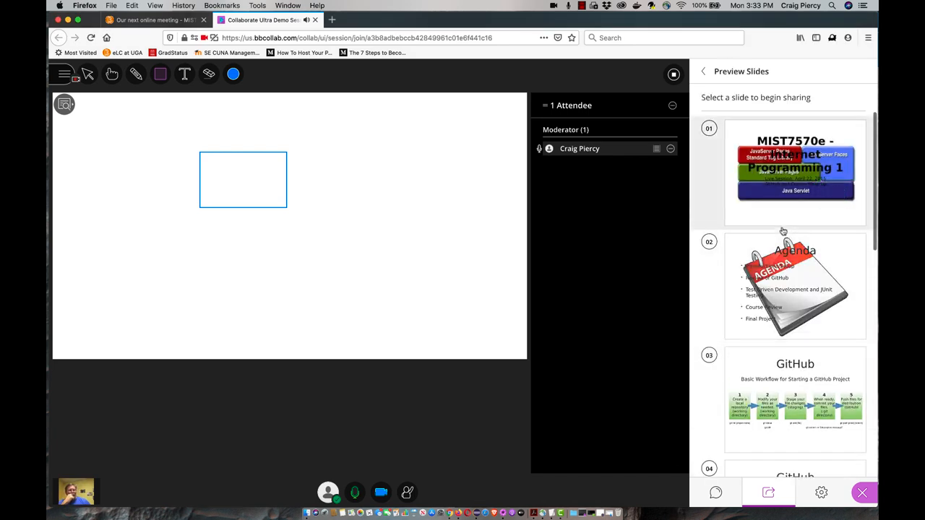
- Share the deck's title slide, visit the TDD, History, final project and JUnit slides, then return
{"action": "left_click", "coordinate": [795, 159]}
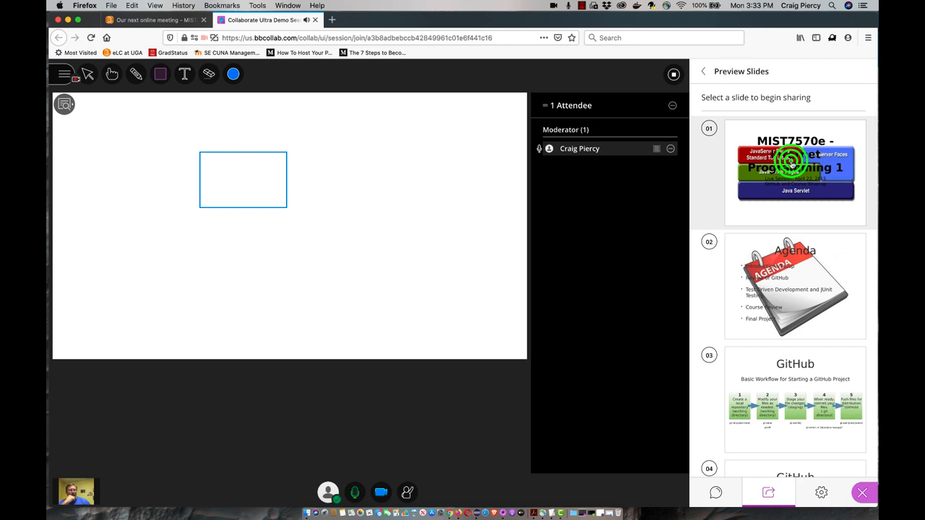
{"action": "left_click", "coordinate": [795, 172]}
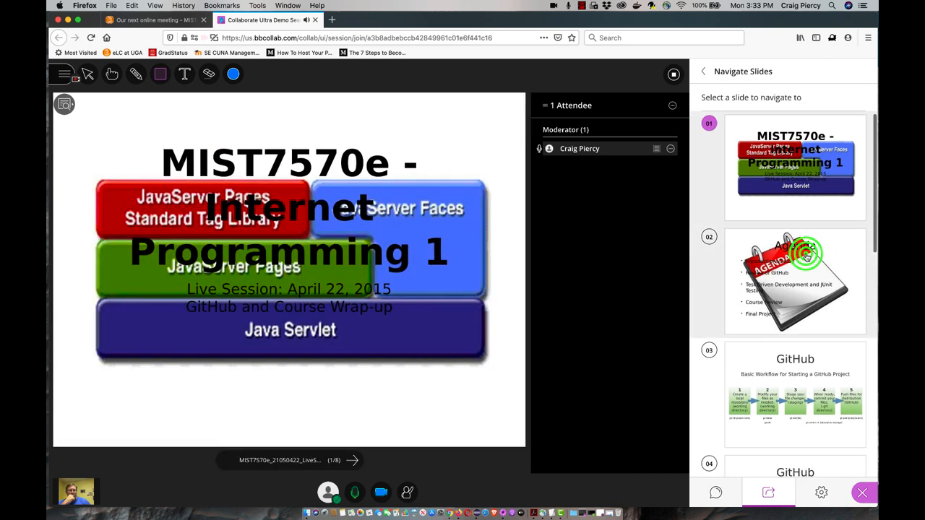
{"action": "left_click", "coordinate": [796, 282]}
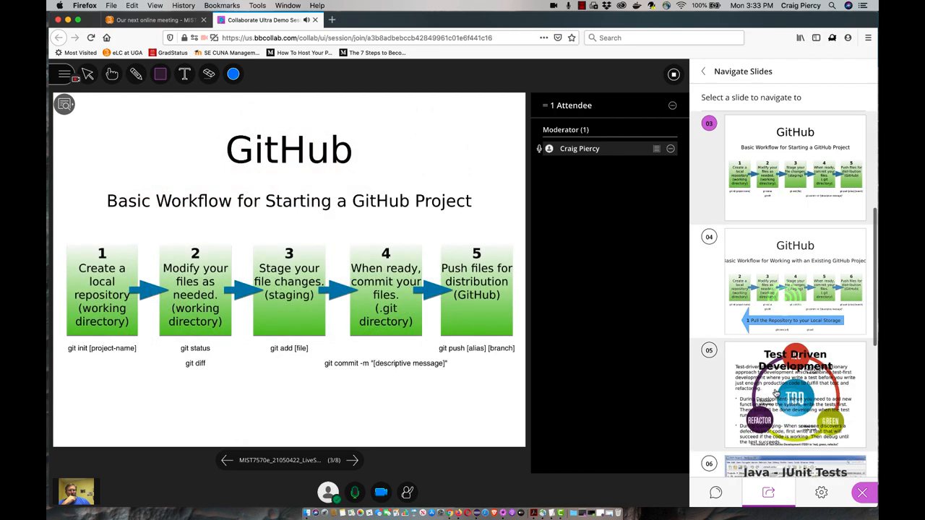
{"action": "left_click", "coordinate": [795, 394]}
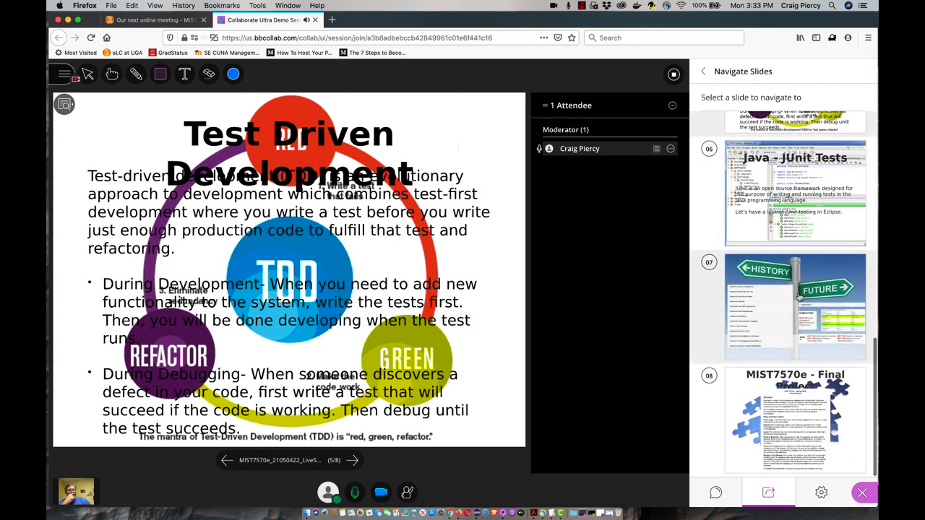
{"action": "left_click", "coordinate": [795, 305]}
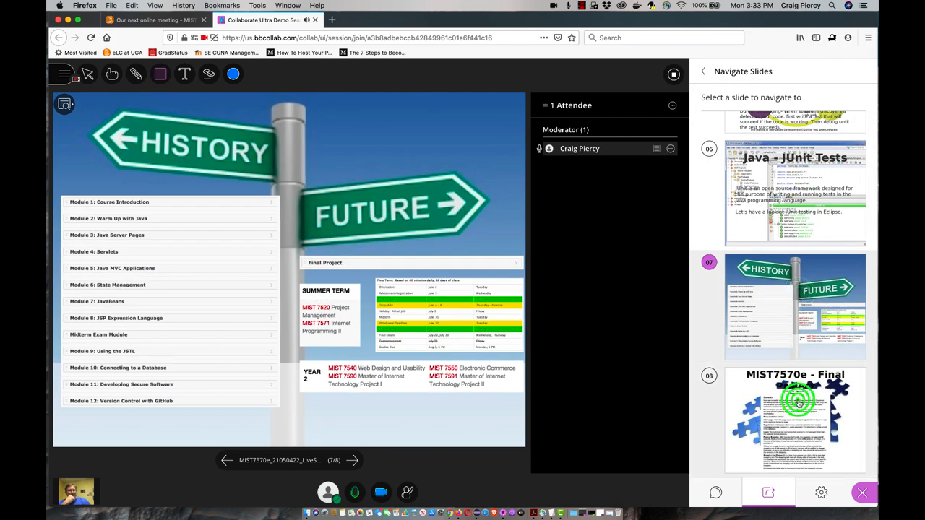
{"action": "left_click", "coordinate": [795, 419]}
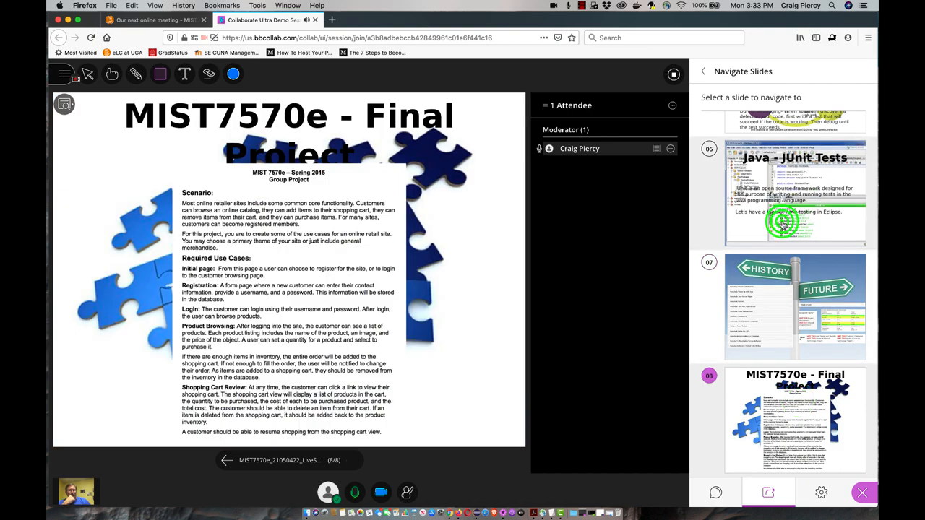
{"action": "left_click", "coordinate": [794, 191]}
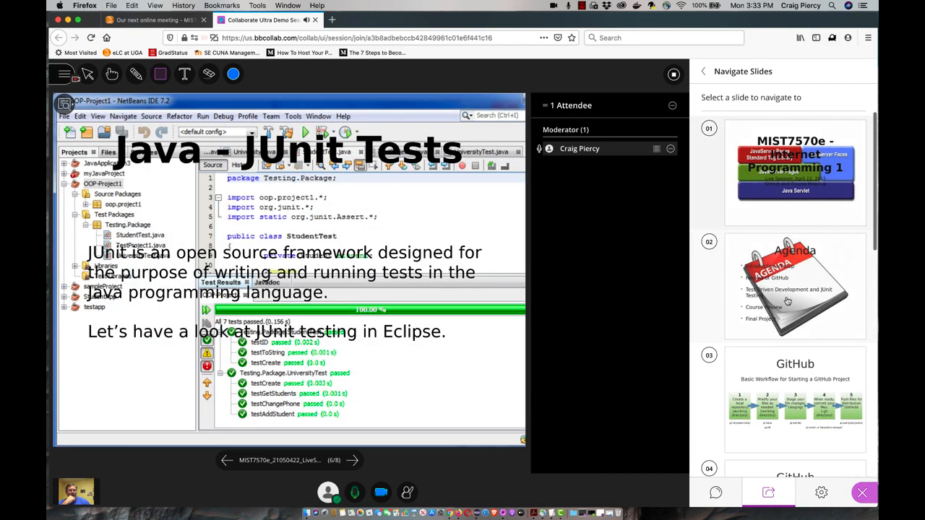
{"action": "left_click", "coordinate": [795, 166]}
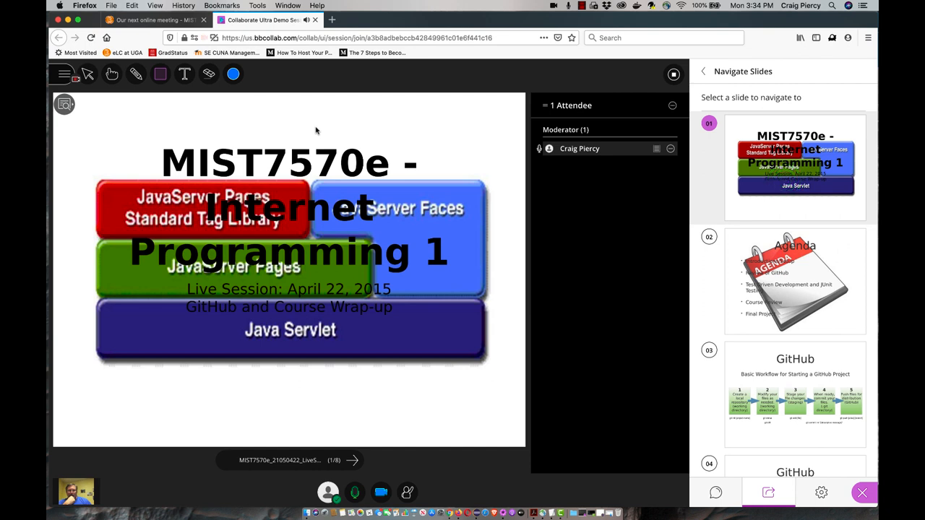
{"action": "mouse_move", "coordinate": [148, 97]}
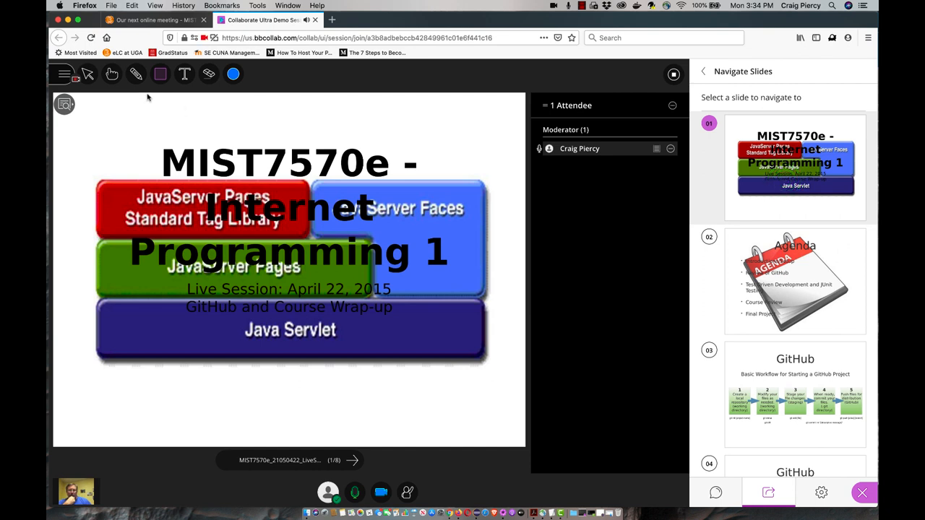
{"action": "mouse_move", "coordinate": [333, 131]}
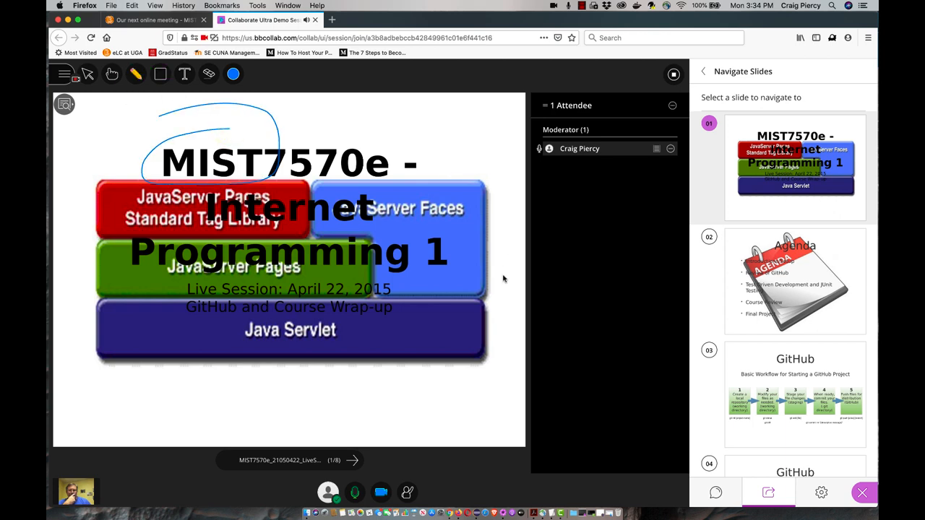
{"action": "left_click", "coordinate": [768, 492]}
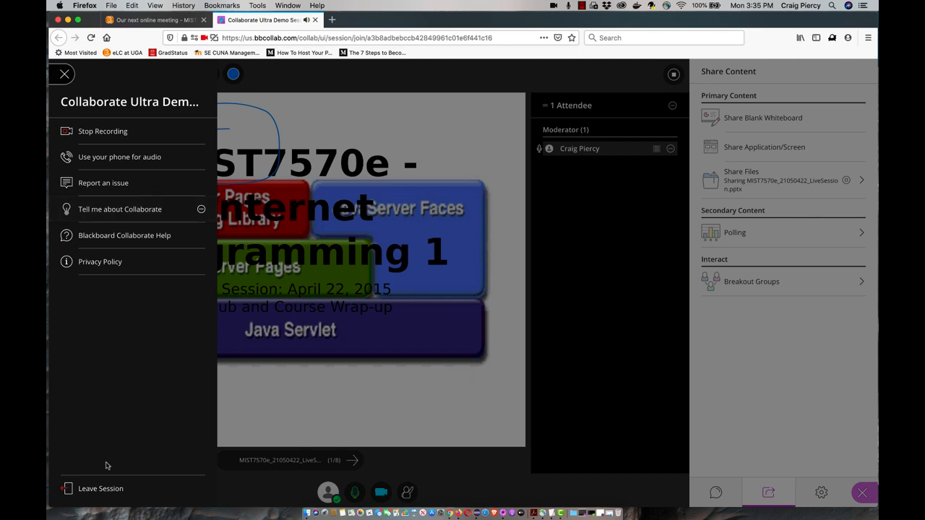
{"action": "mouse_move", "coordinate": [64, 74]}
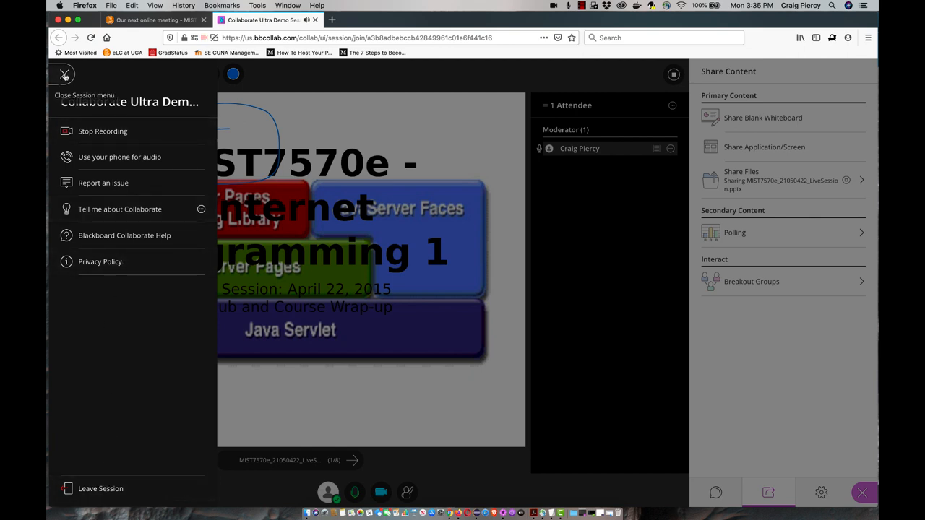